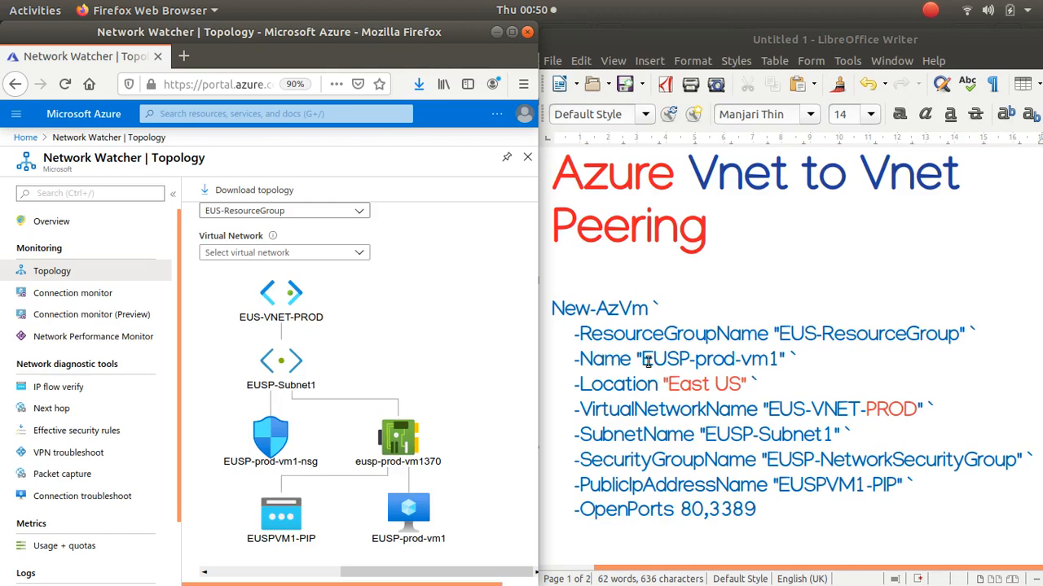
# Select the production VM name and public IP name in the New-AzVm command.
pyautogui.moveTo(648, 360); pyautogui.dragTo(766, 360)
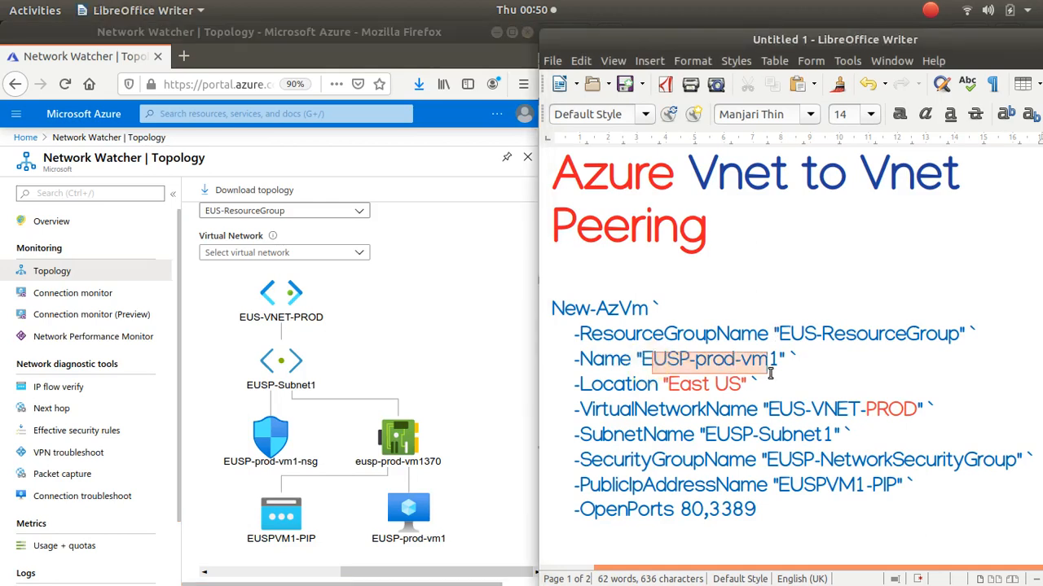
pyautogui.doubleClick(839, 409)
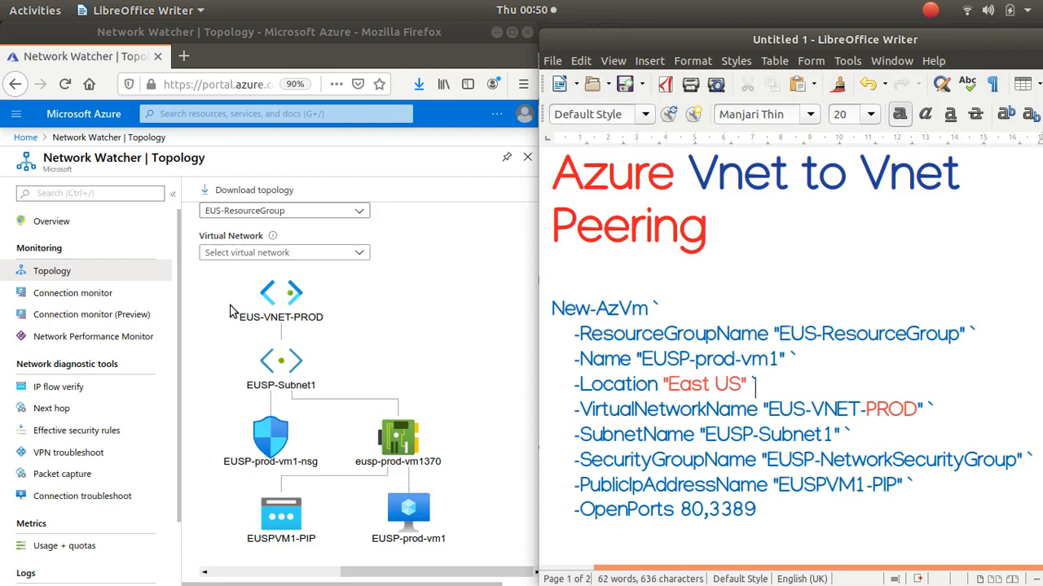
pyautogui.moveTo(655, 403)
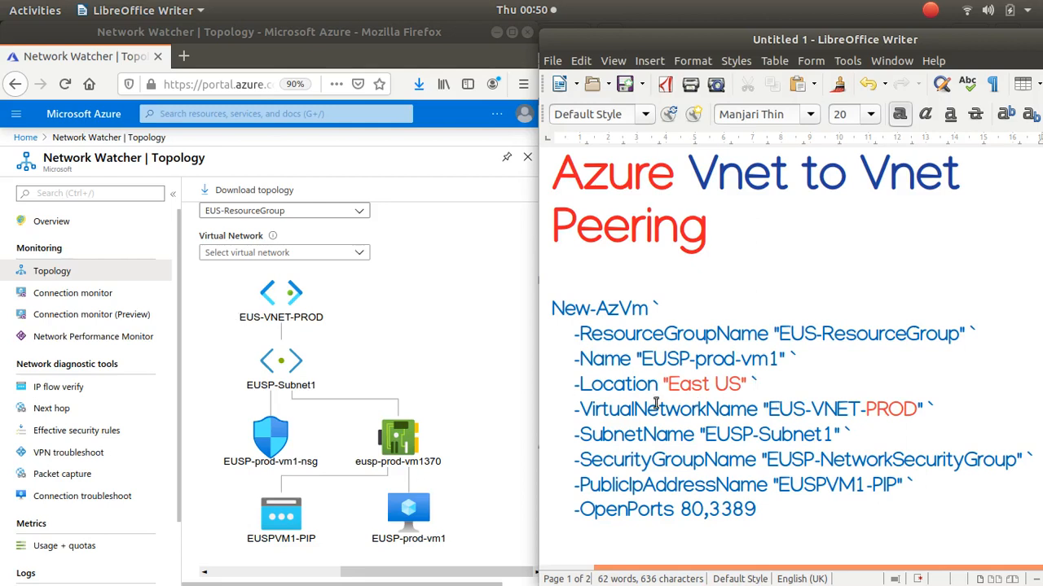
pyautogui.moveTo(232, 374)
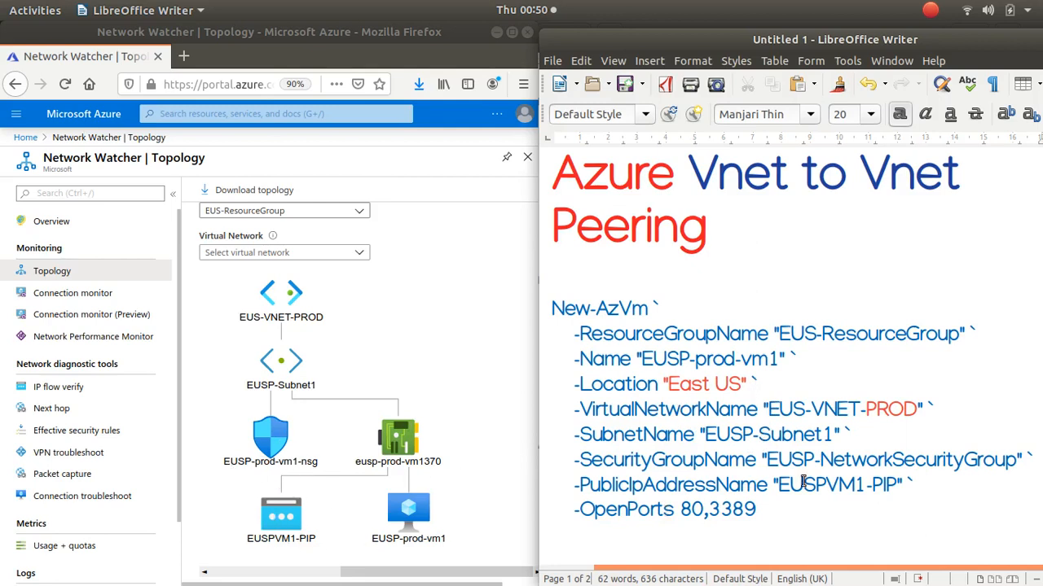
pyautogui.doubleClick(835, 484)
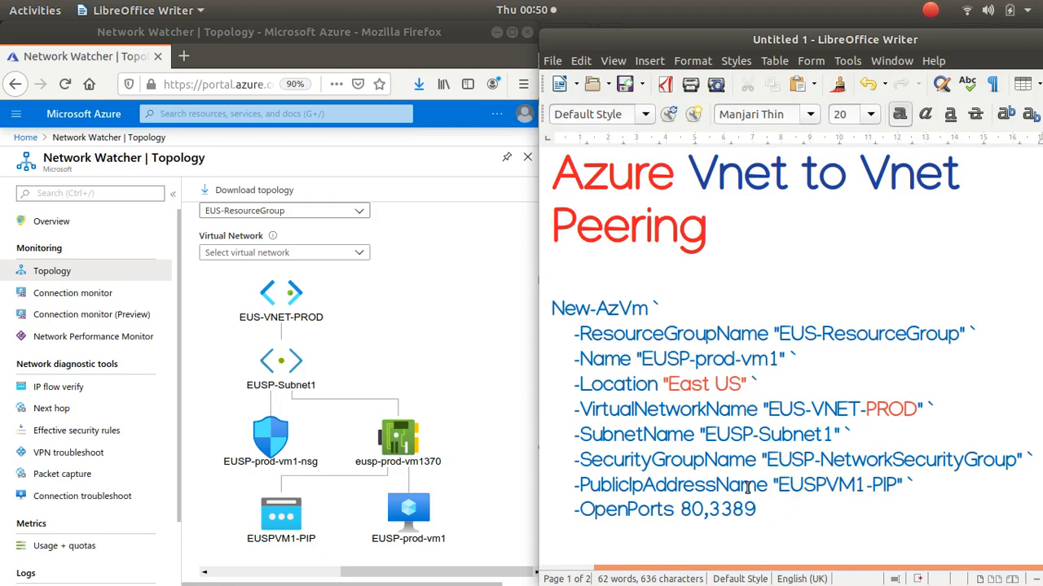
pyautogui.scroll(-3)
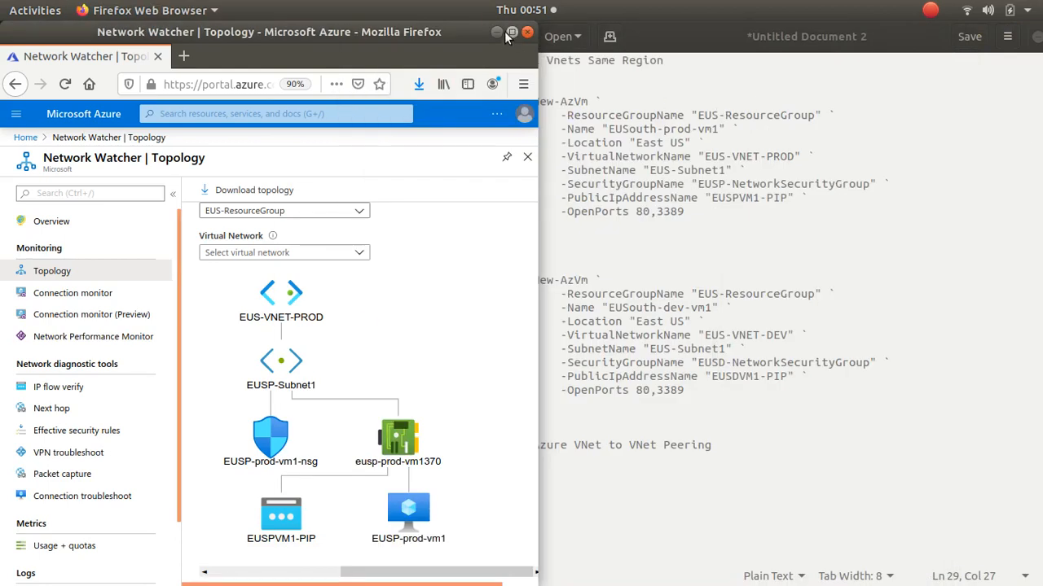
# Maximize Firefox and scroll the Topology so both VNets, subnets and VMs fit.
pyautogui.click(512, 31)
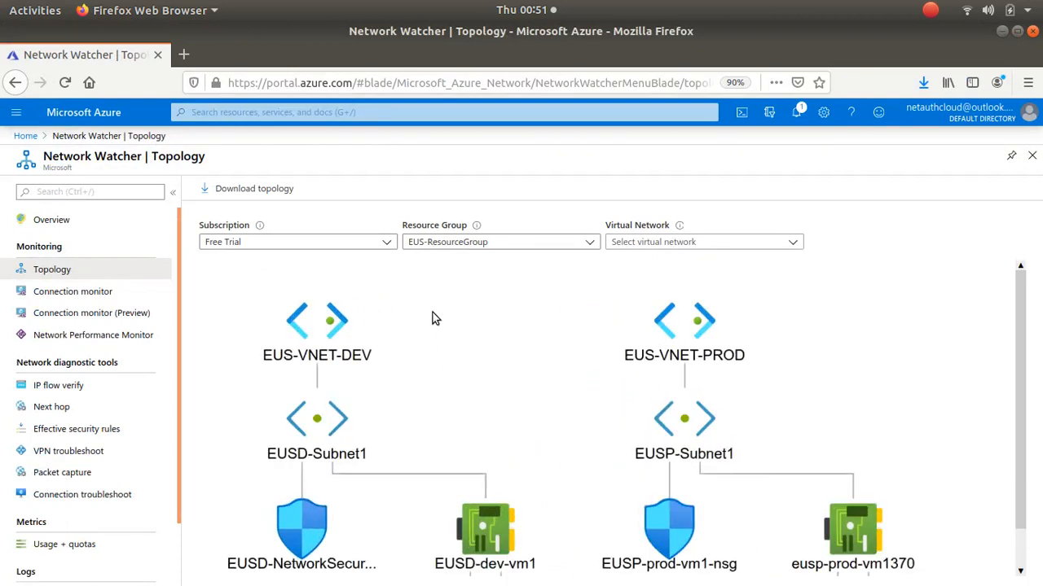
pyautogui.scroll(-3)
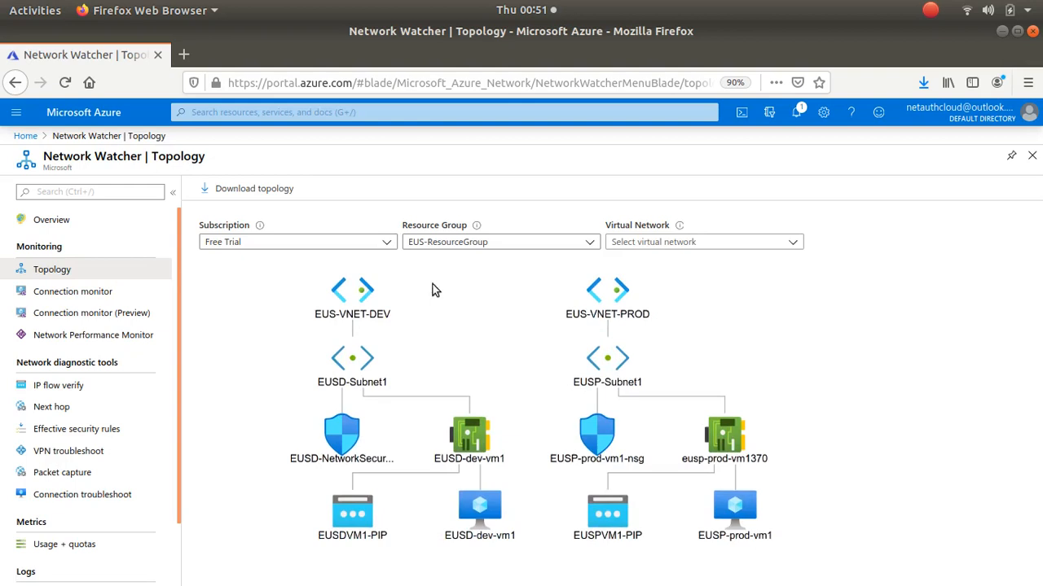
pyautogui.moveTo(436, 567)
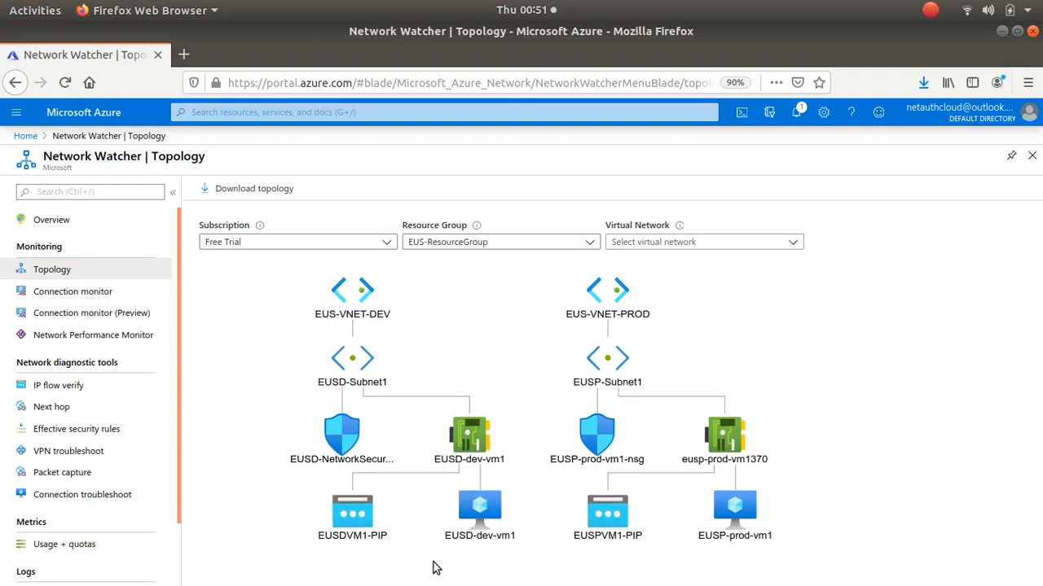
pyautogui.moveTo(897, 552)
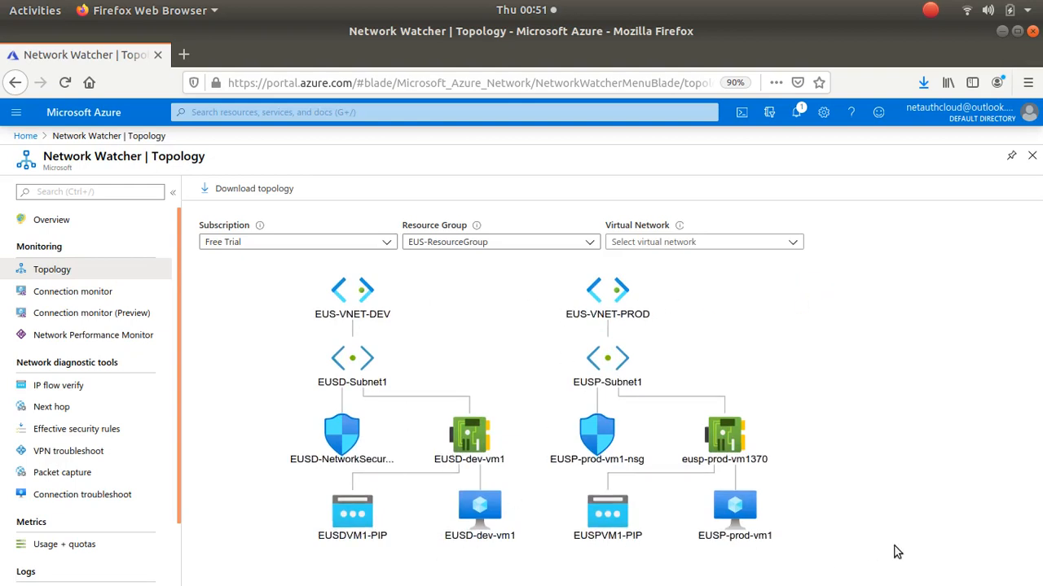
pyautogui.moveTo(615, 383)
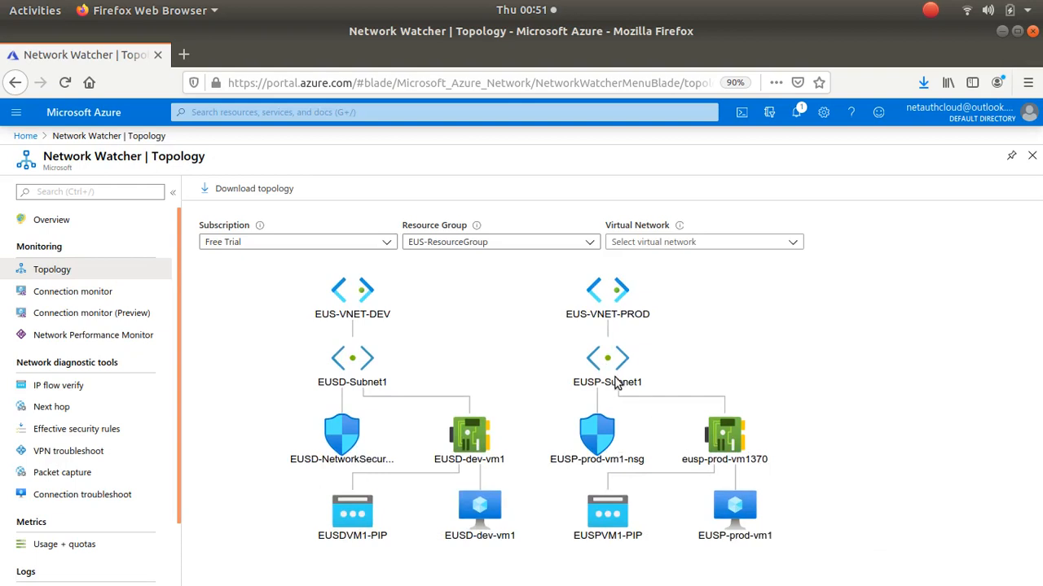
pyautogui.moveTo(606, 290)
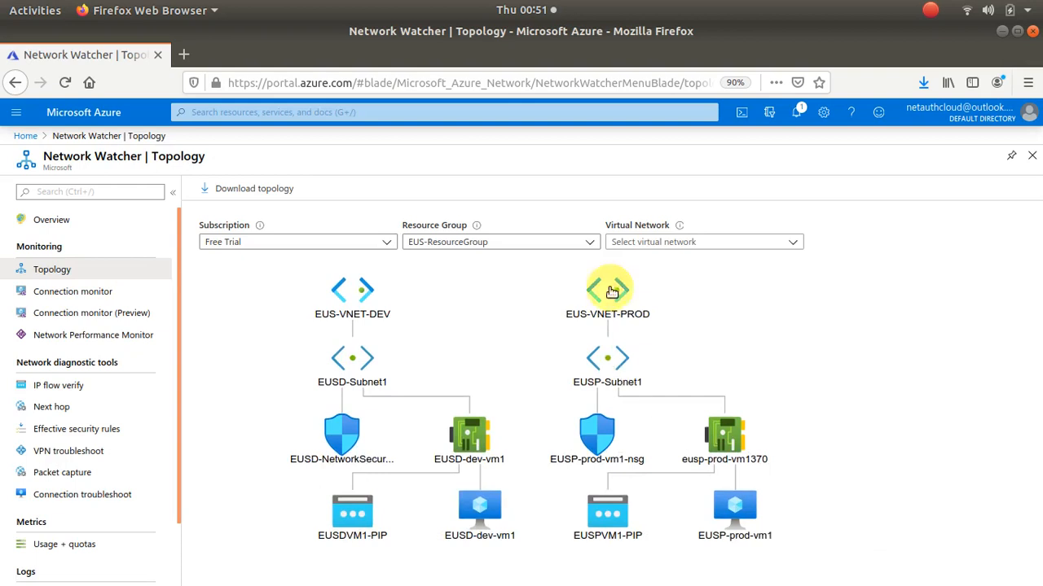
# View EUS-VNET-PROD's overview, return to the Topology, then open EUS-VNET-DEV.
pyautogui.click(607, 290)
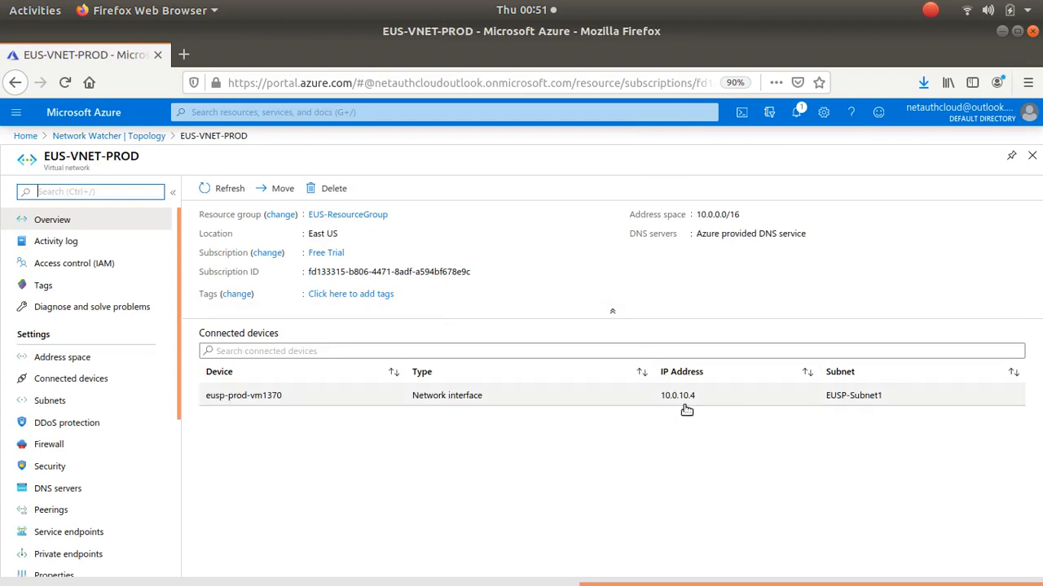
pyautogui.moveTo(707, 403)
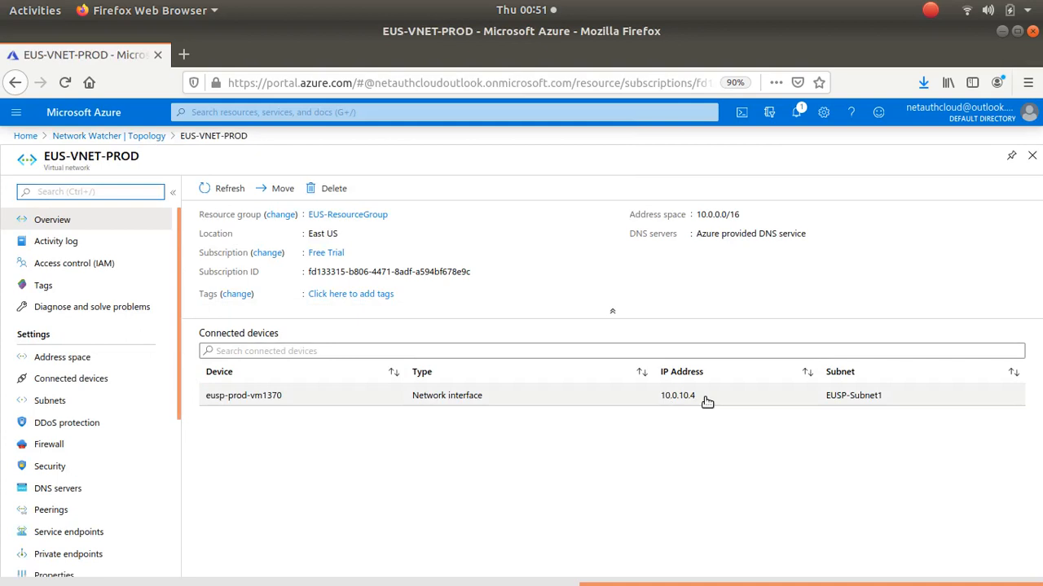
pyautogui.moveTo(750, 285)
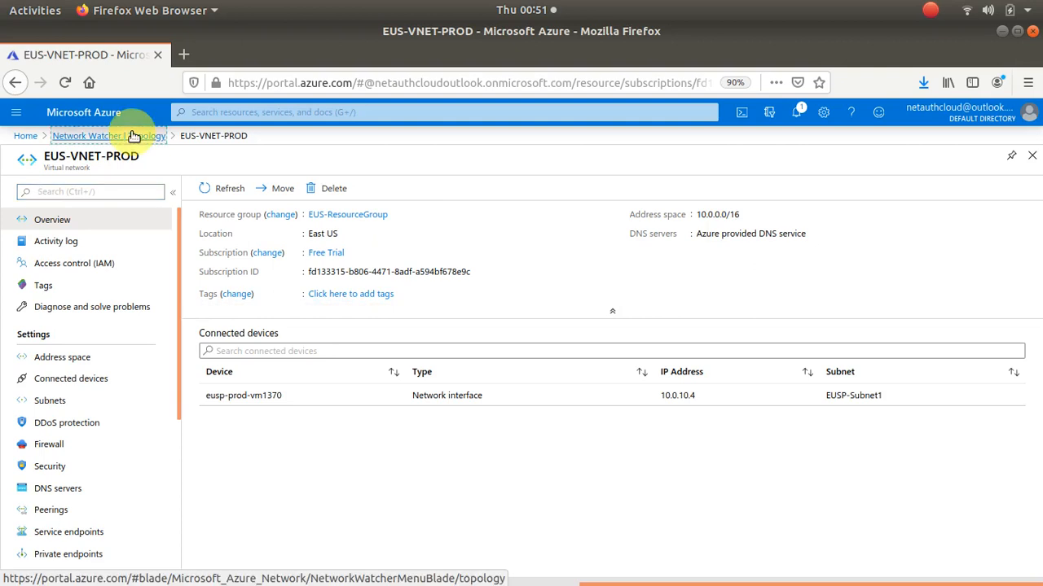
pyautogui.click(108, 135)
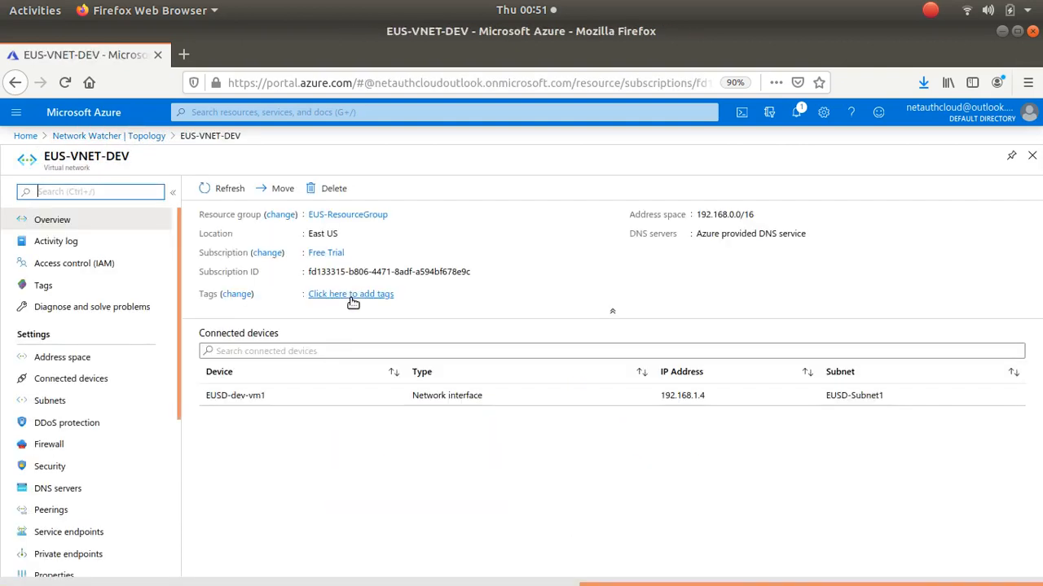
pyautogui.moveTo(742, 234)
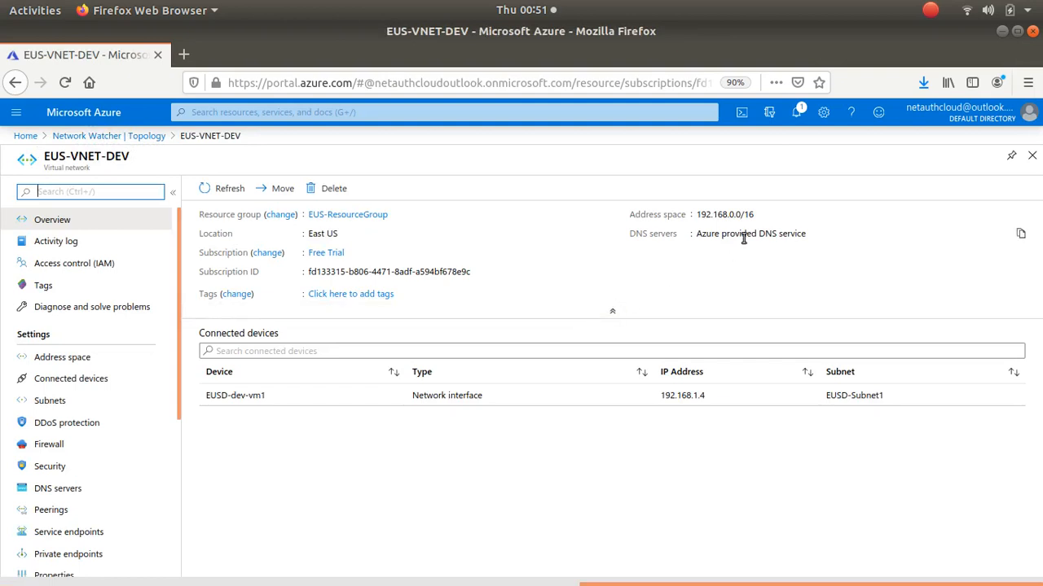
pyautogui.moveTo(730, 214)
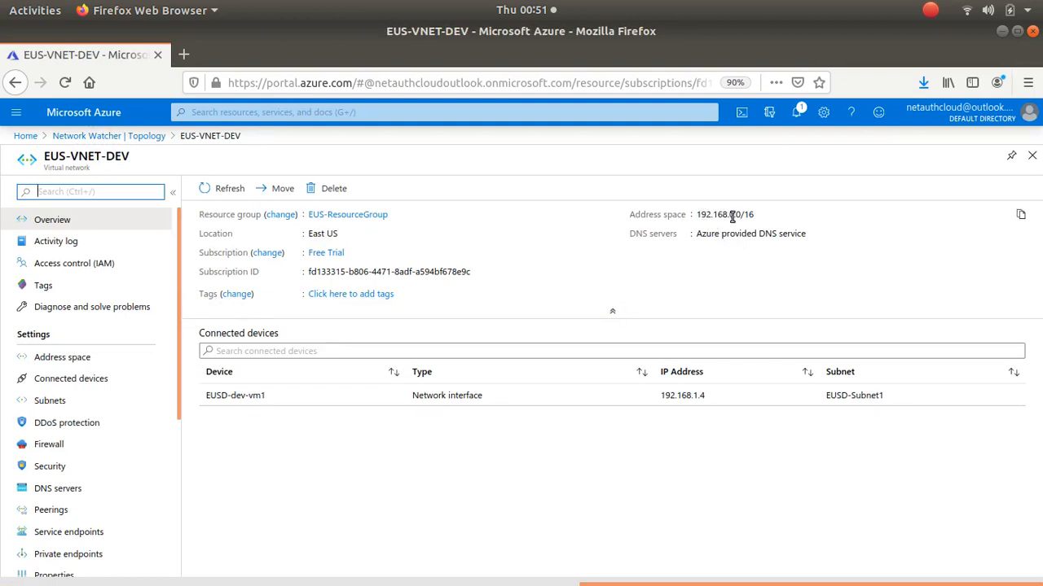
pyautogui.moveTo(790, 251)
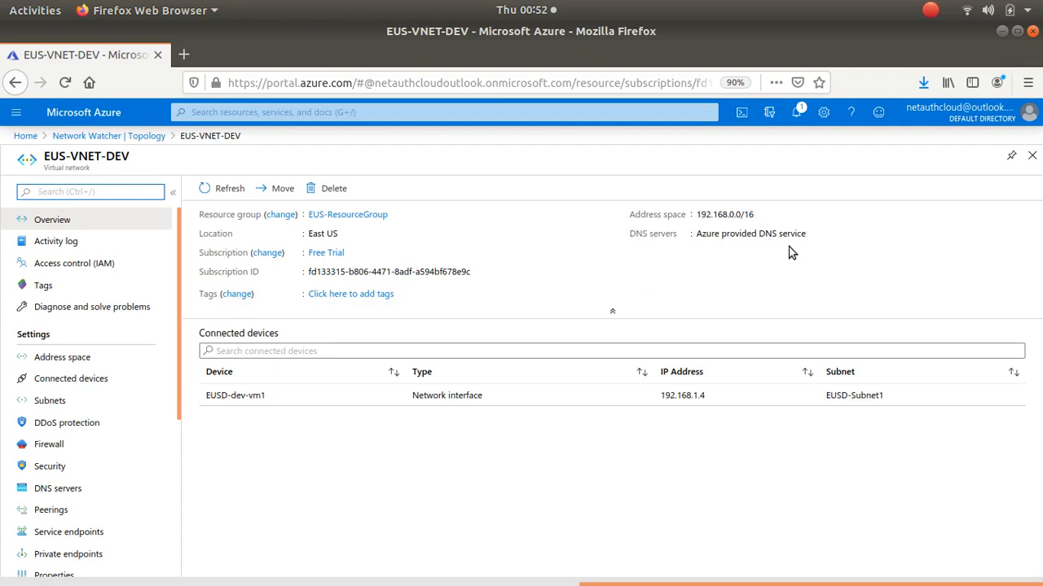
pyautogui.click(89, 192)
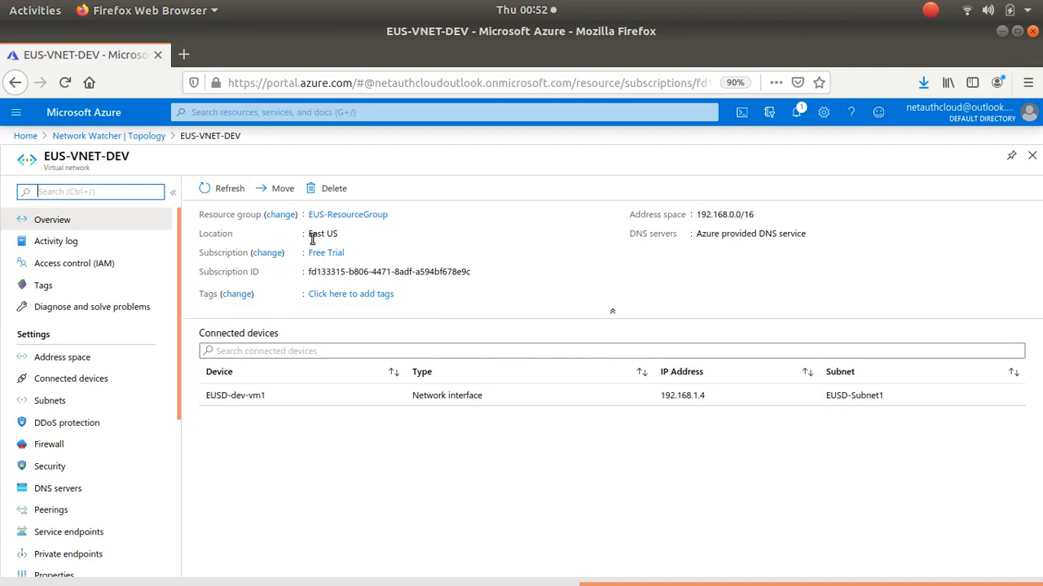
pyautogui.moveTo(292, 400)
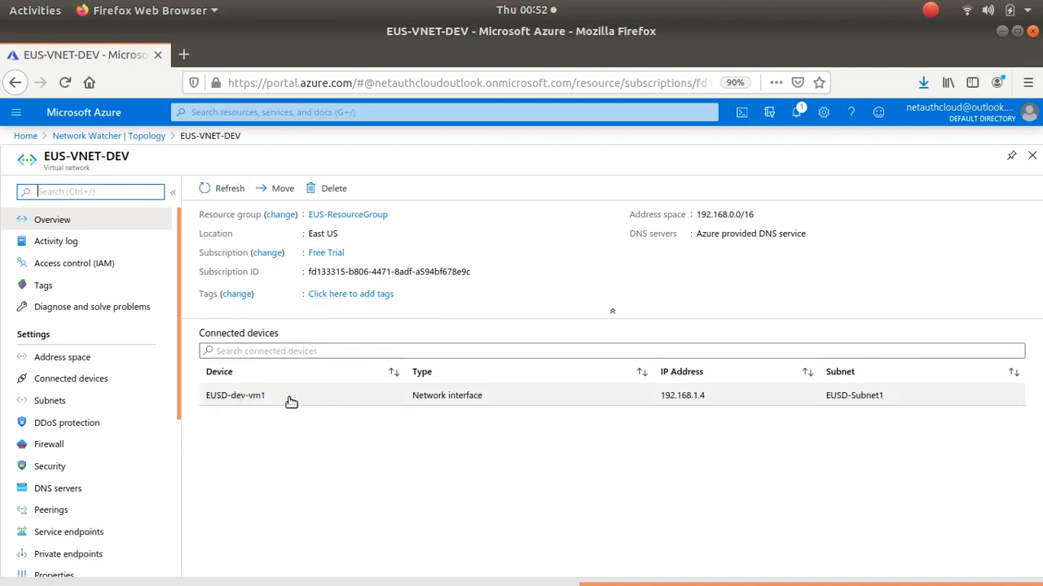
pyautogui.moveTo(659, 424)
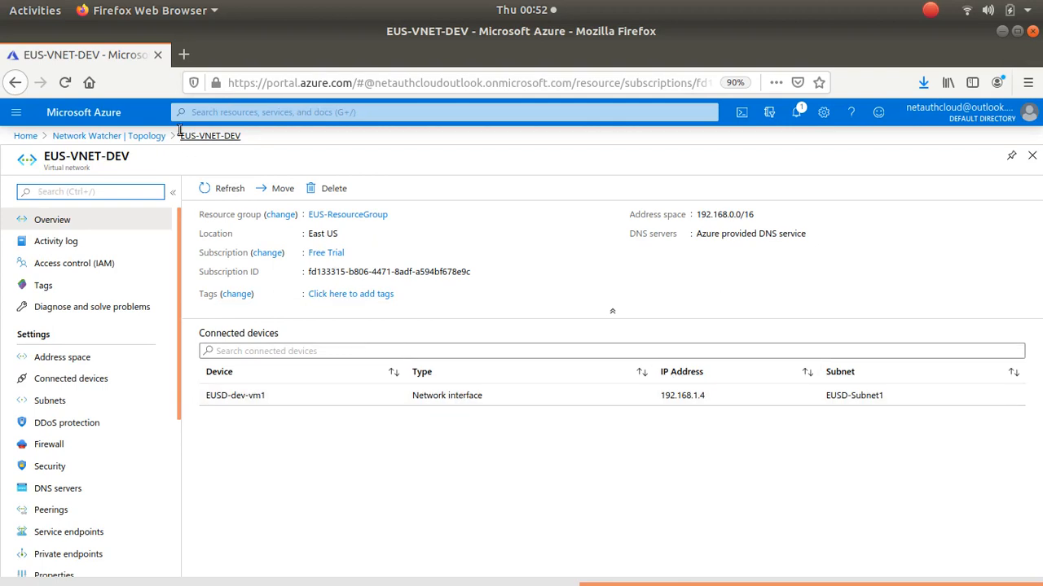
# Open EUS-VNET-PROD in a duplicated tab, then EUSD-dev-vm1's network interface in the first.
pyautogui.rightClick(82, 55)
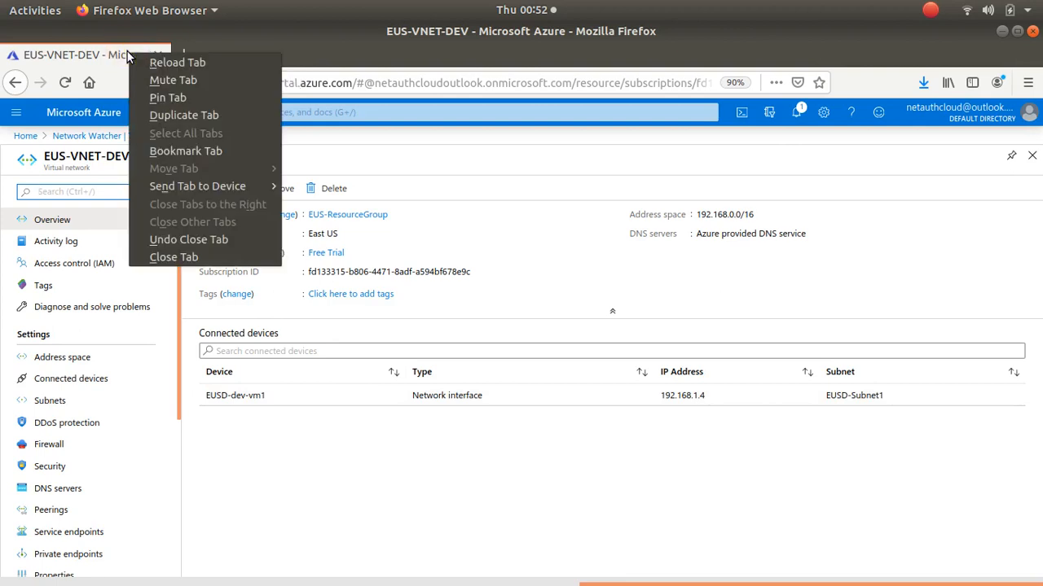
pyautogui.click(185, 114)
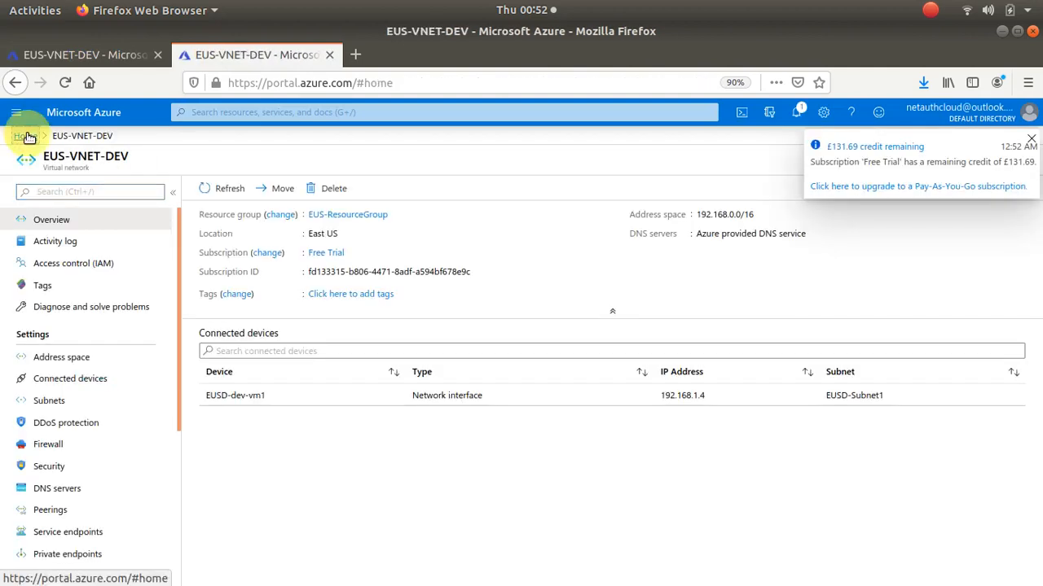
pyautogui.click(25, 136)
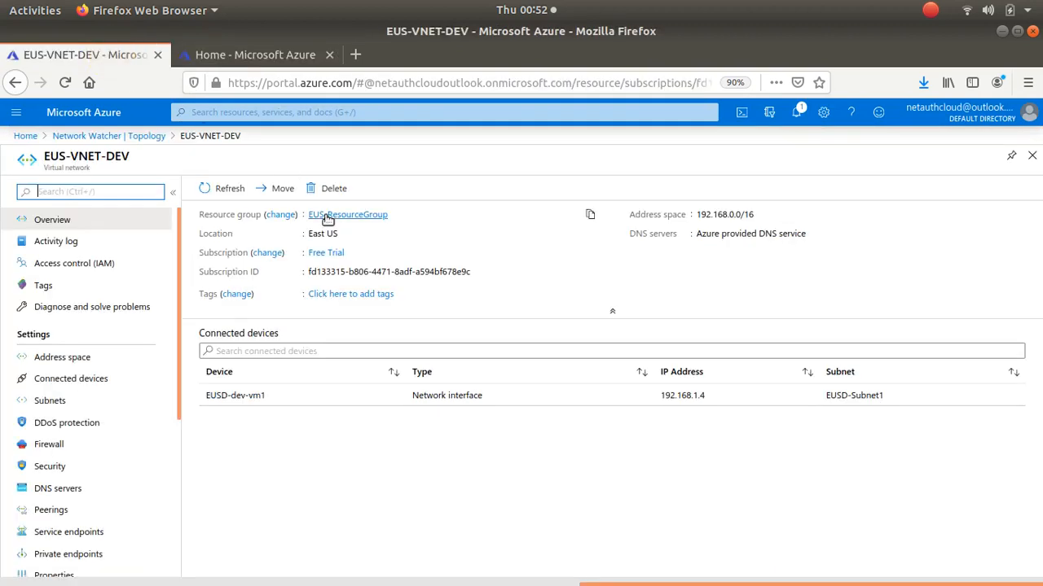
pyautogui.moveTo(488, 229)
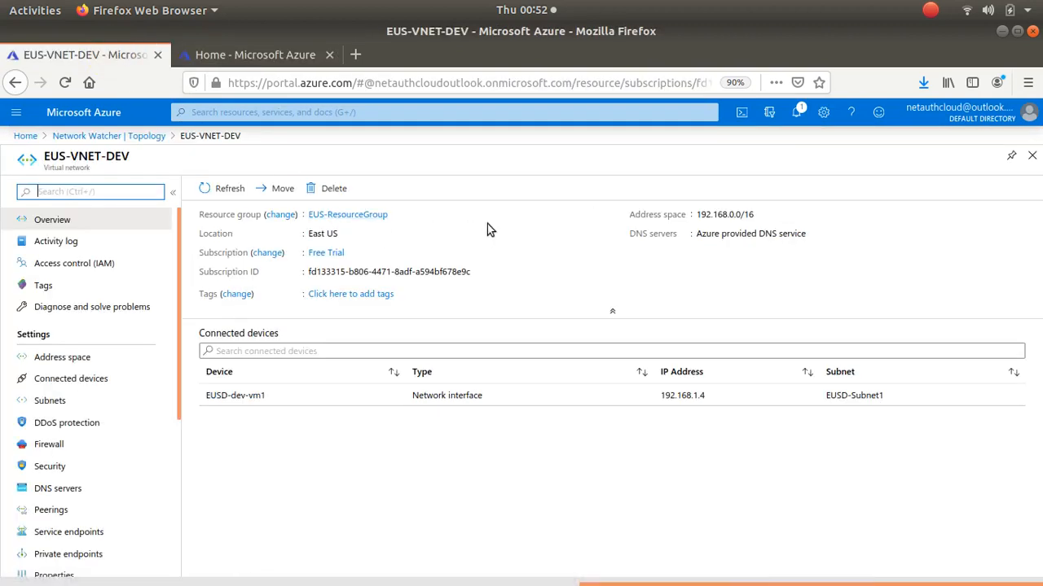
pyautogui.moveTo(454, 326)
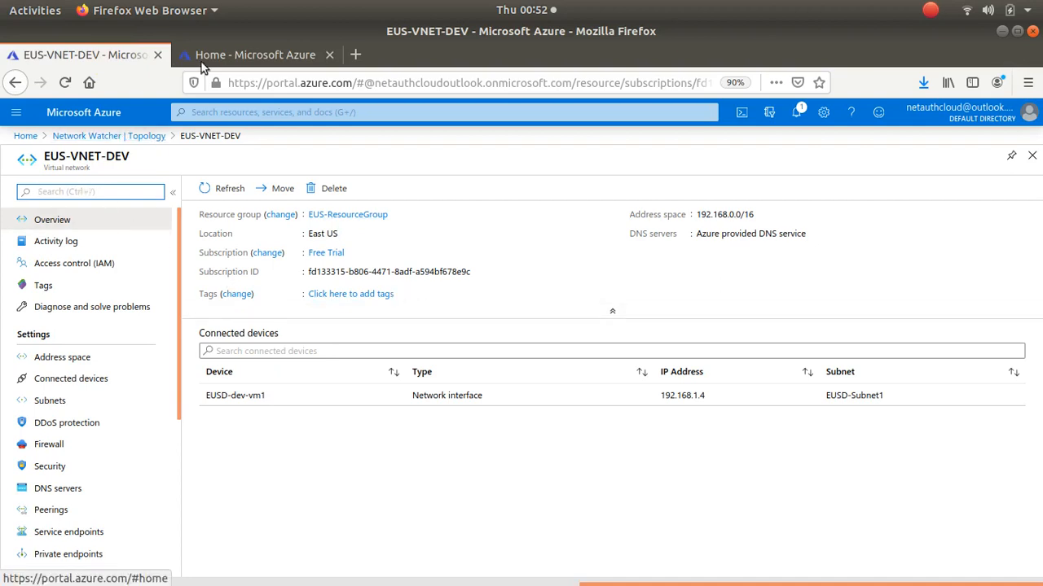
pyautogui.click(255, 55)
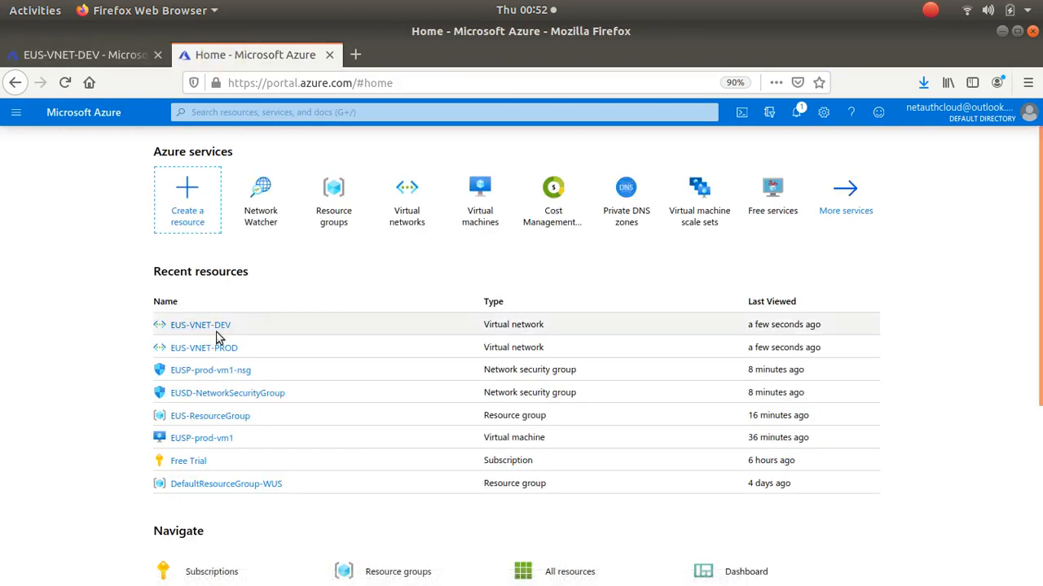
pyautogui.click(204, 346)
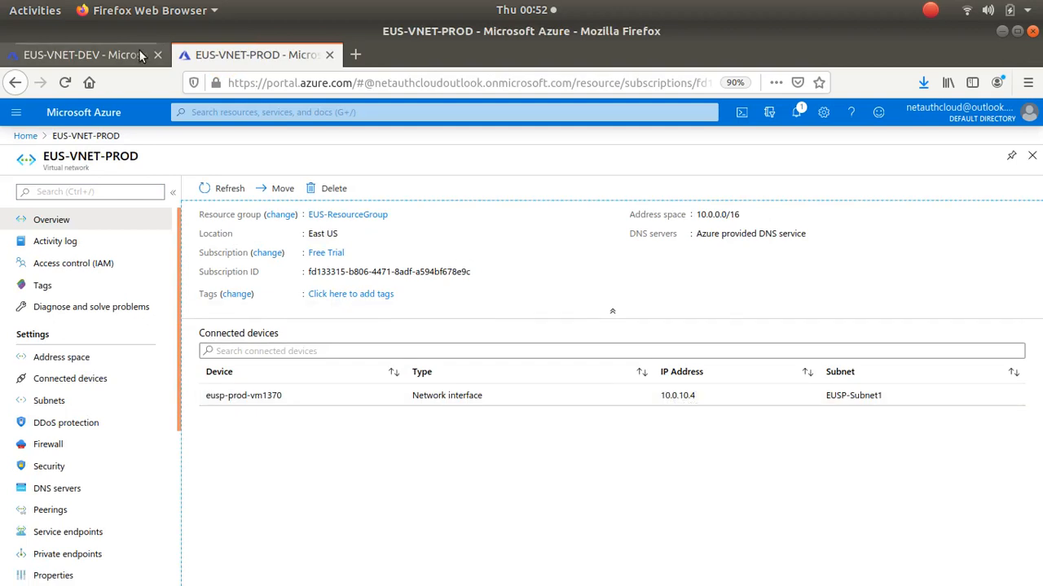
pyautogui.click(78, 55)
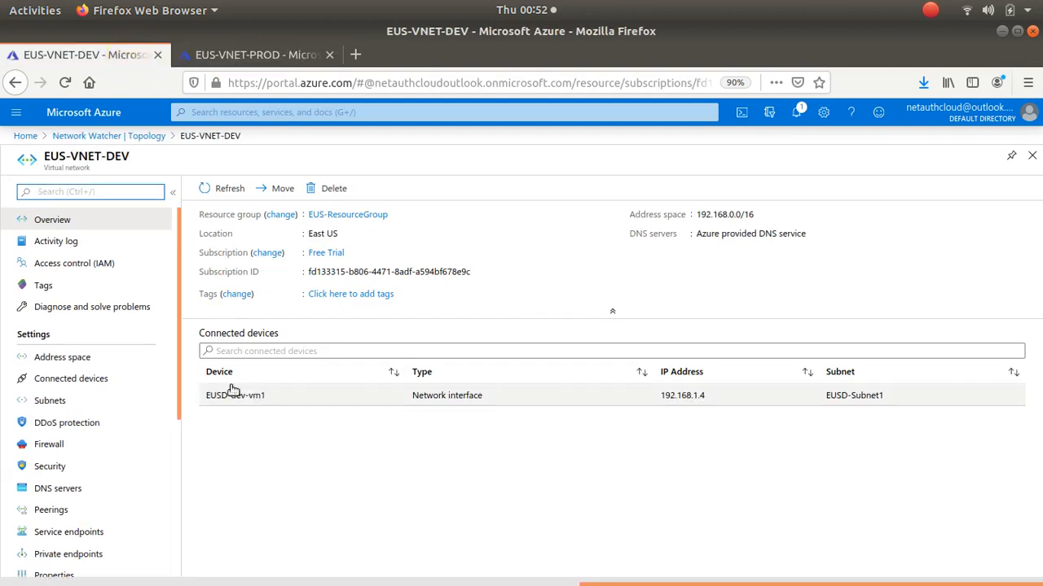
pyautogui.click(235, 395)
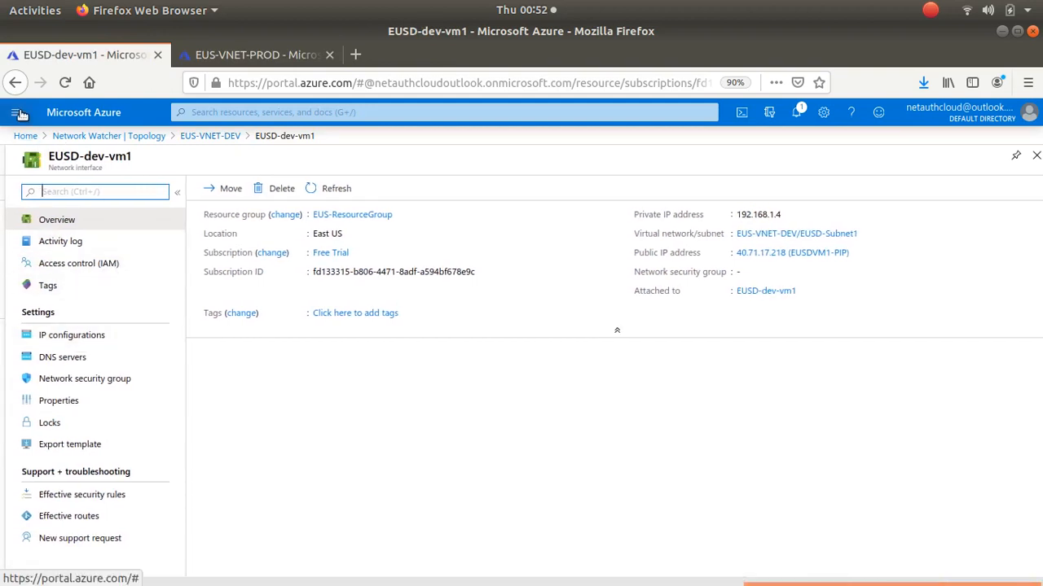
# Open EUSD-dev-vm1 from the Virtual machines list and show its connection options.
pyautogui.click(20, 112)
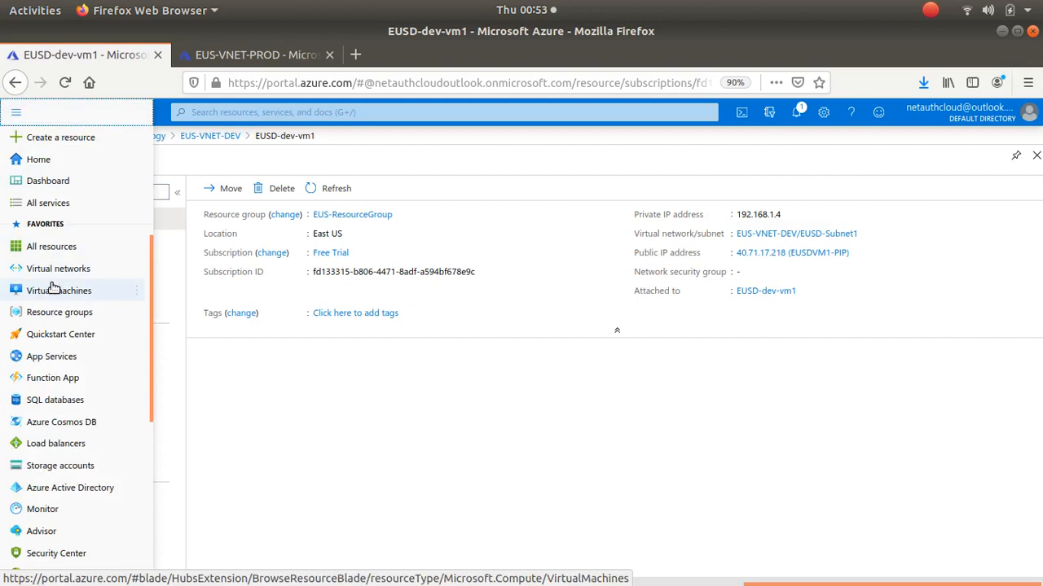
pyautogui.click(58, 290)
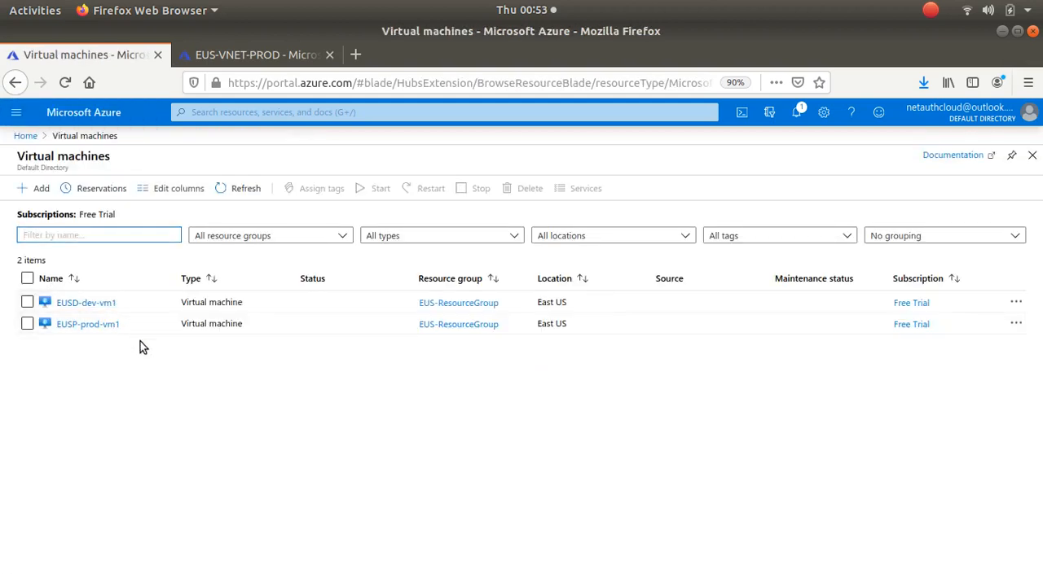
pyautogui.click(245, 189)
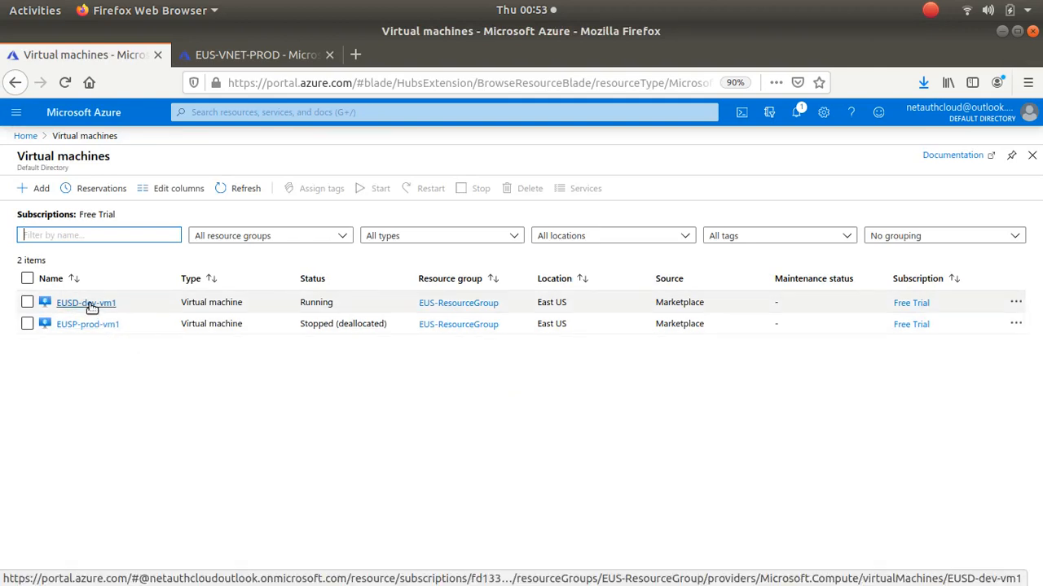
pyautogui.click(86, 302)
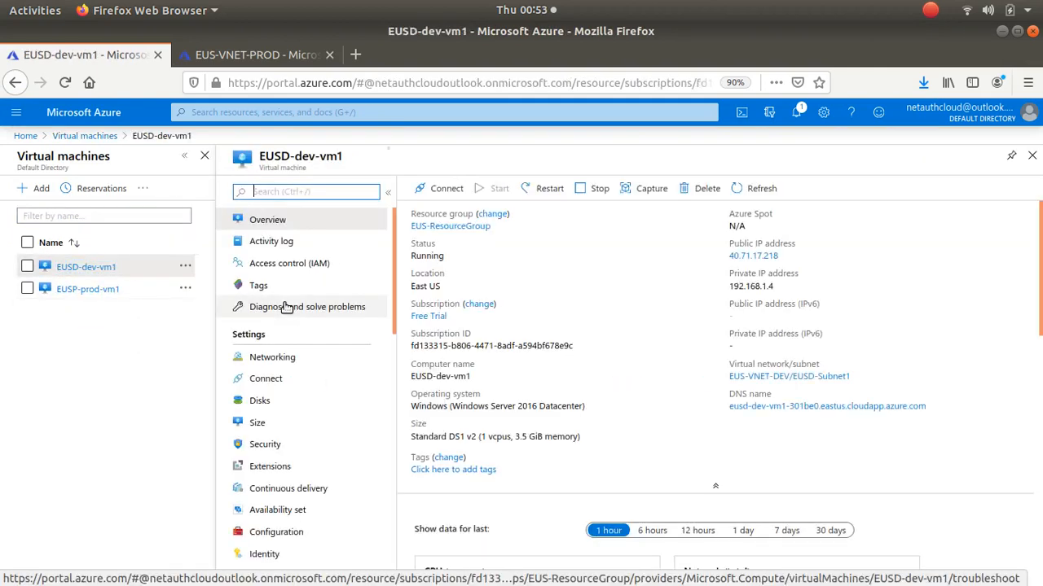
pyautogui.click(446, 188)
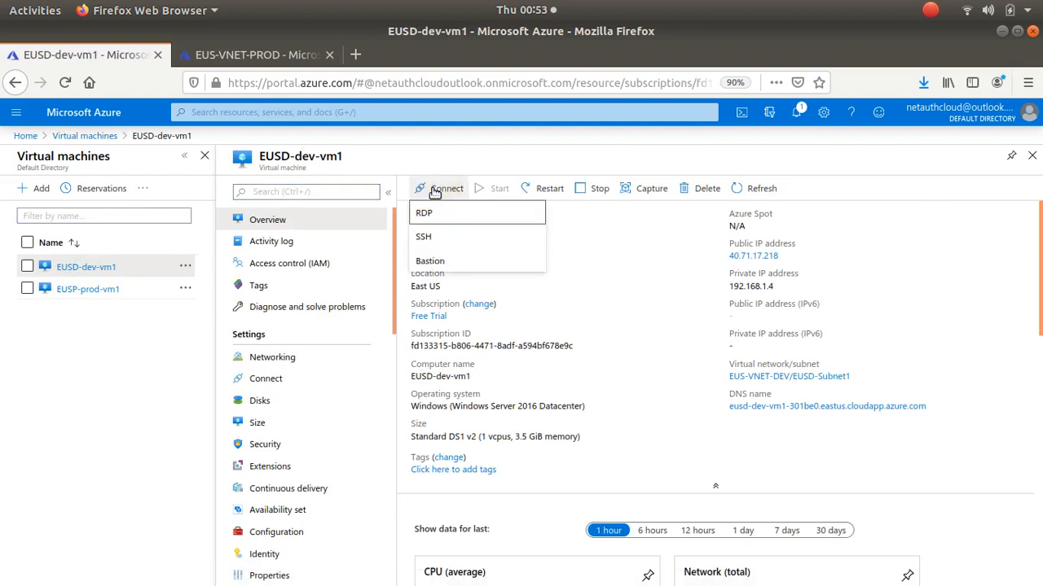
# Download EUSD-dev-vm1's RDP file after checking the SSH tab, and open it.
pyautogui.click(423, 213)
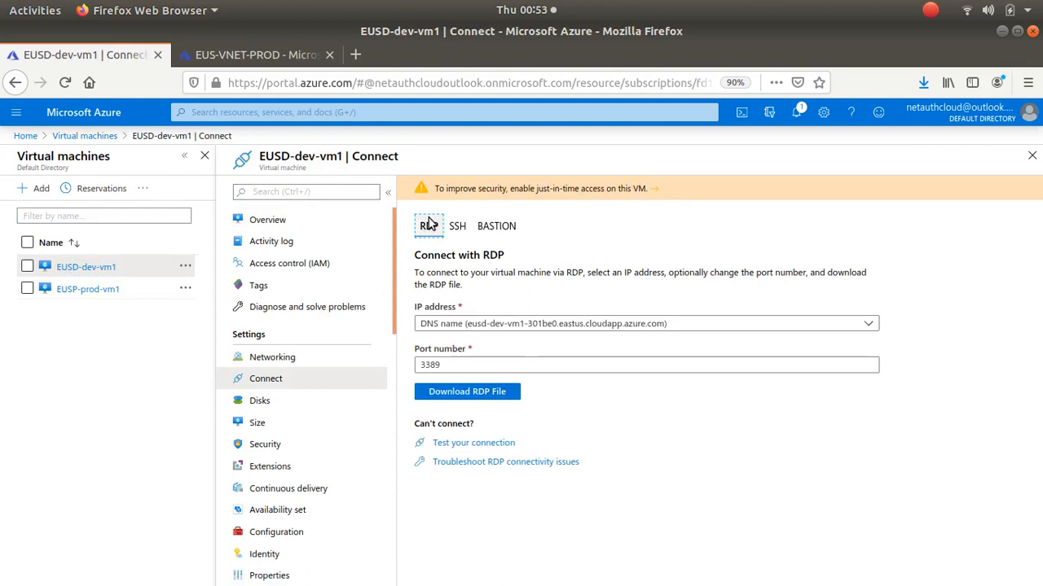
pyautogui.click(457, 226)
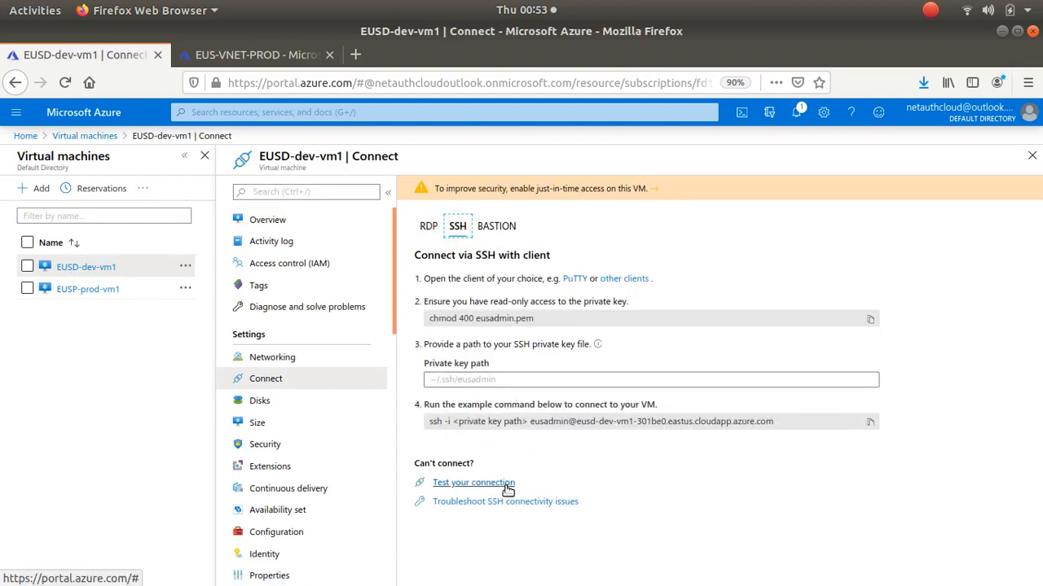
pyautogui.moveTo(554, 464)
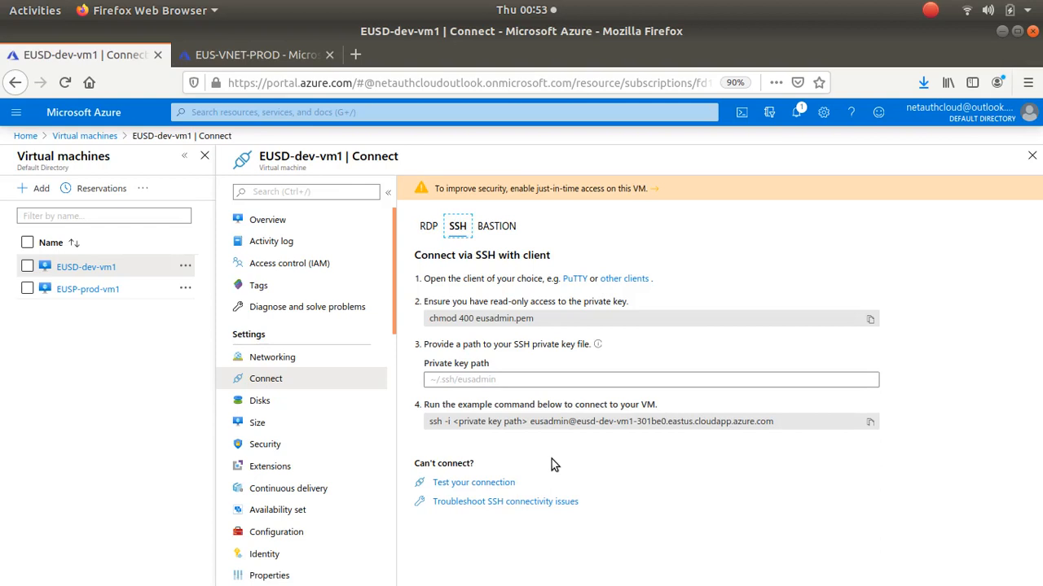
pyautogui.moveTo(473, 482)
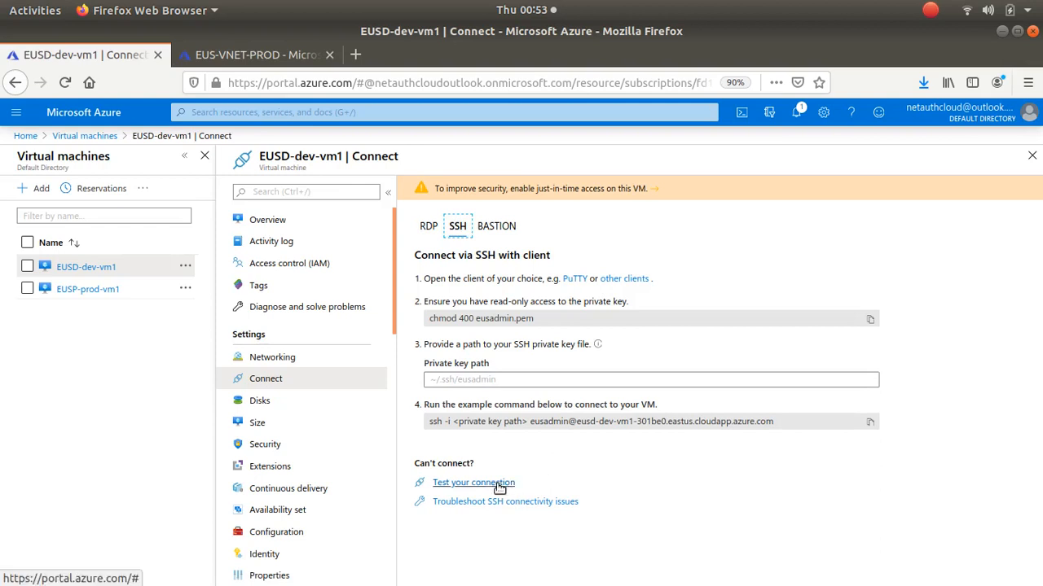
pyautogui.moveTo(823, 458)
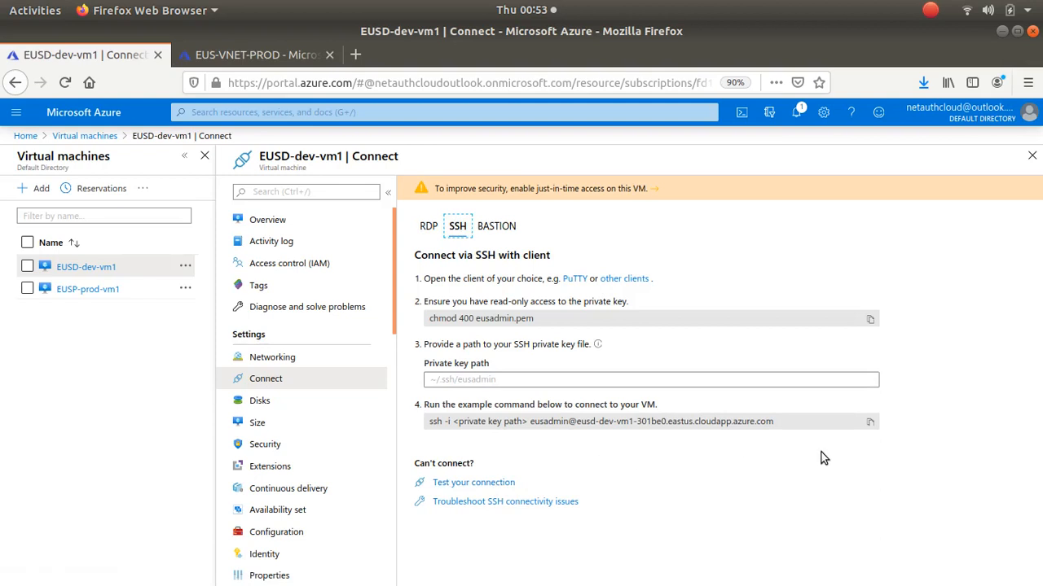
pyautogui.moveTo(505, 501)
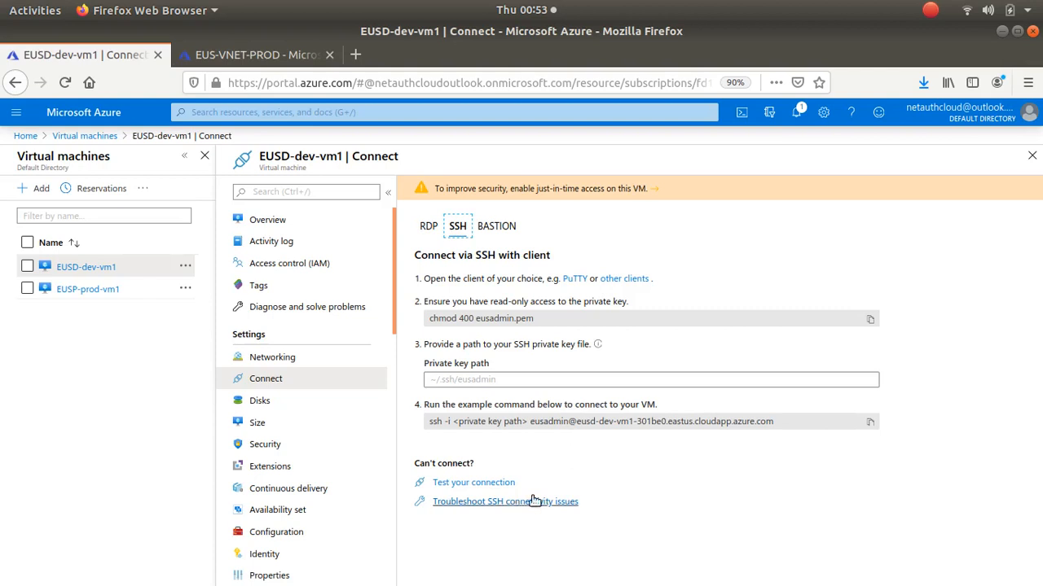
pyautogui.moveTo(473, 482)
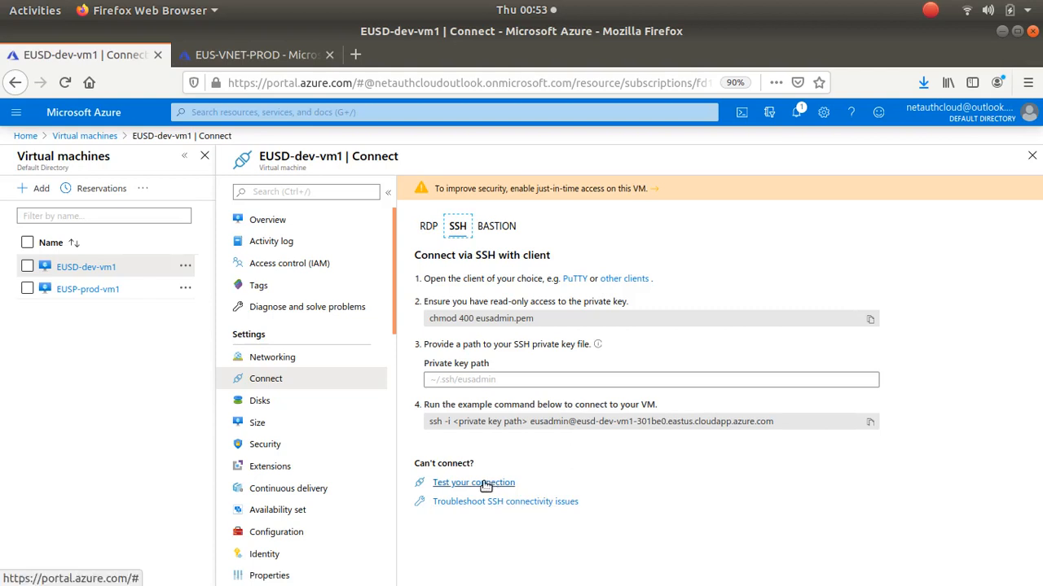
pyautogui.moveTo(431, 248)
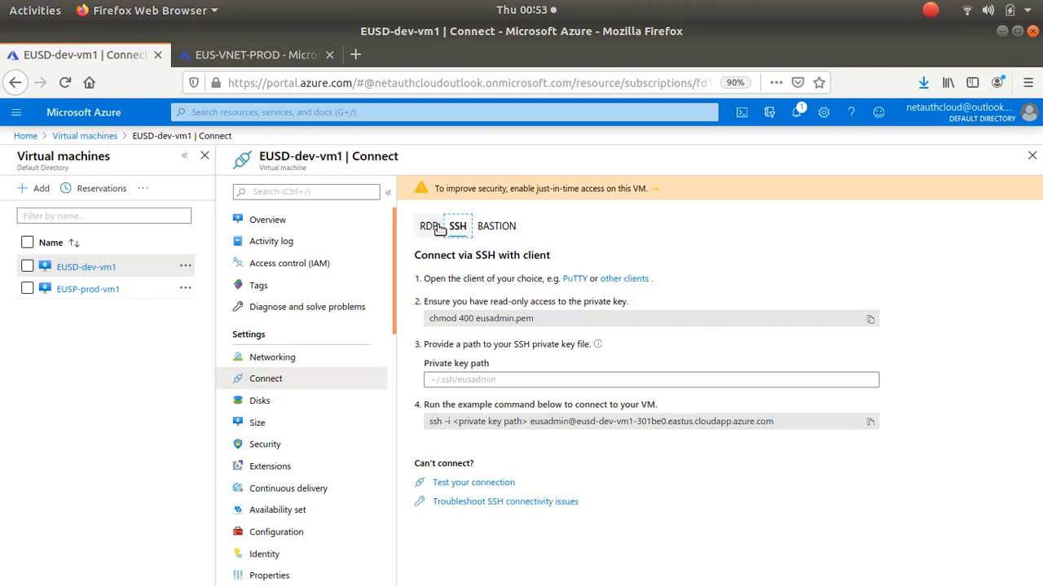
pyautogui.click(427, 226)
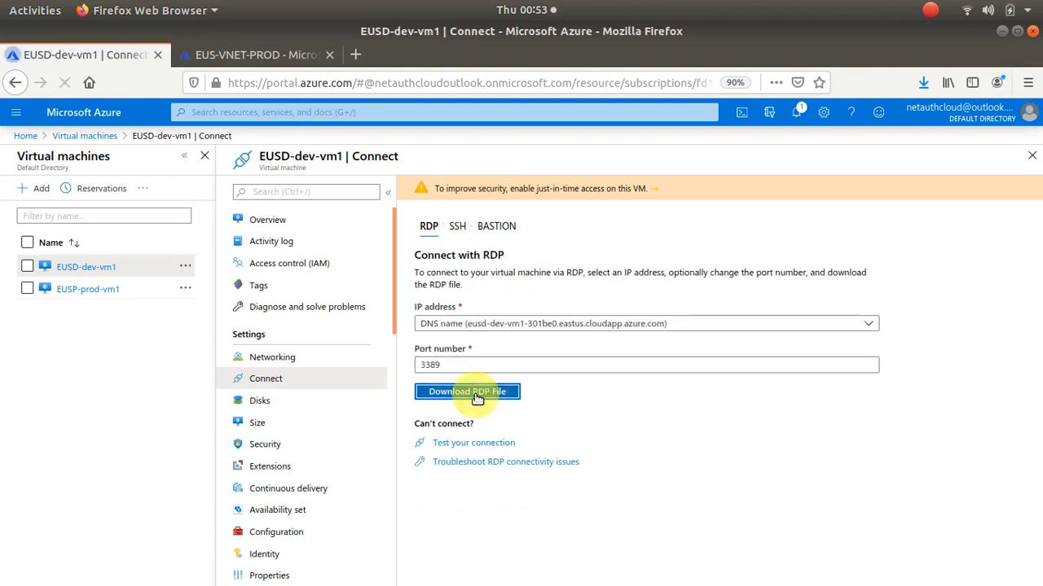
pyautogui.click(466, 391)
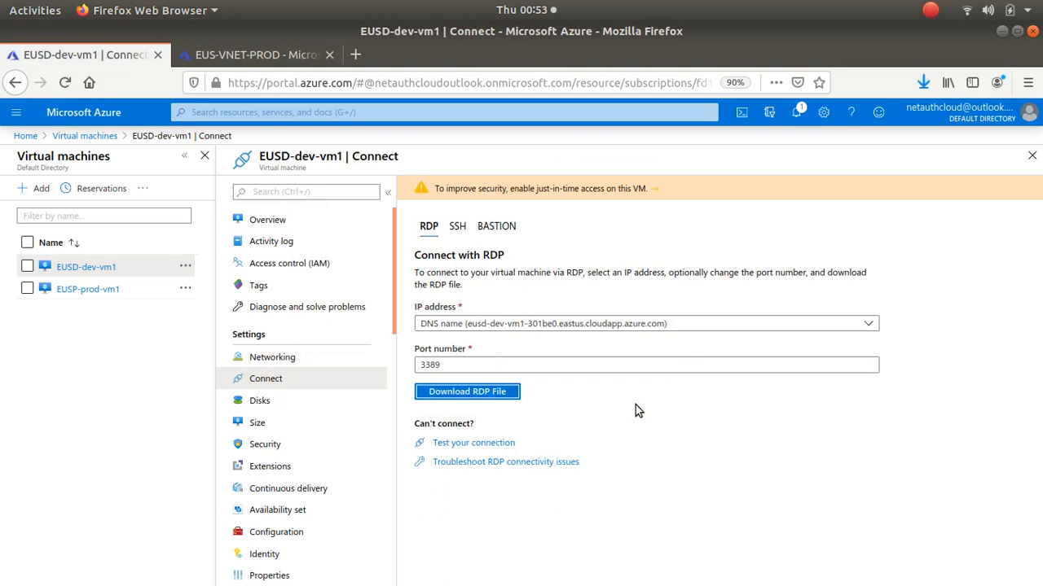
pyautogui.moveTo(904, 191)
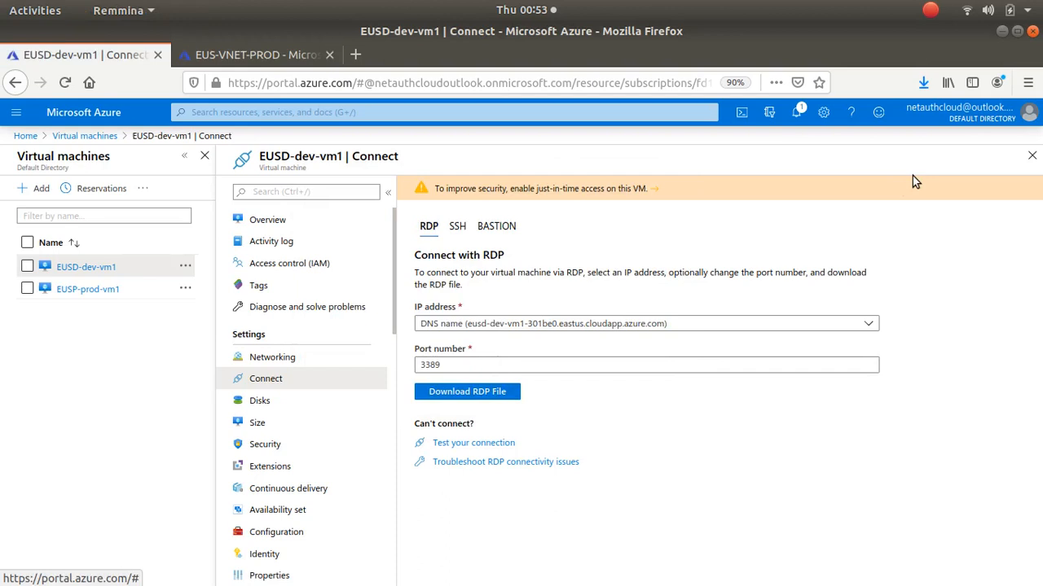
pyautogui.click(466, 391)
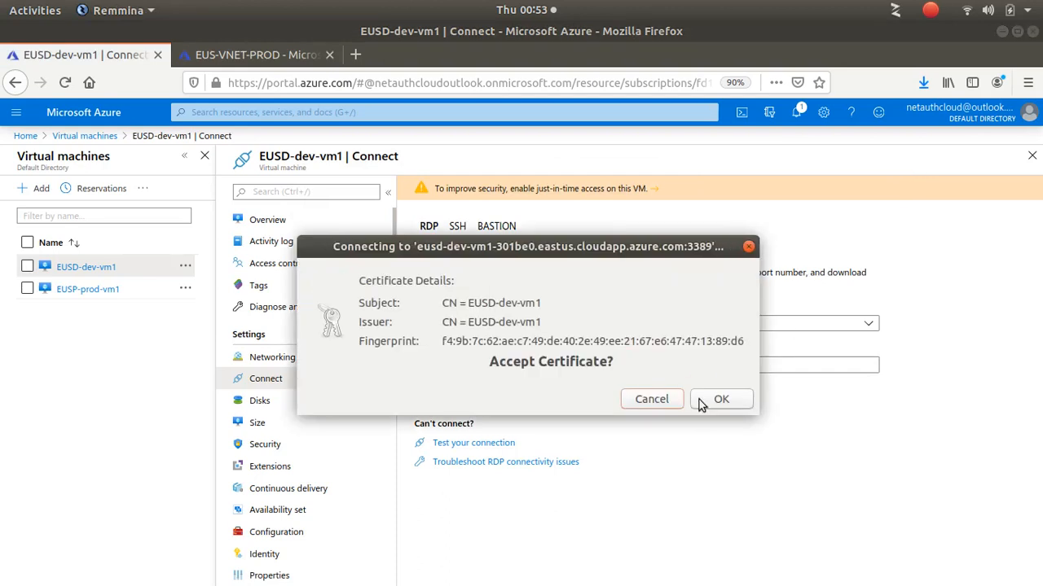
# Accept the certificate, sign in as eusadmin, and dismiss the H264 unsupported error.
pyautogui.click(720, 400)
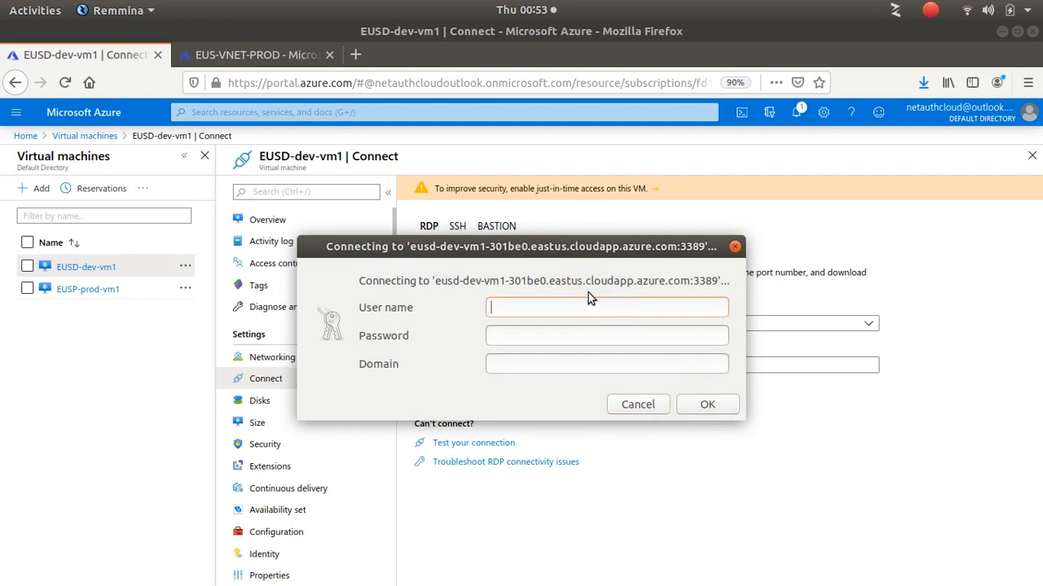
pyautogui.write('eusadmin')
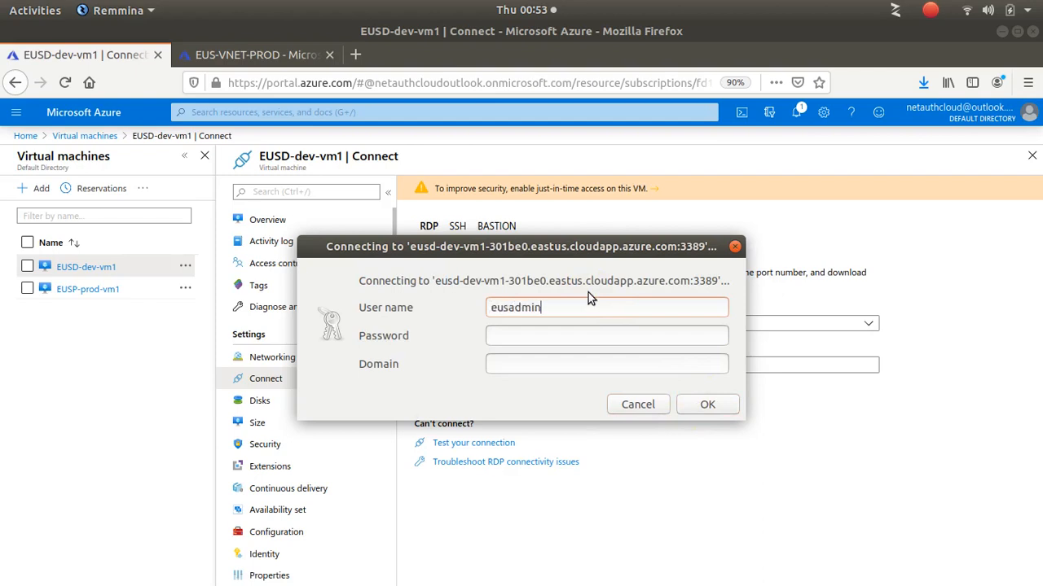
pyautogui.click(606, 336)
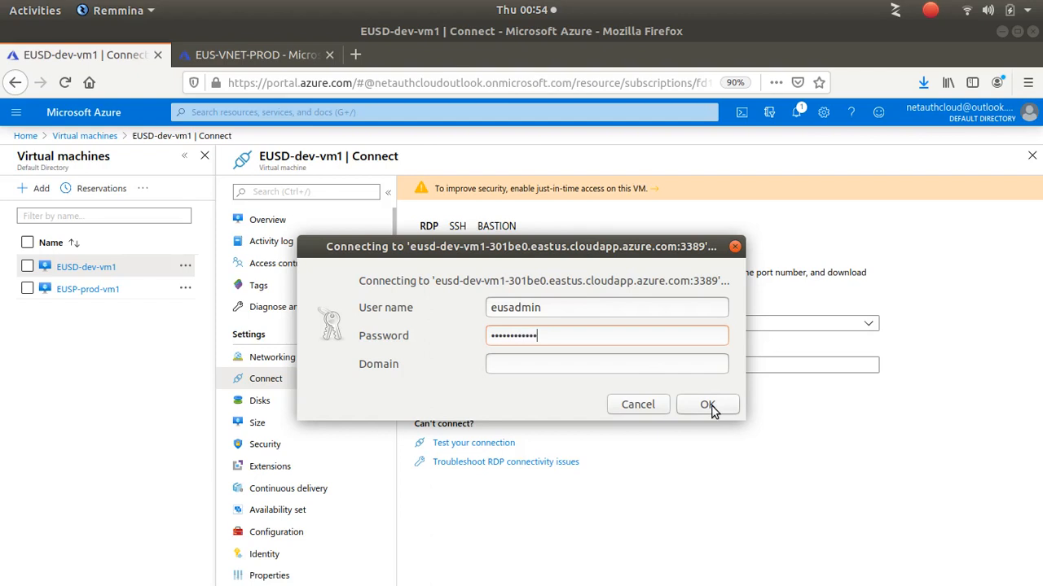
pyautogui.click(707, 405)
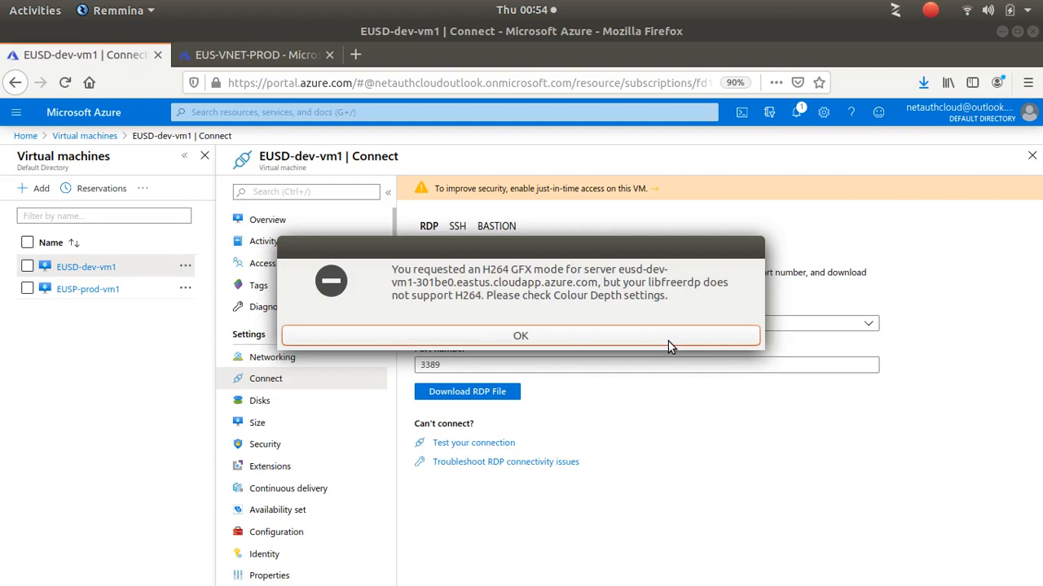
pyautogui.click(520, 336)
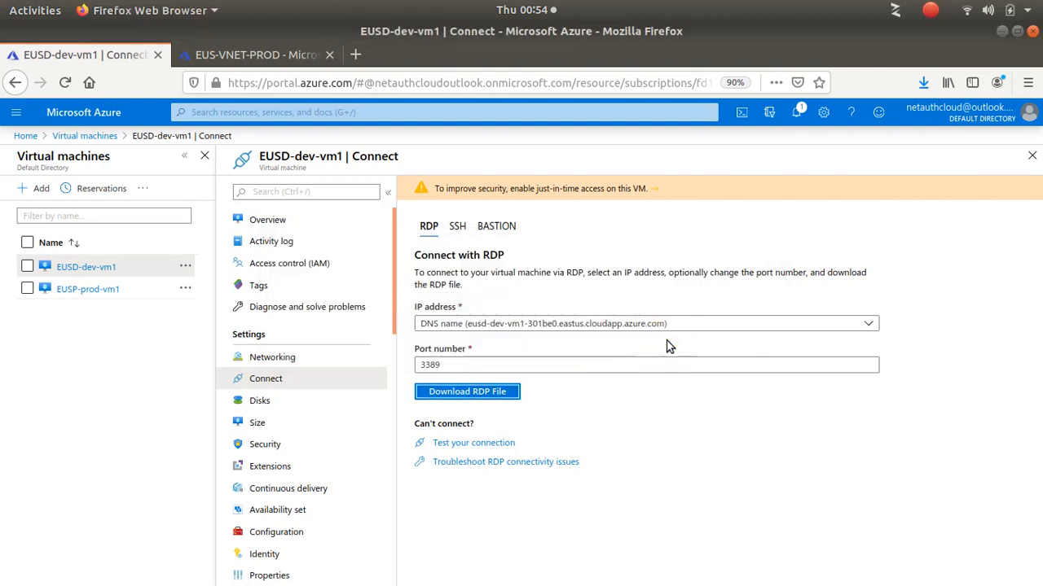
pyautogui.moveTo(660, 359)
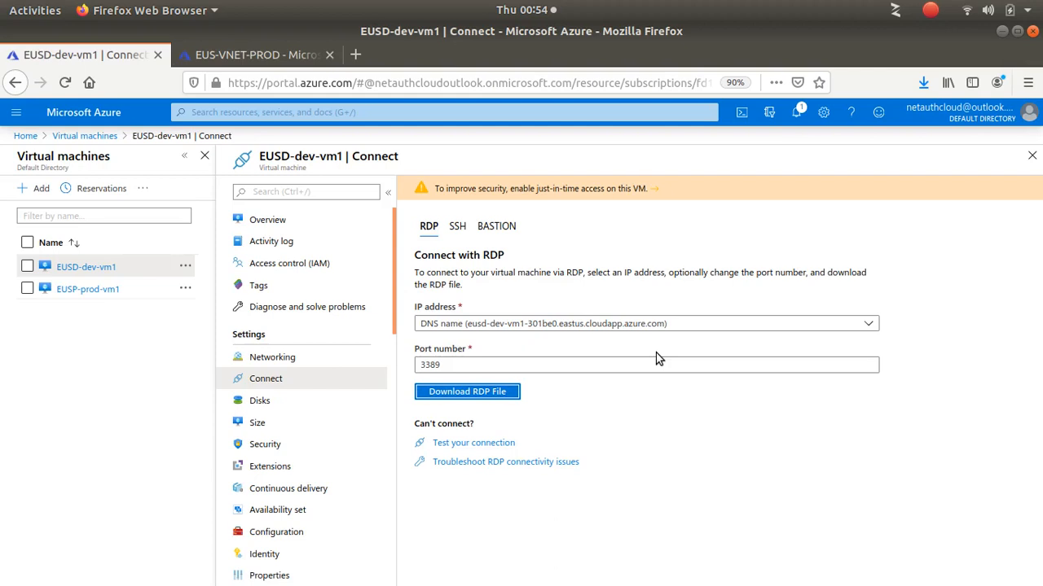
pyautogui.click(115, 10)
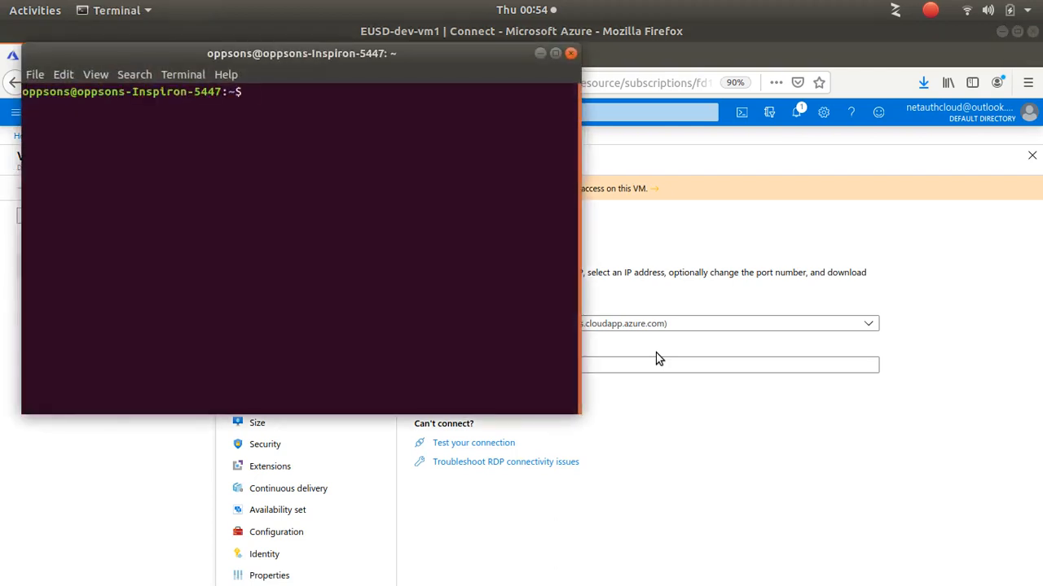
# Enter sudo apt-get install remotedesktop* in Terminal.
pyautogui.write('sudo')
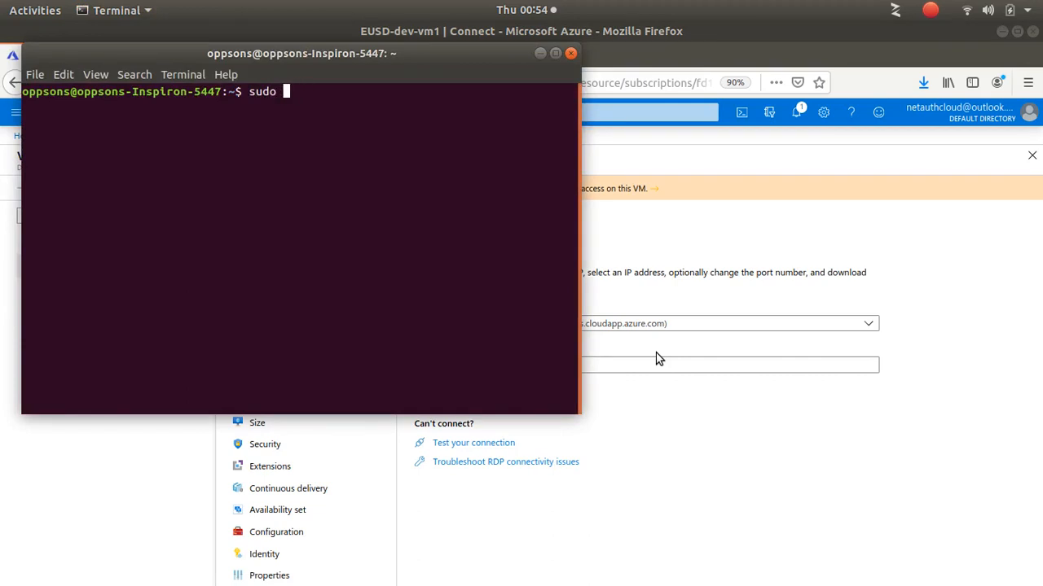
pyautogui.write('apt-get')
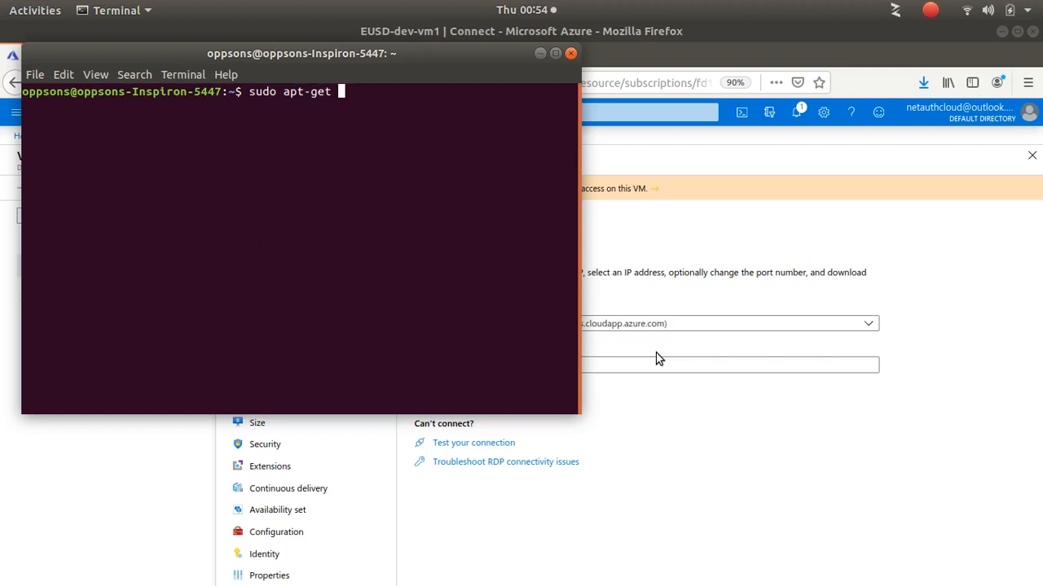
pyautogui.write('install')
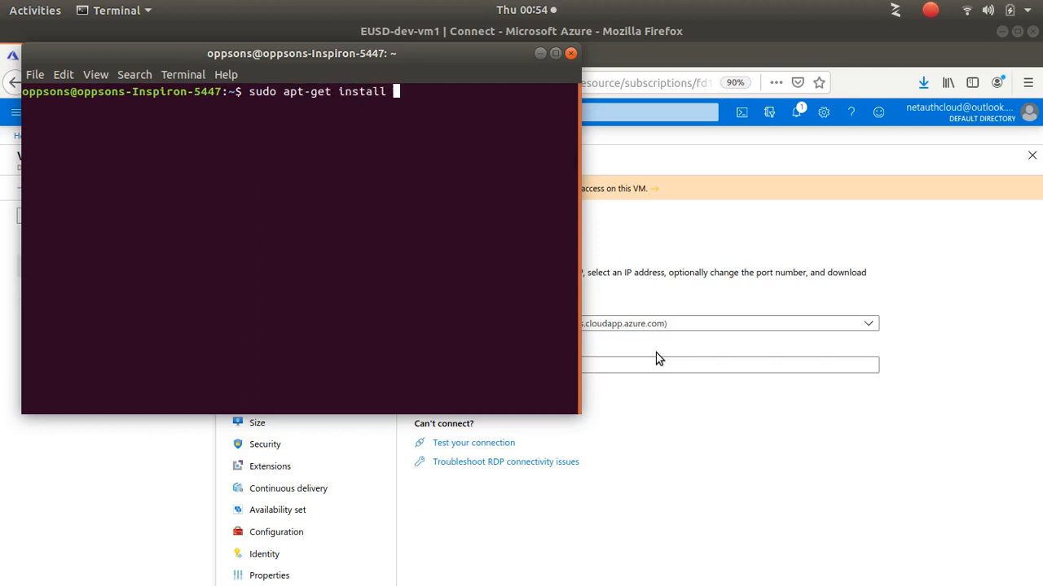
pyautogui.write('remote')
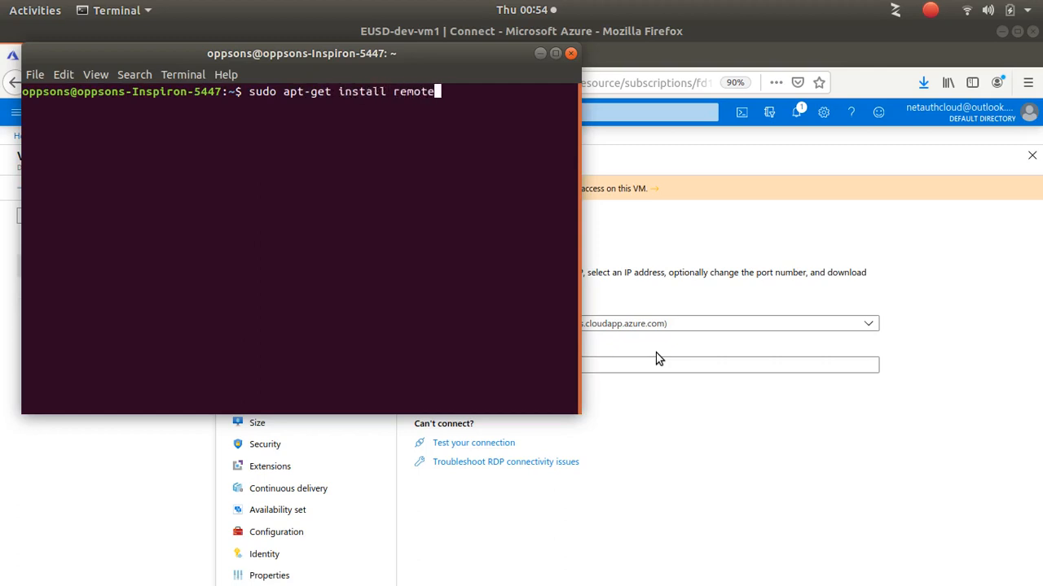
pyautogui.write('desktop*')
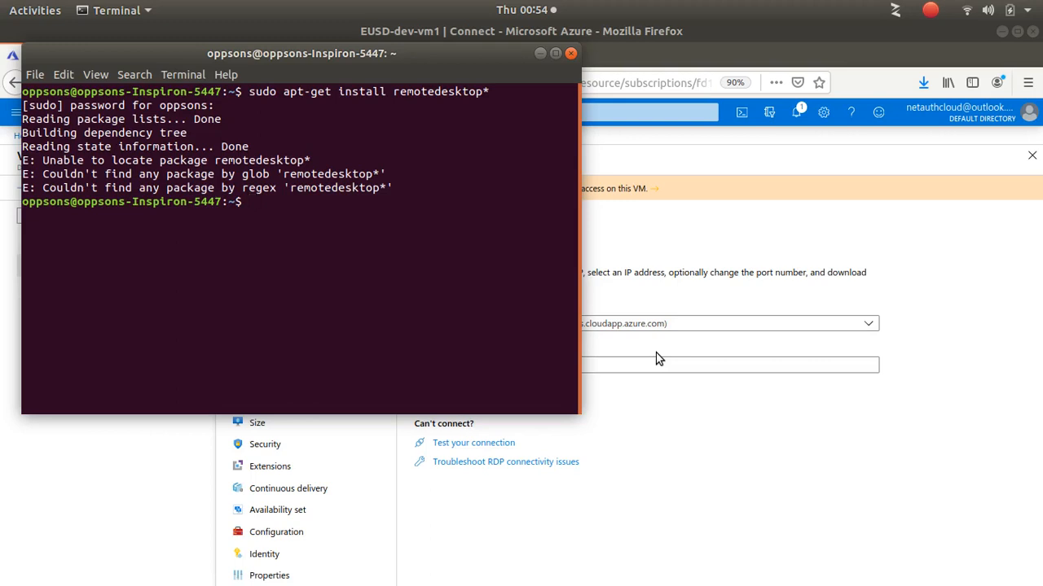
# Retry the apt-get install with rdp, then with remote deskt*.
pyautogui.write('sudo apt-get install remotedeskt')
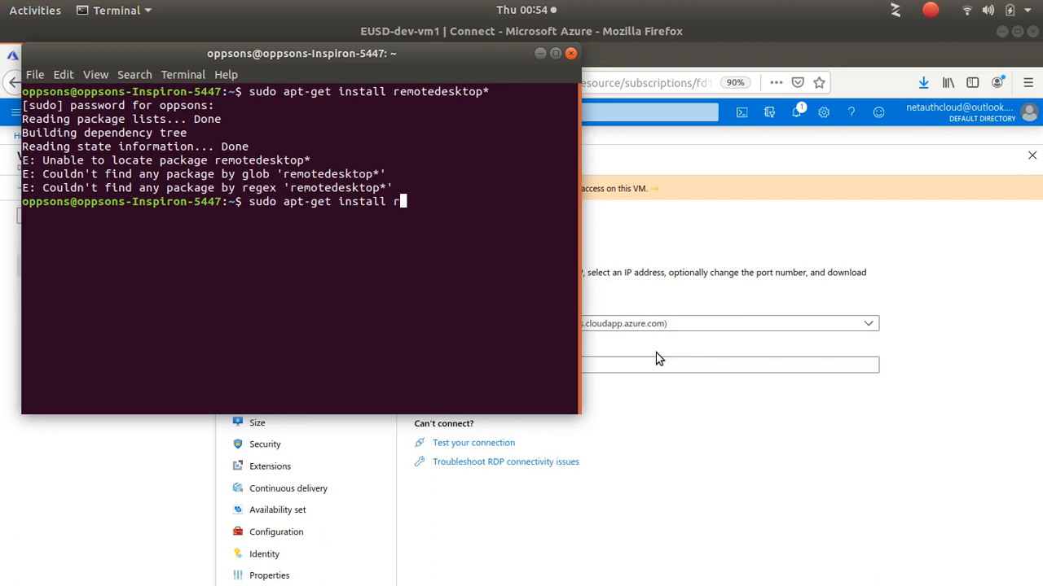
pyautogui.write('dp')
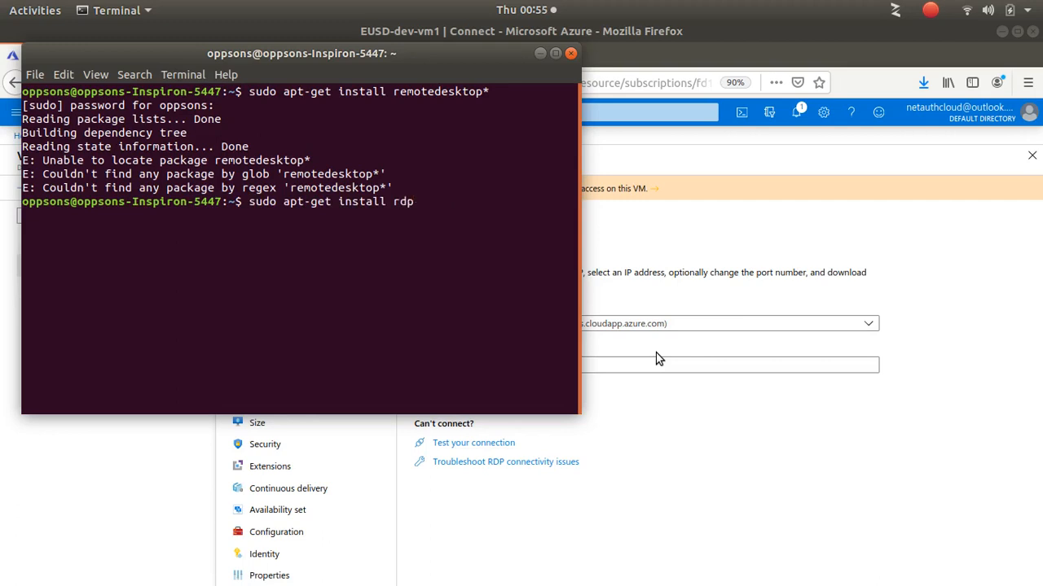
pyautogui.press('Return')
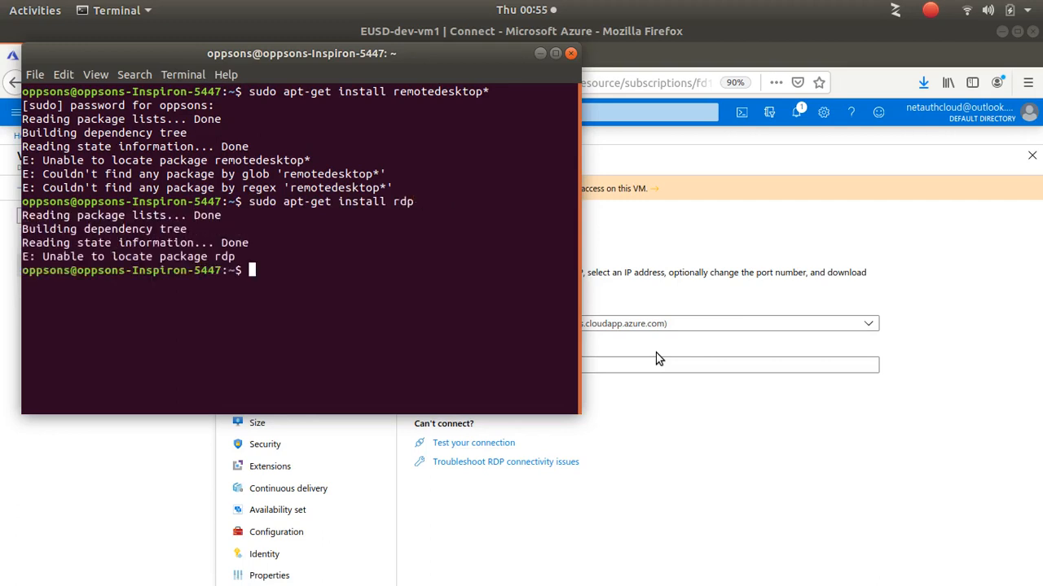
pyautogui.write('sudo apt-get install rdp')
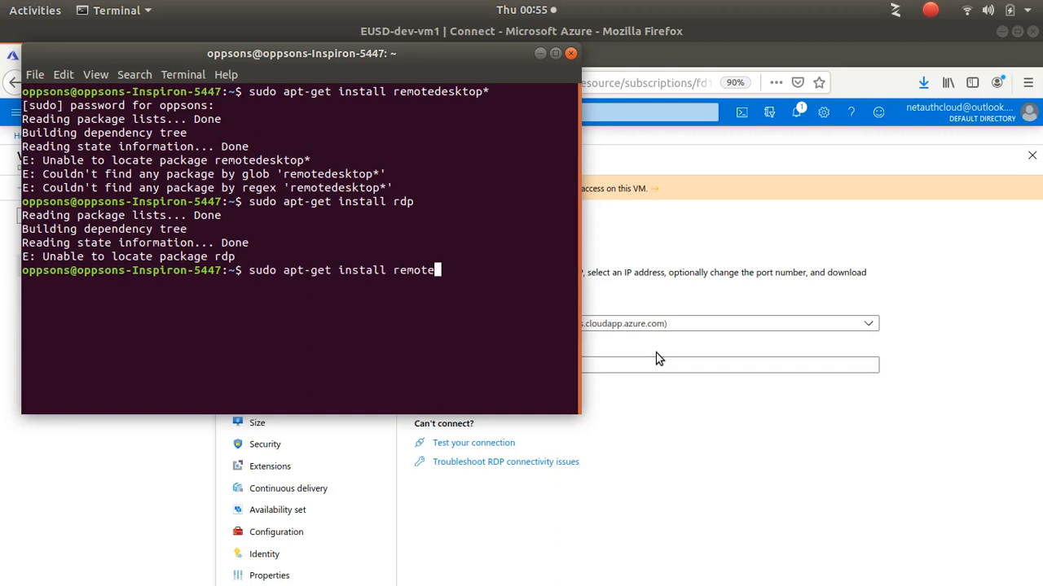
pyautogui.write('deskt*')
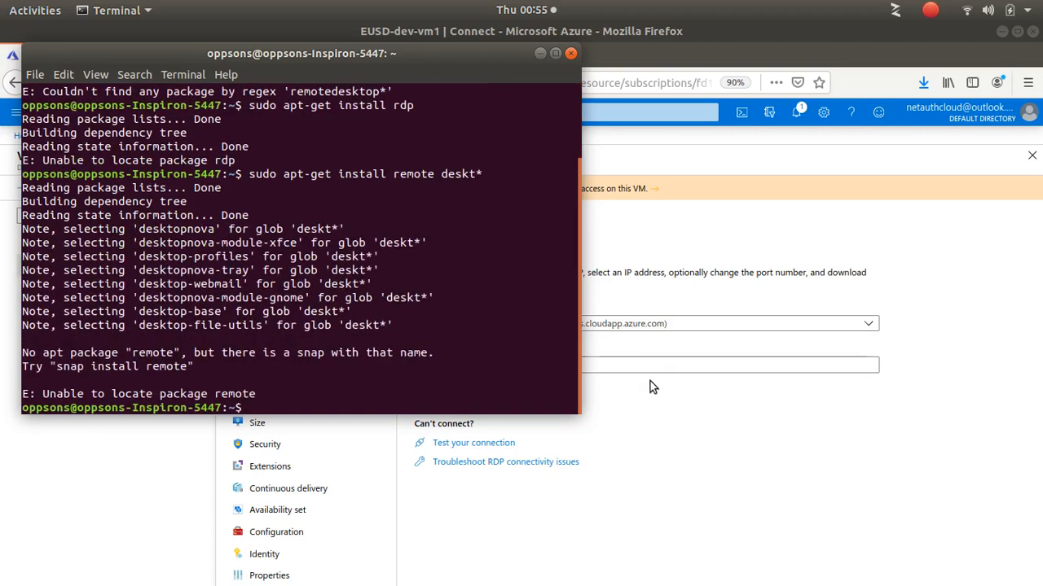
pyautogui.moveTo(517, 81)
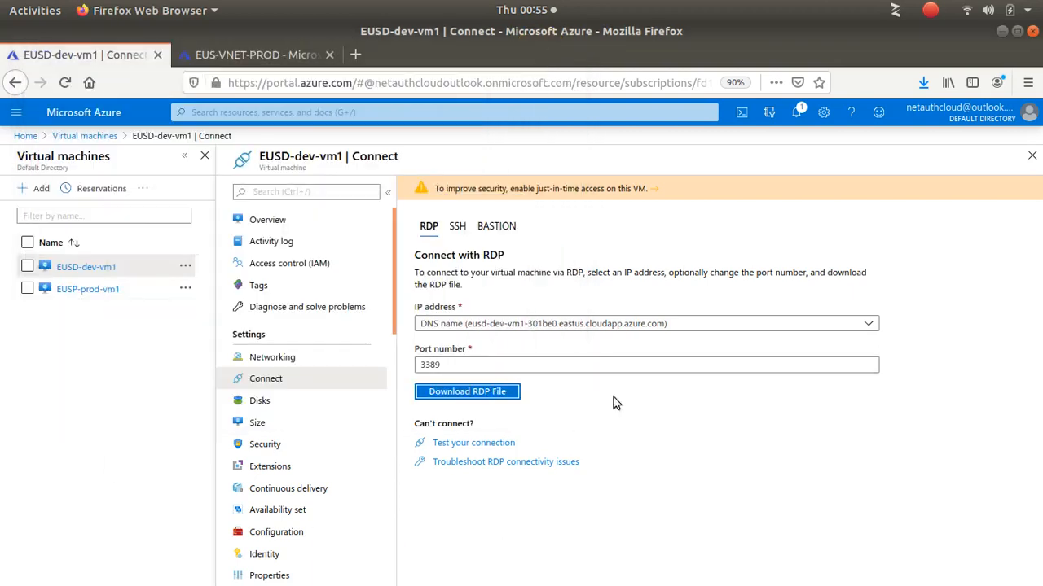
pyautogui.moveTo(473, 442)
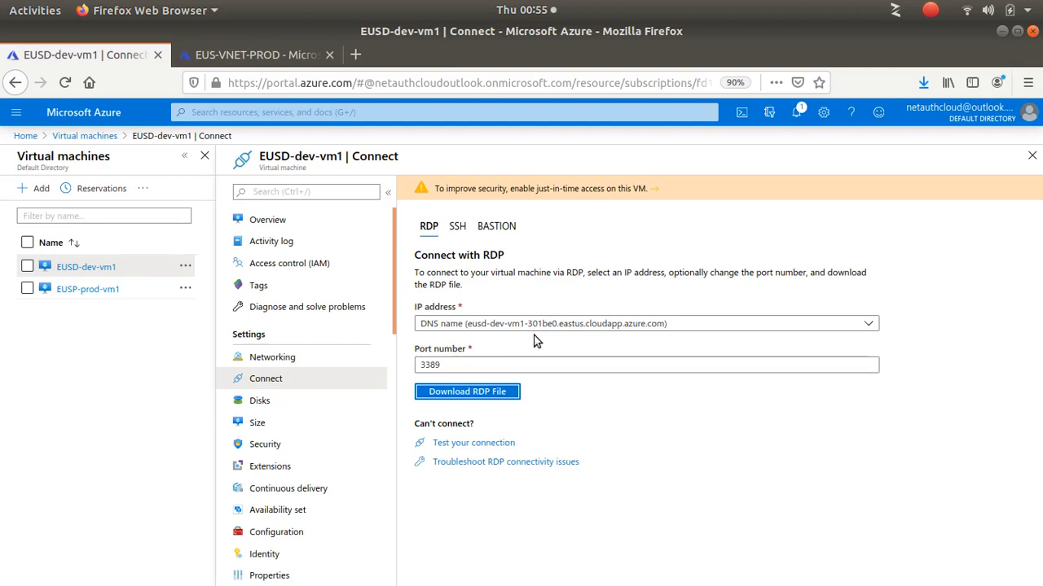
# Check the VM's IP address options, keep the DNS name, and view SSH instructions.
pyautogui.click(34, 10)
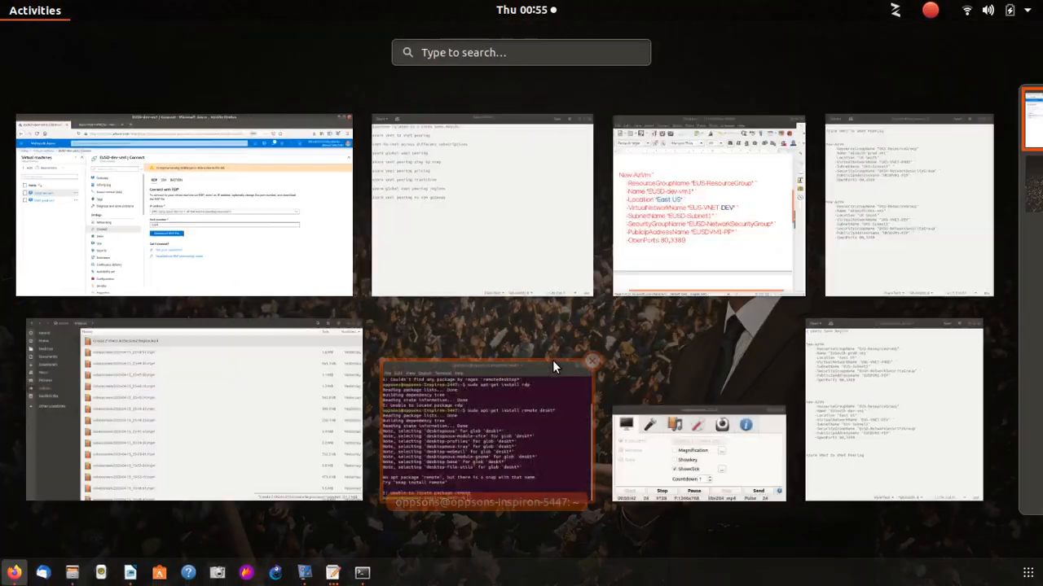
pyautogui.click(184, 208)
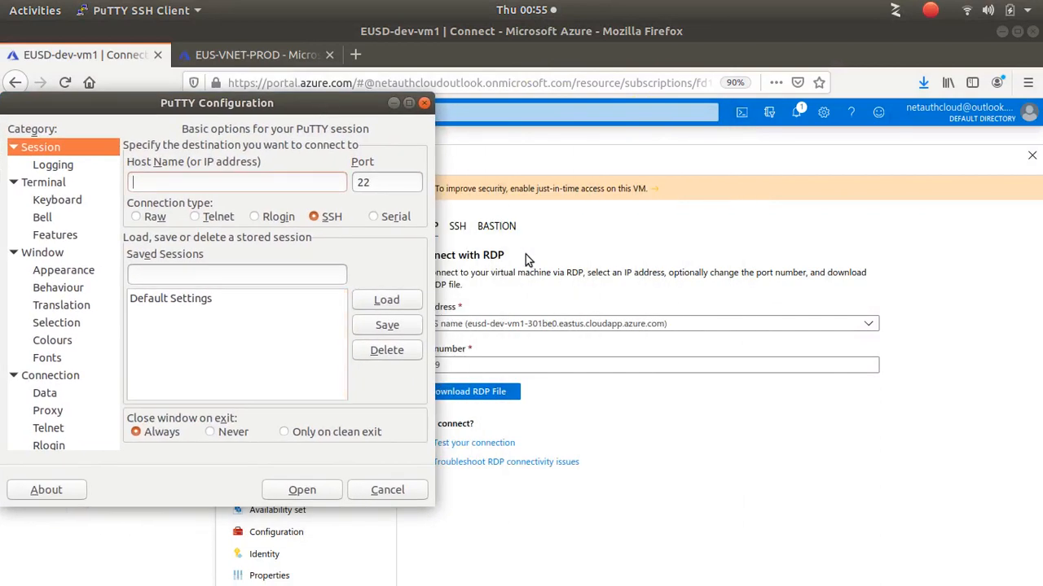
pyautogui.click(867, 323)
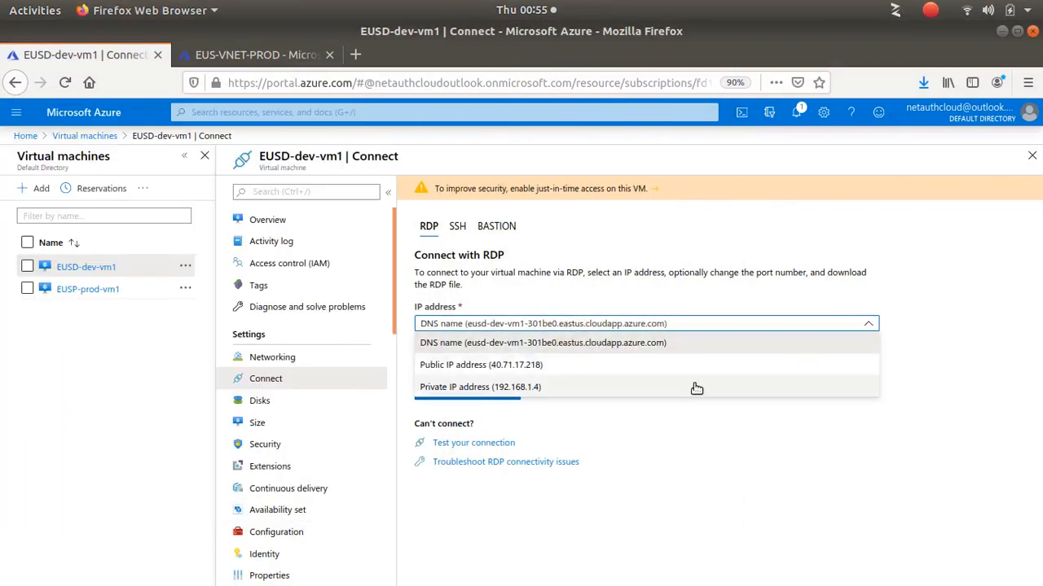
pyautogui.click(541, 342)
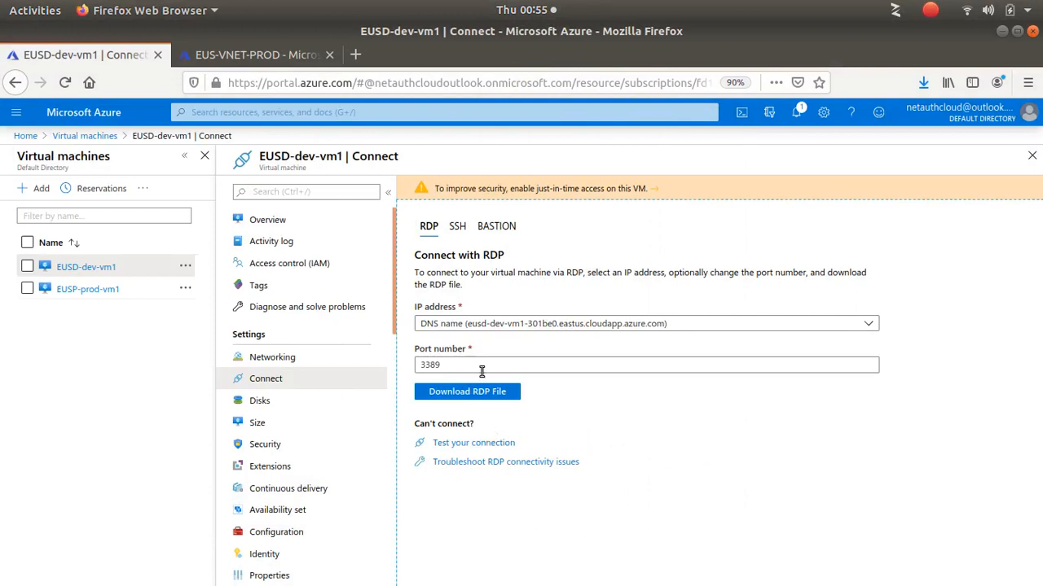
pyautogui.click(457, 226)
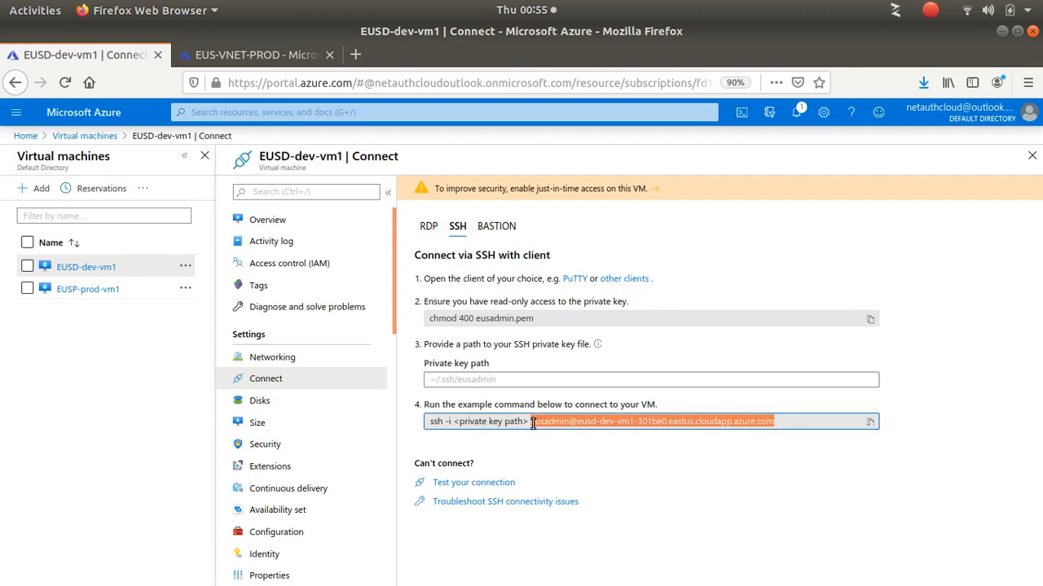
pyautogui.moveTo(533, 305)
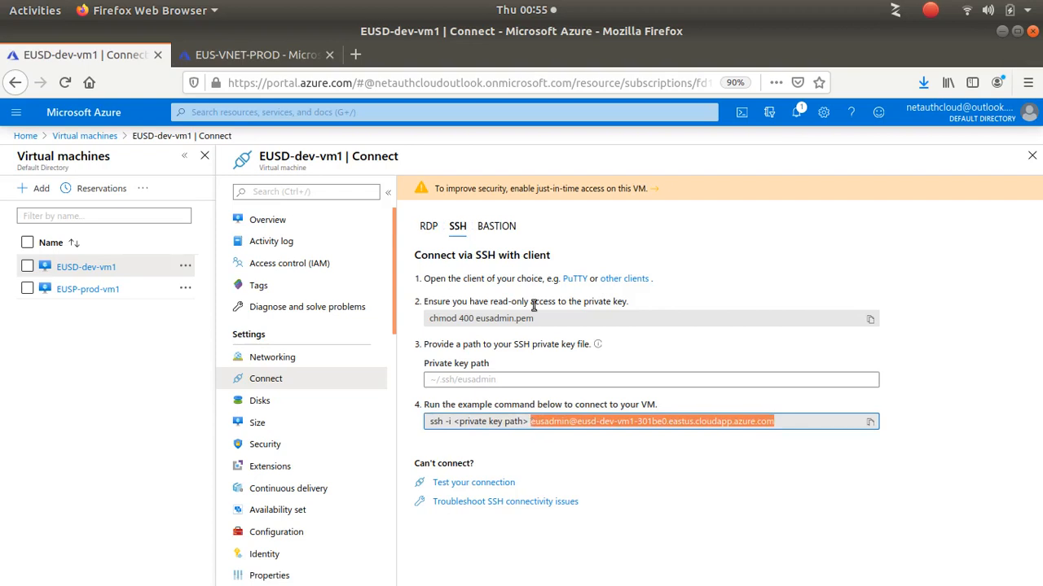
pyautogui.moveTo(575, 279)
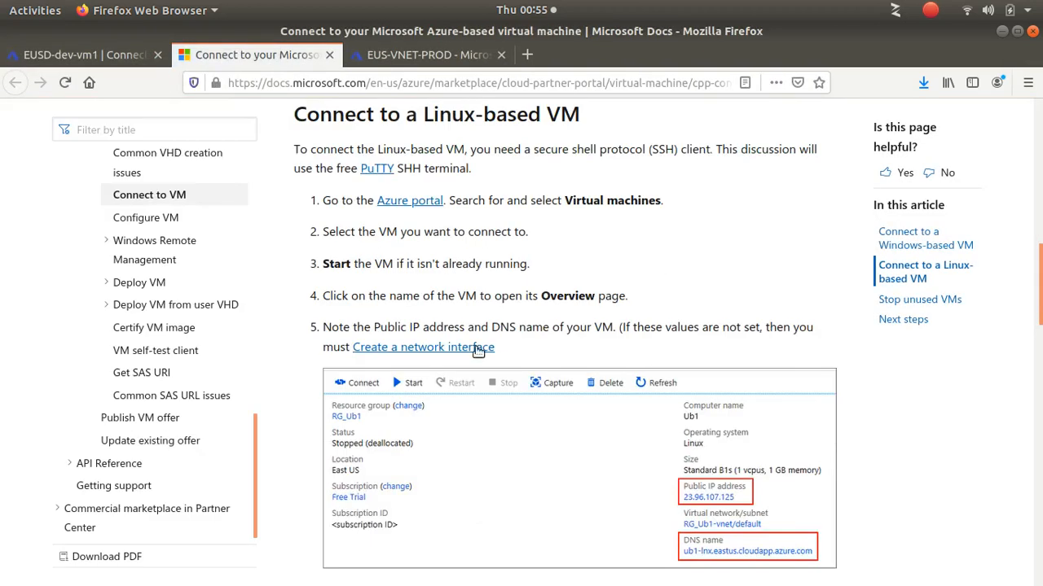
# Return from Microsoft Docs to EUSD-dev-vm1's overview and copy public IP 40.71.17.218.
pyautogui.click(154, 129)
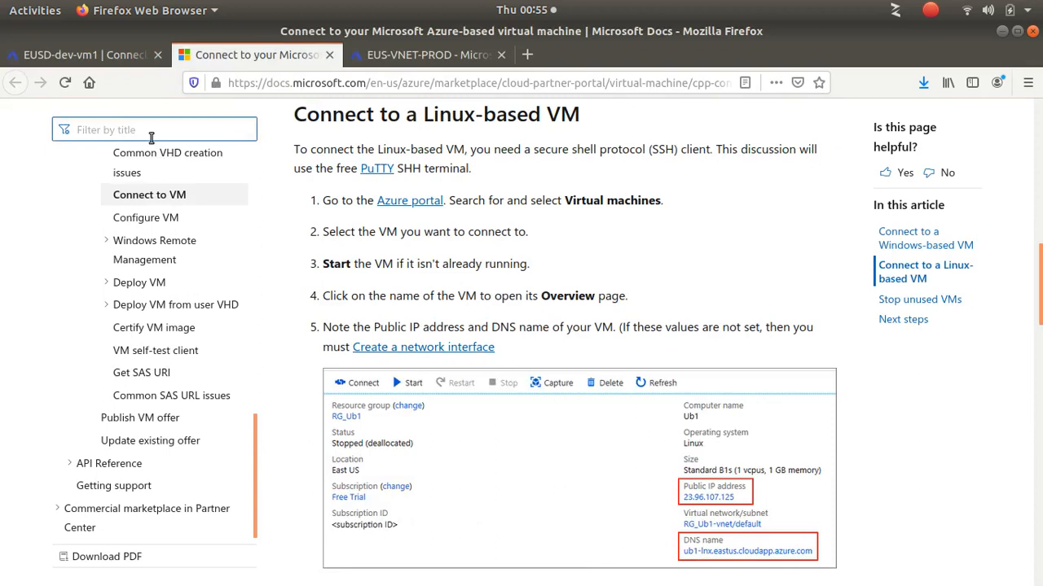
pyautogui.click(82, 55)
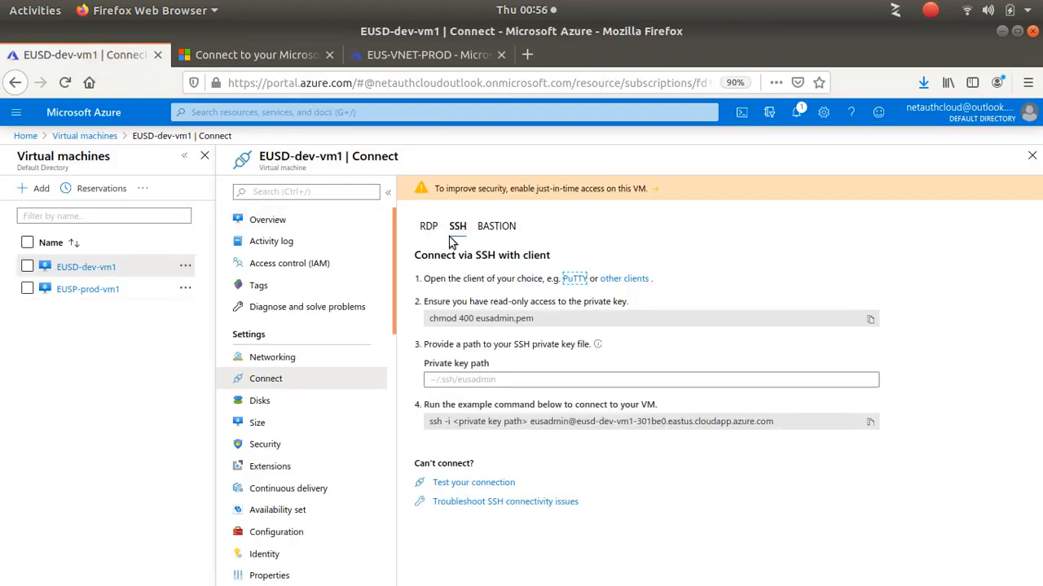
pyautogui.click(428, 226)
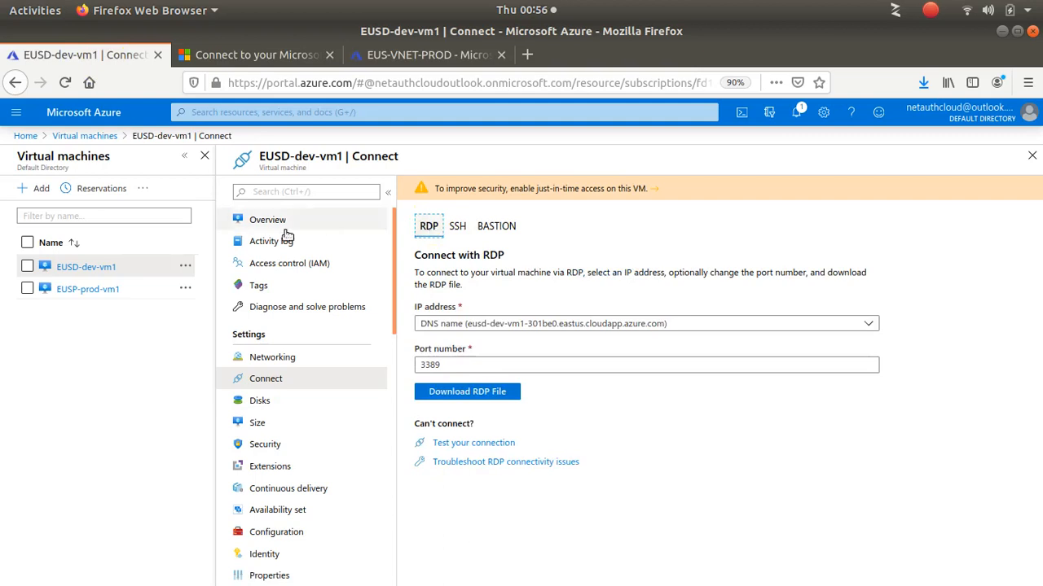
pyautogui.click(267, 219)
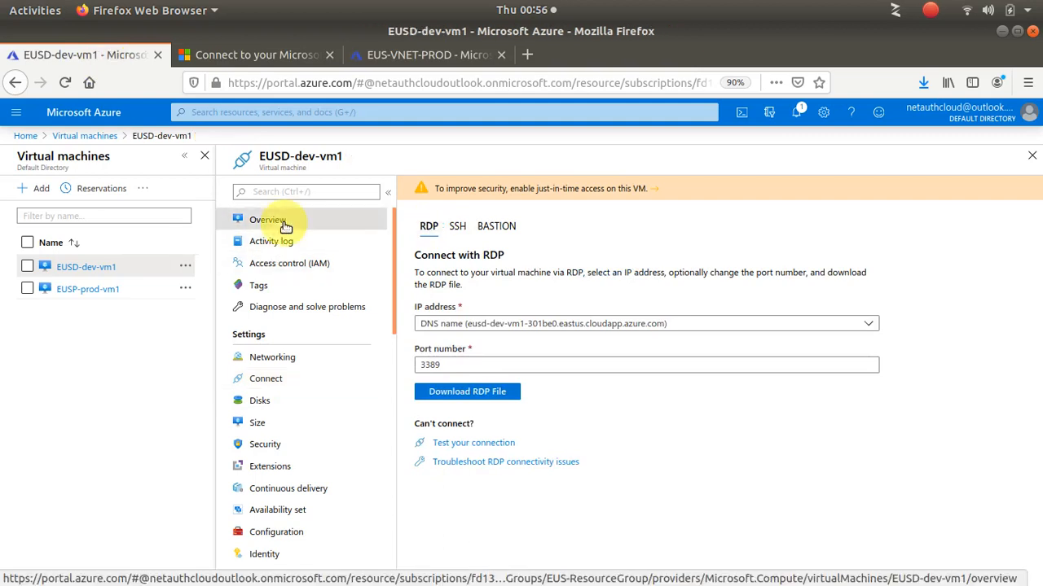
pyautogui.click(267, 219)
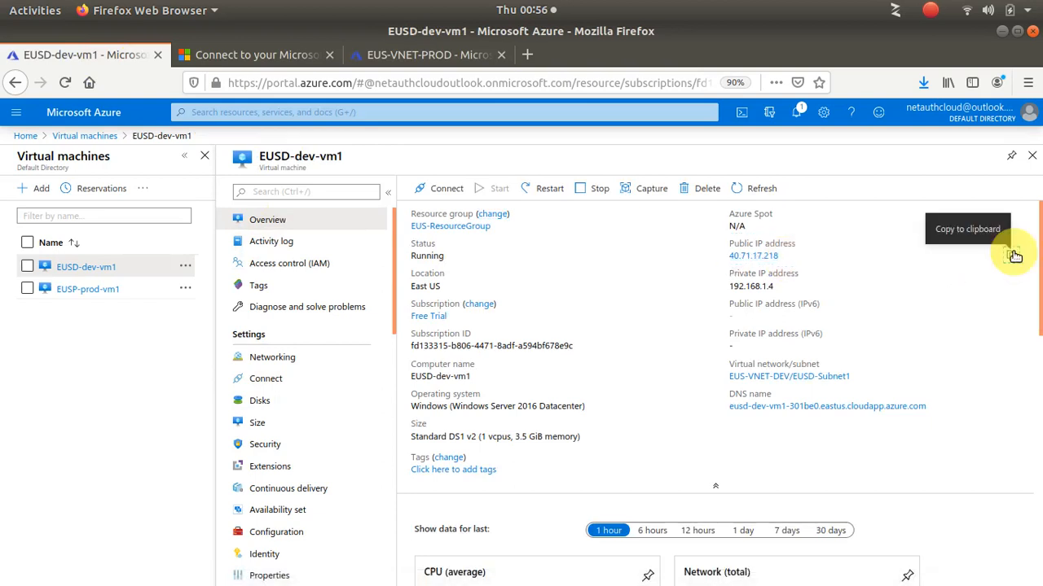
pyautogui.moveTo(257, 55)
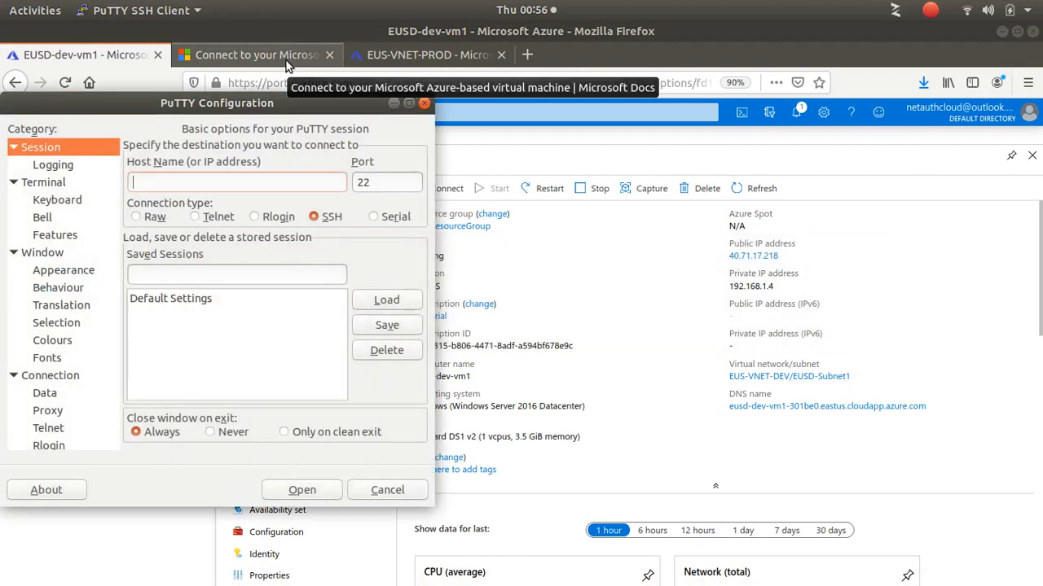
# Attempt a PuTTY SSH session to 40.71.17.218, then close the blank session.
pyautogui.write('40.71.17.218')
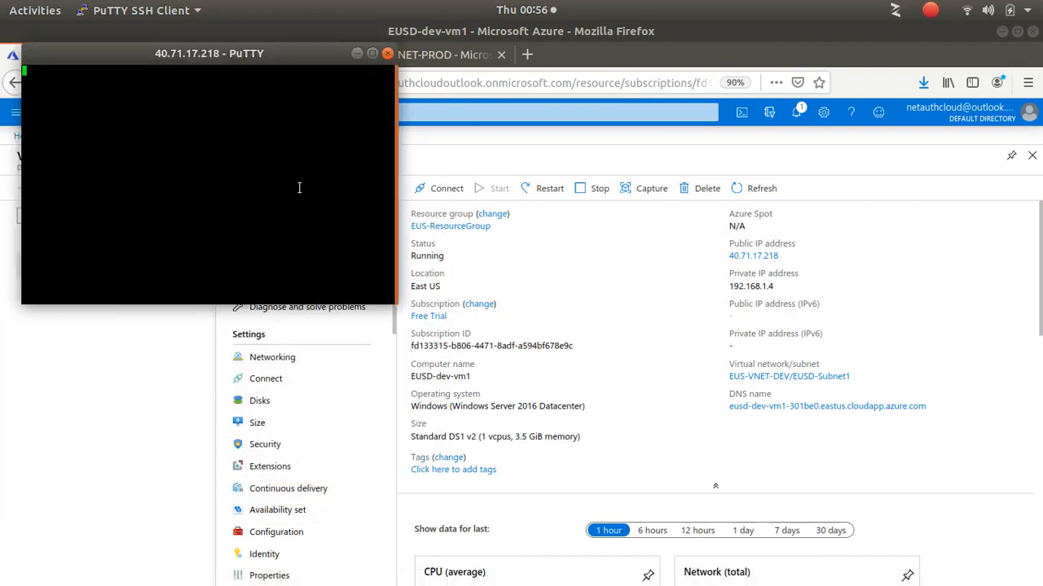
pyautogui.moveTo(298, 194)
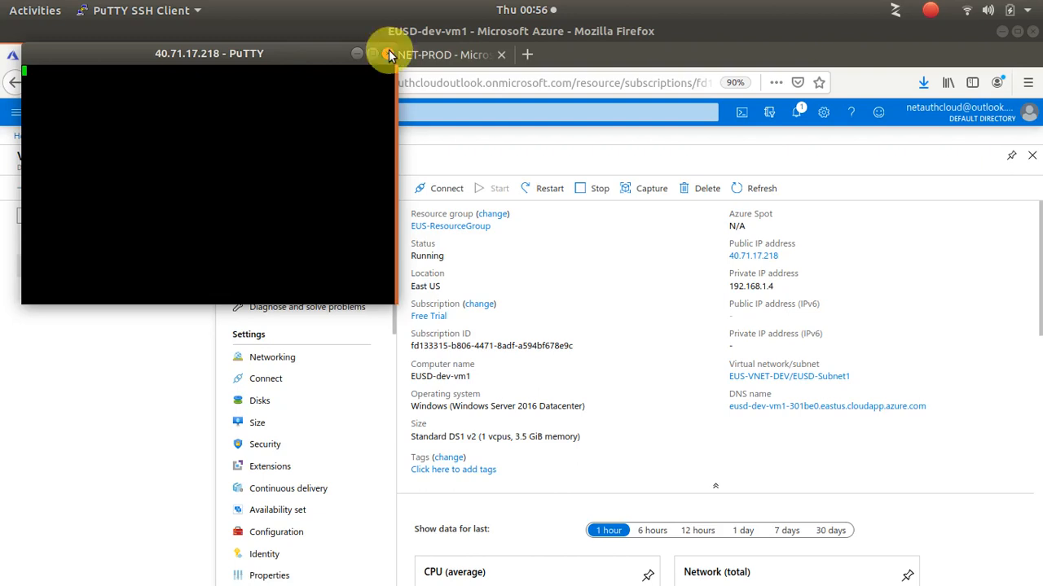
pyautogui.click(385, 53)
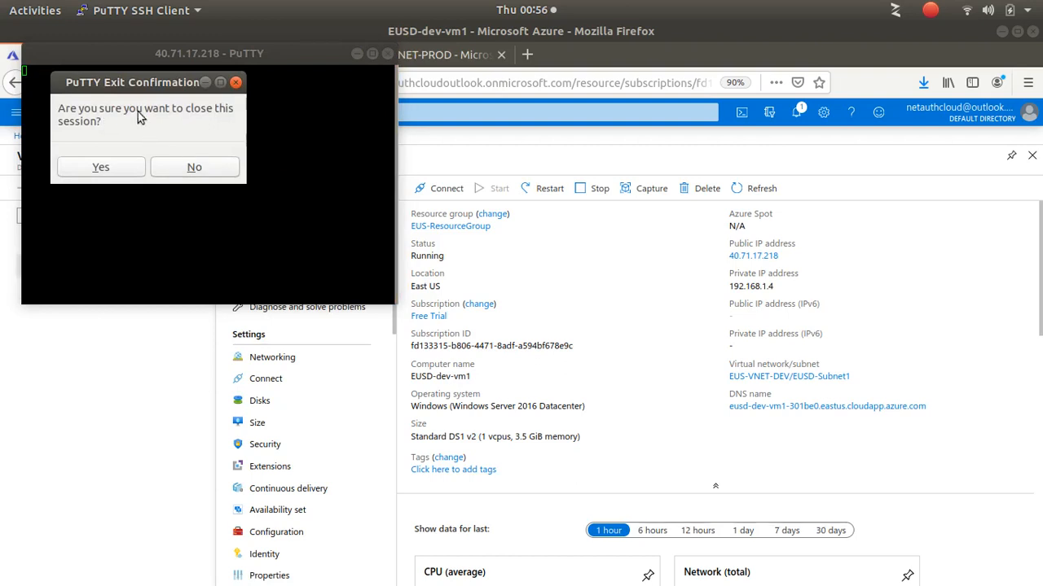
pyautogui.click(101, 166)
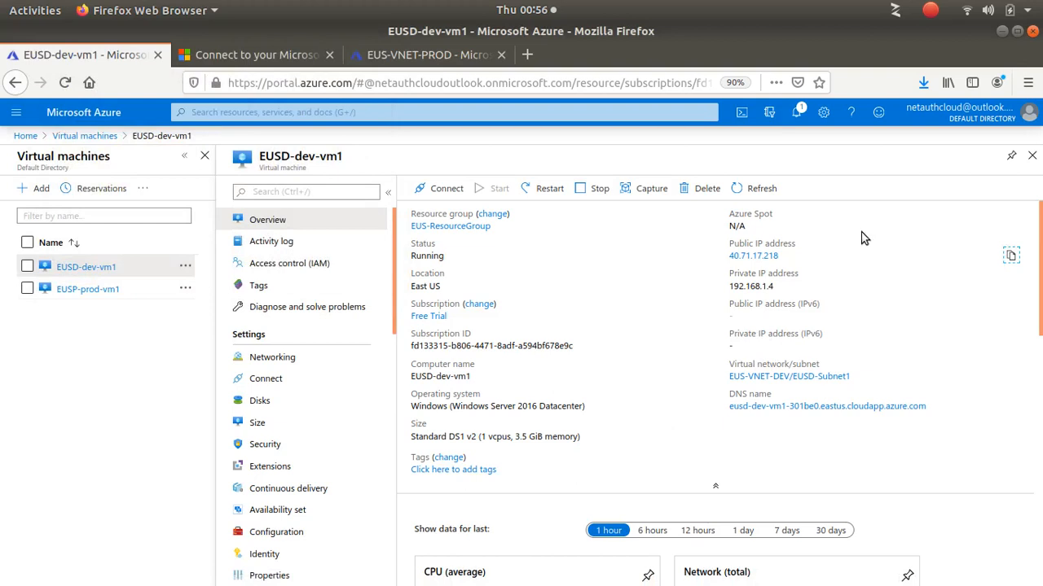
pyautogui.click(895, 15)
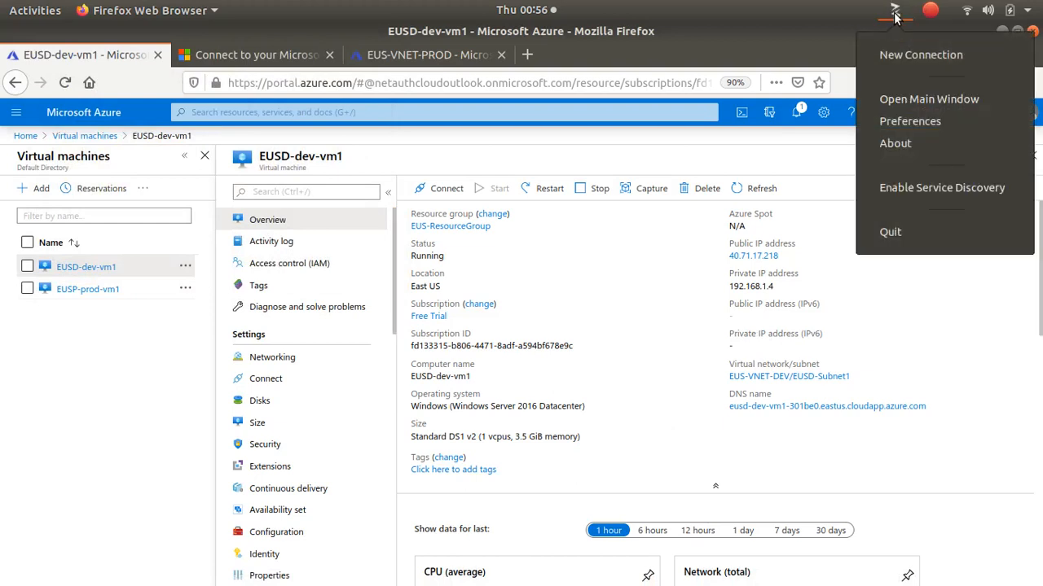
pyautogui.moveTo(909, 121)
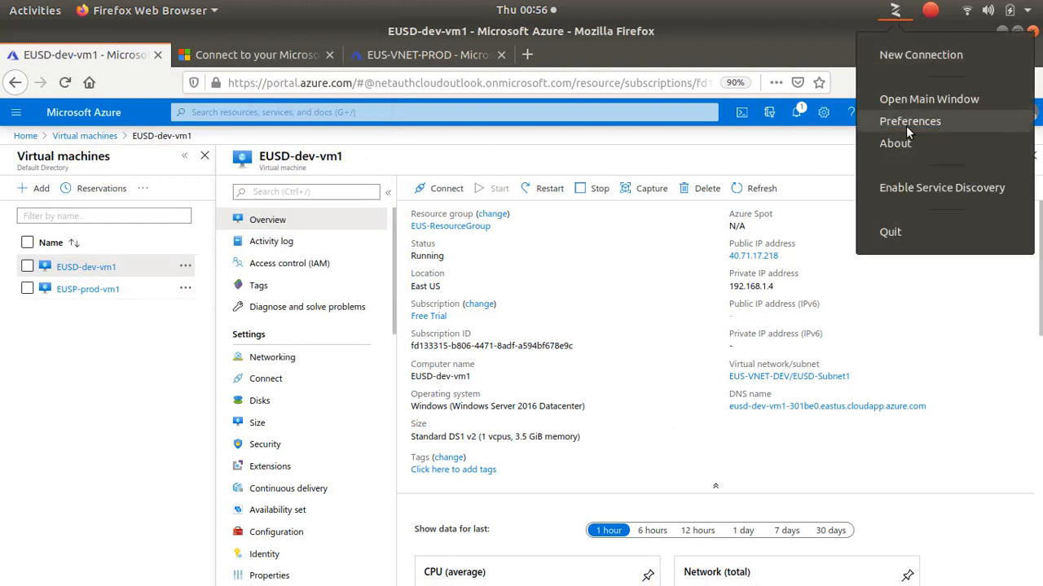
# Change Remmina's RDP quality setting to Medium and close Preferences.
pyautogui.click(909, 121)
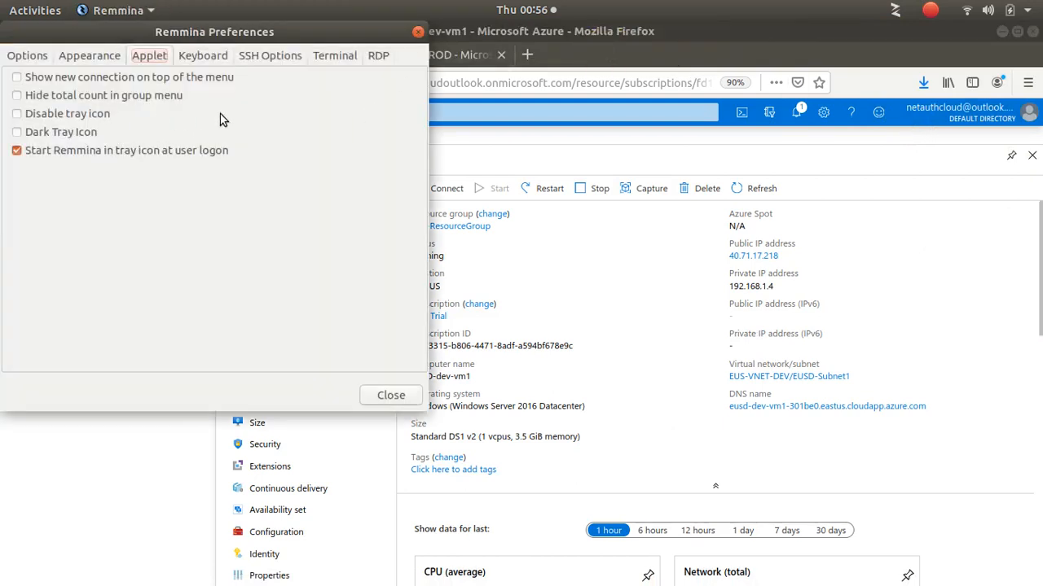
pyautogui.click(377, 55)
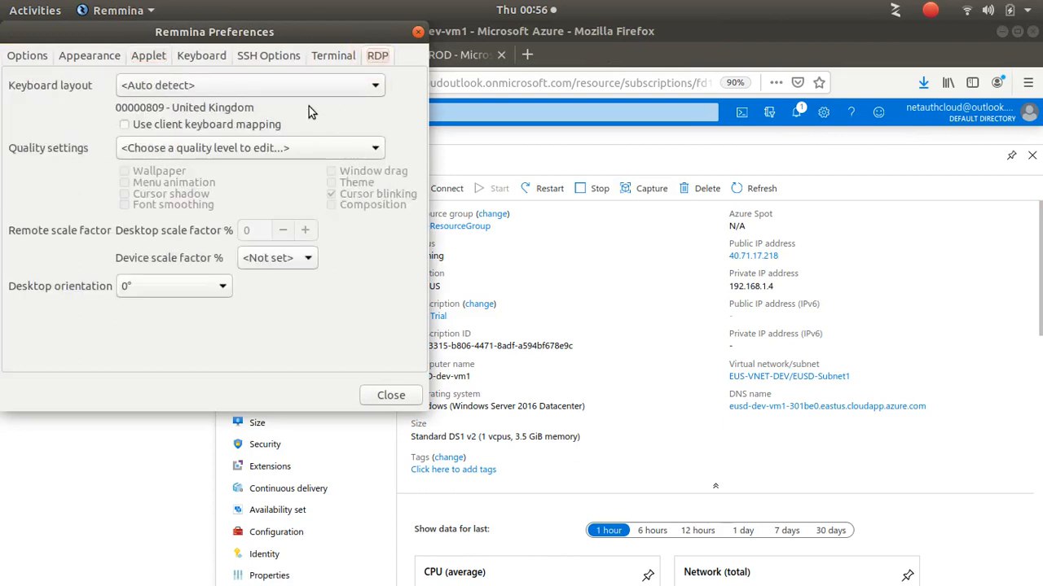
pyautogui.click(249, 147)
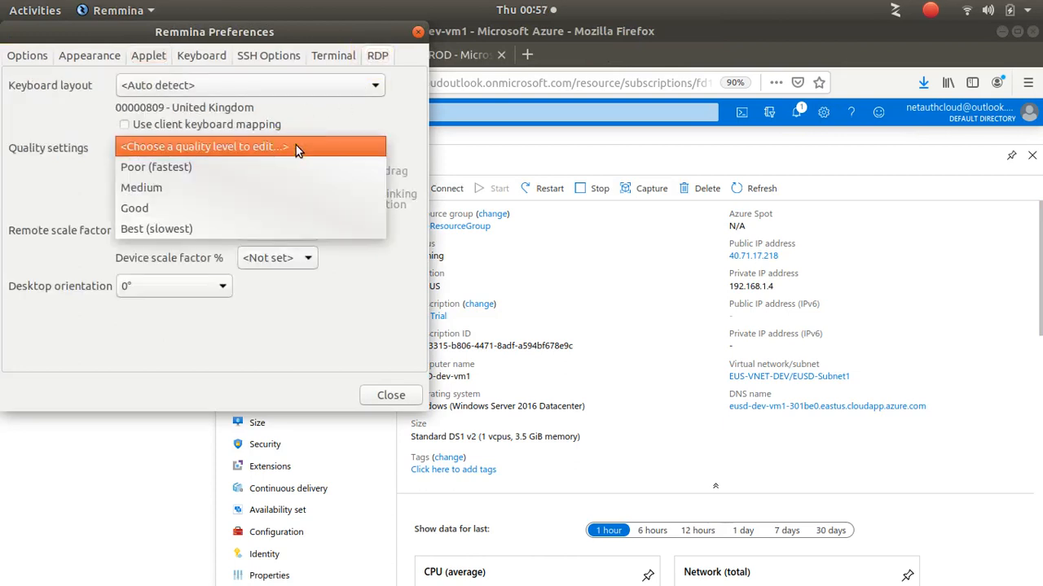
pyautogui.click(141, 188)
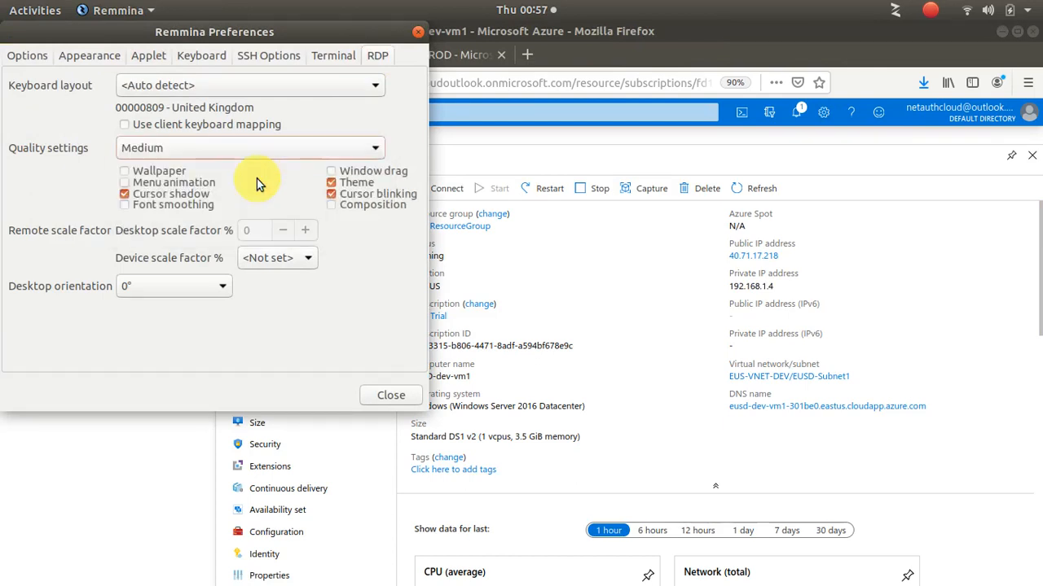
pyautogui.moveTo(258, 181)
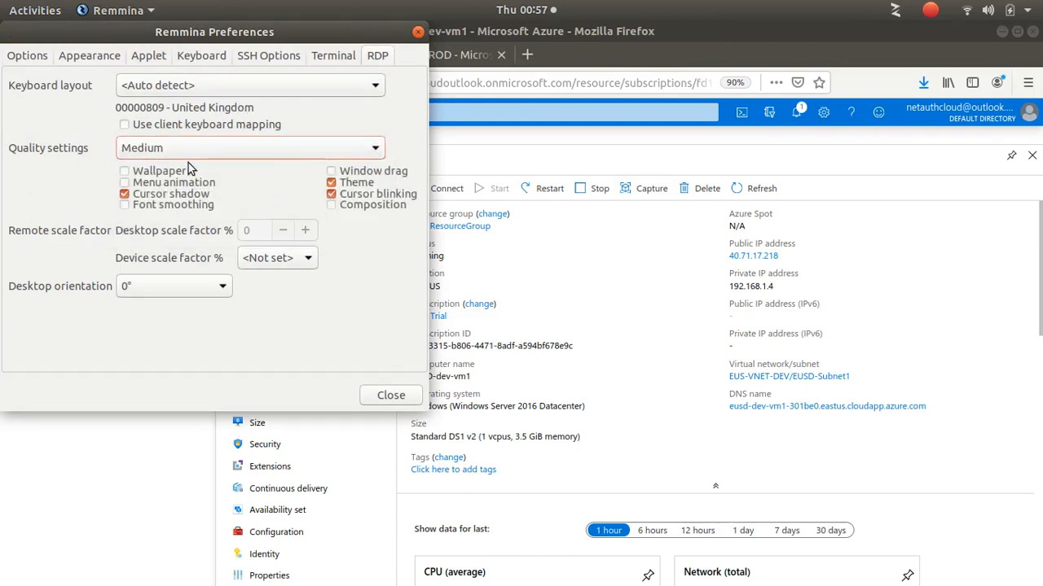
pyautogui.click(27, 56)
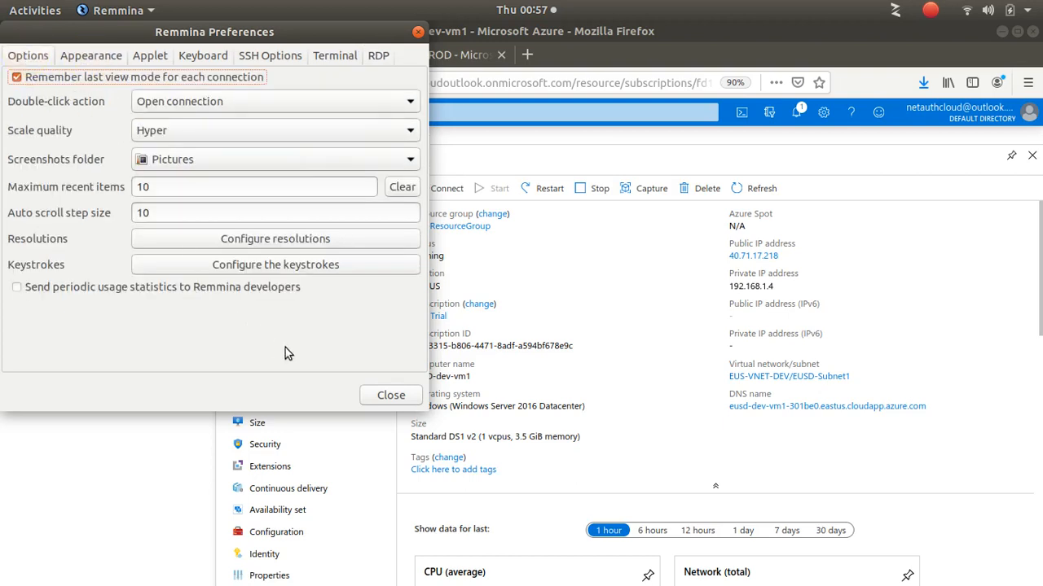
pyautogui.click(390, 395)
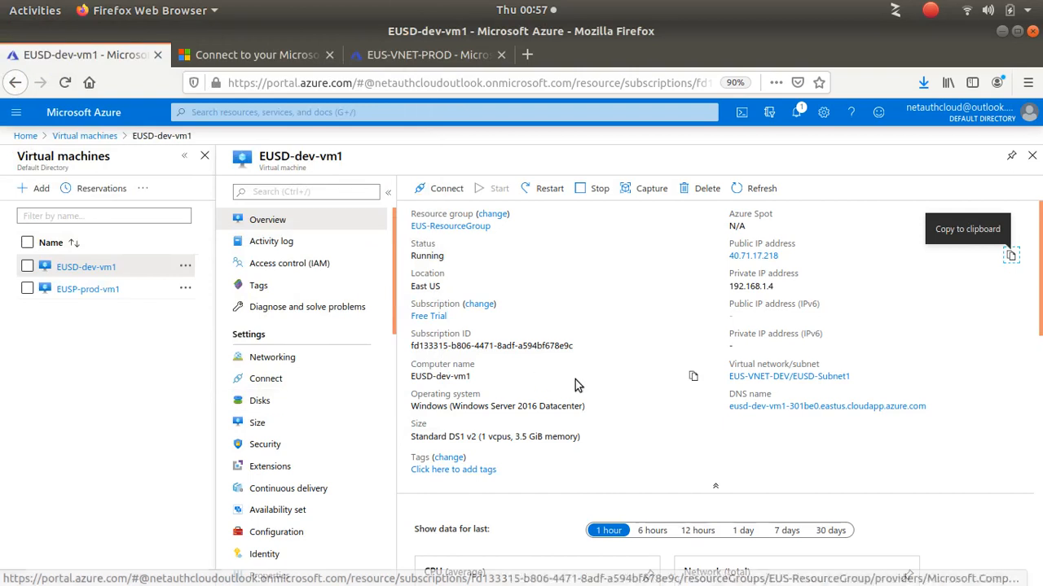
pyautogui.moveTo(521, 376)
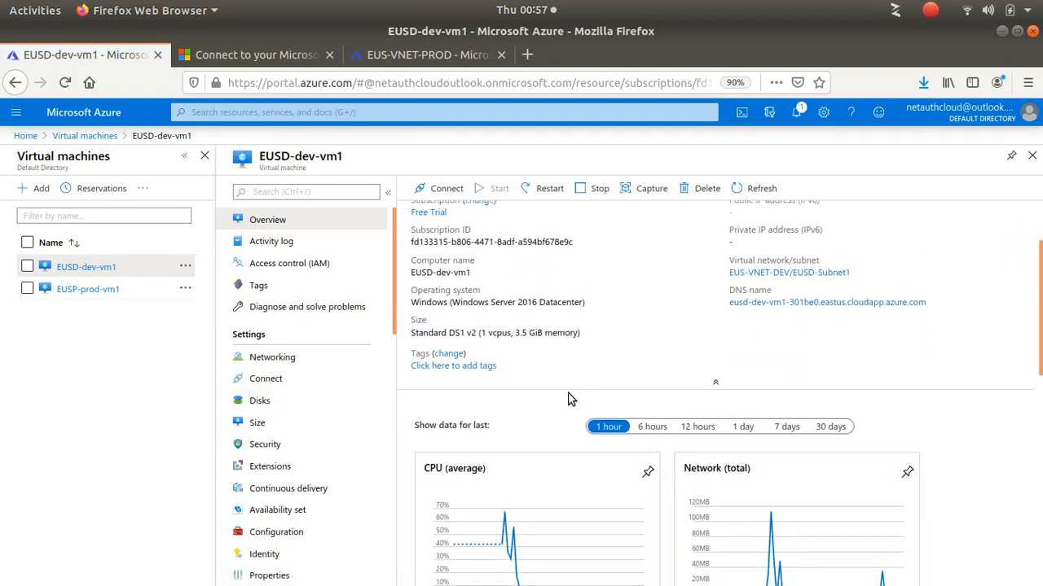
# Bring up EUS-VNET-PROD's overview listing eusp-prod-vm1370 at 10.0.10.4.
pyautogui.click(423, 54)
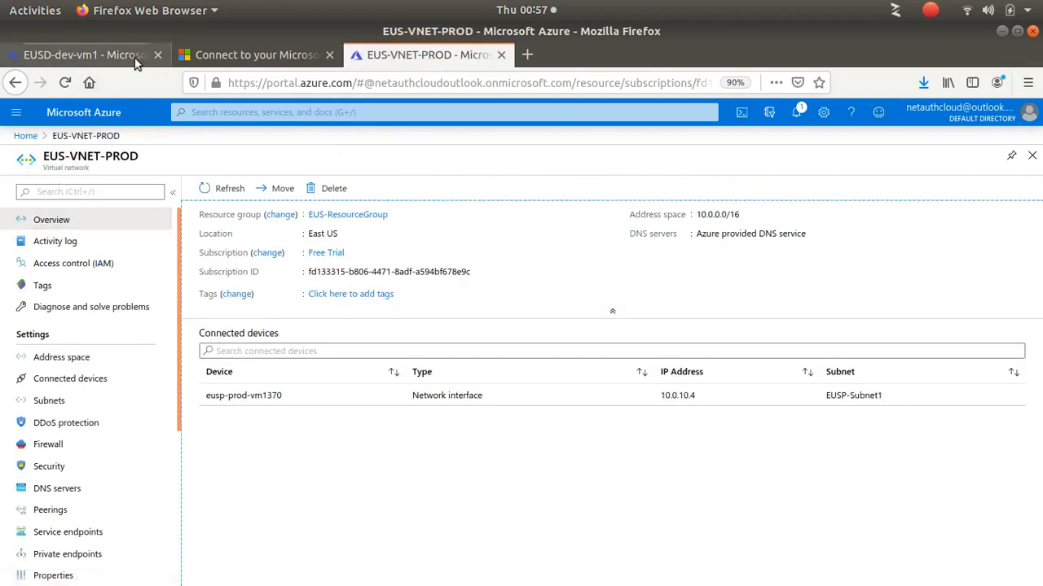
# Download the RDP connection file for EUSD-dev-vm1.
pyautogui.click(82, 54)
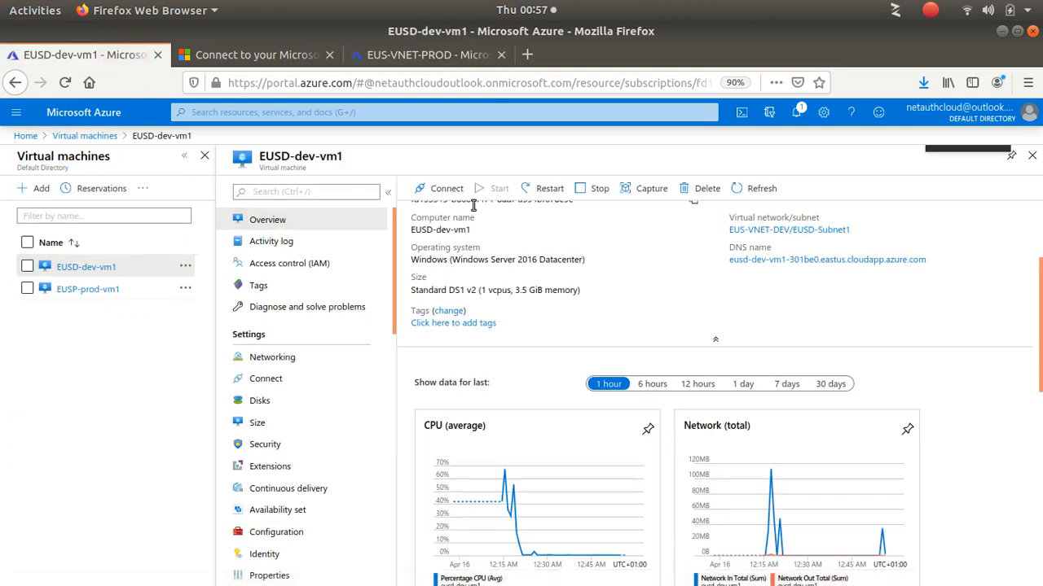
pyautogui.click(447, 188)
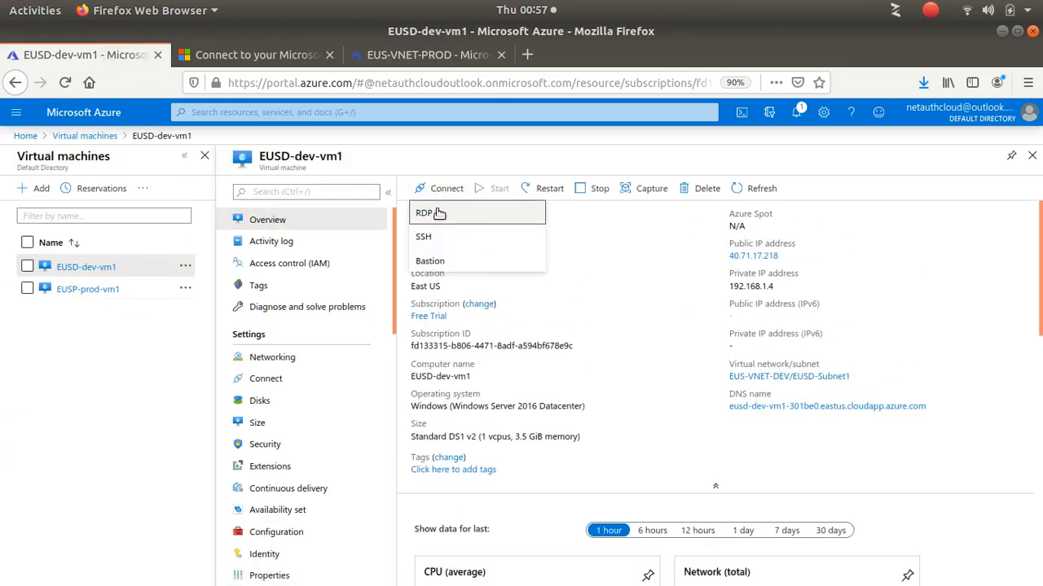
pyautogui.click(424, 212)
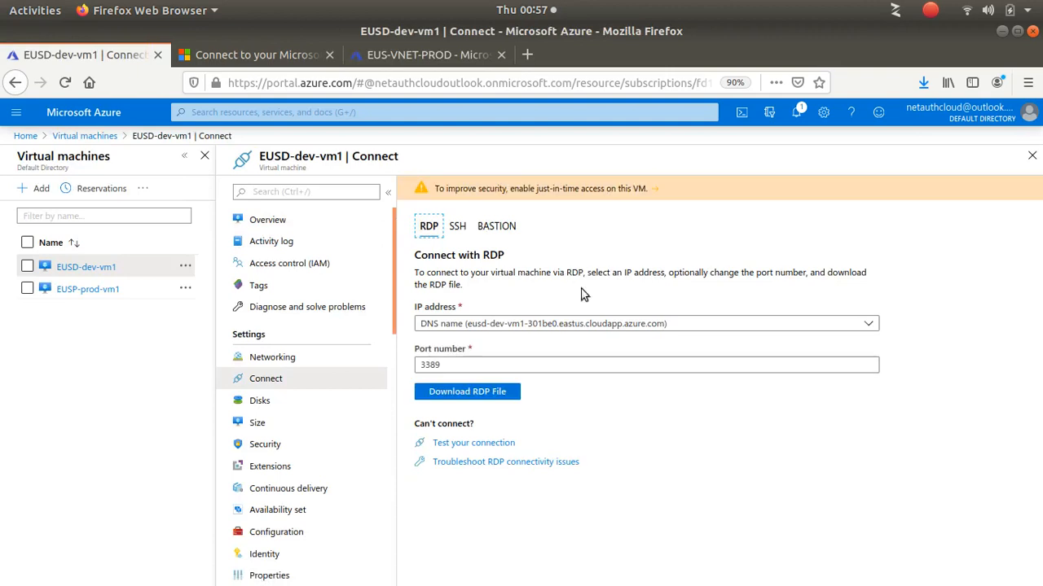
pyautogui.click(467, 392)
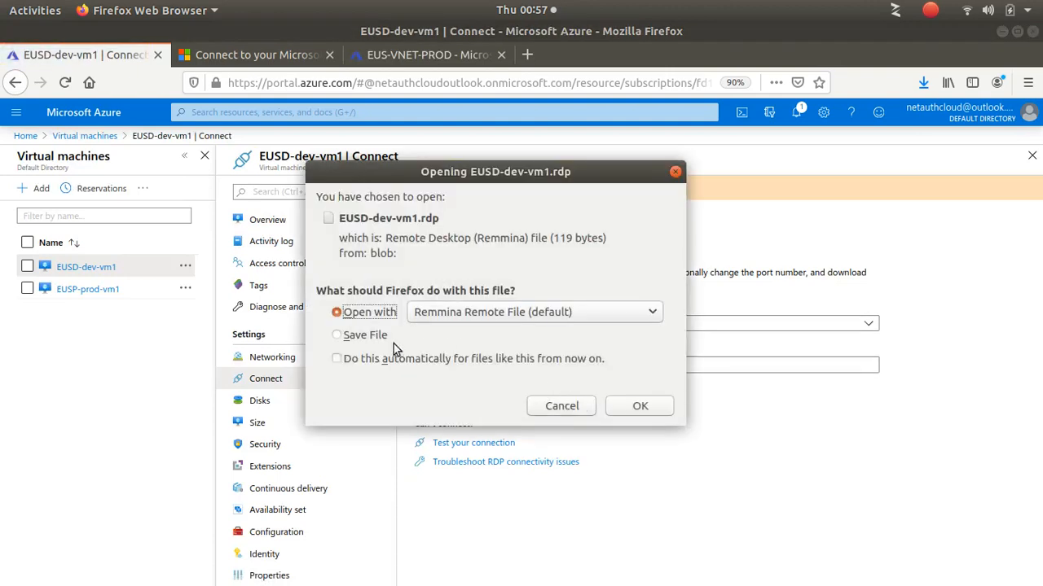
# Open the RDP file in Remmina and enter user eusadmin with its password.
pyautogui.click(640, 405)
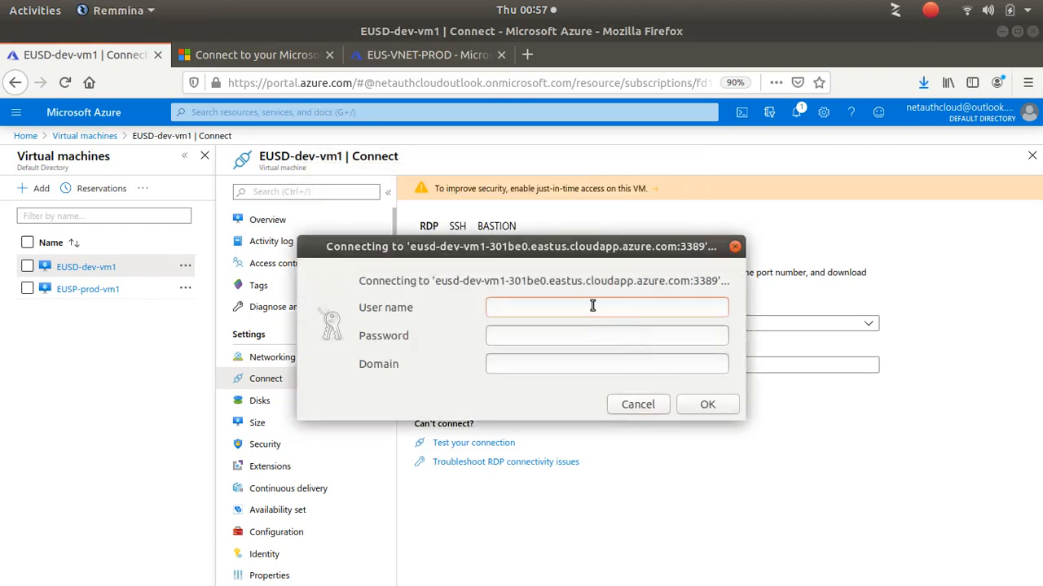
pyautogui.click(606, 307)
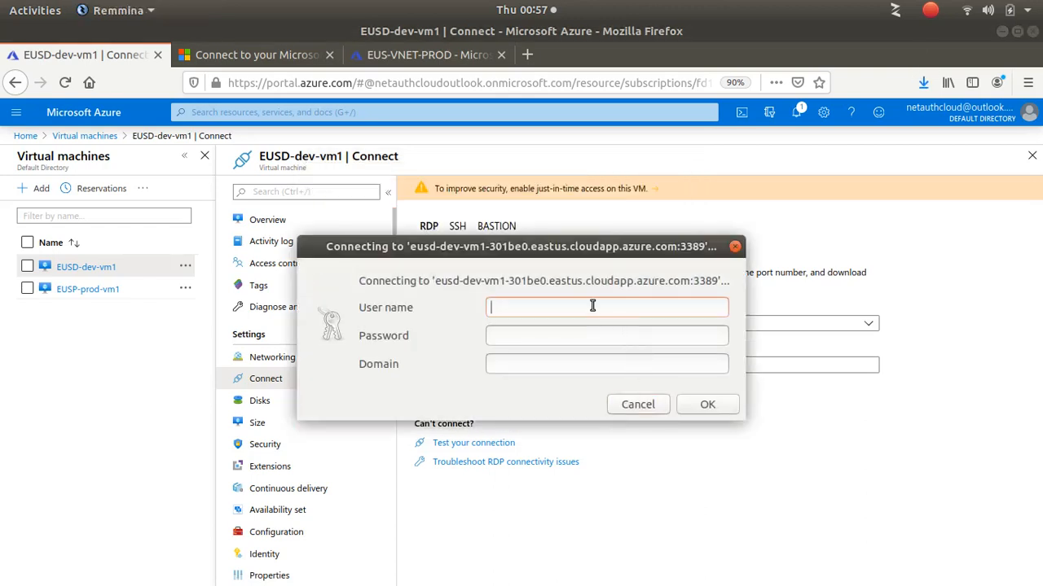
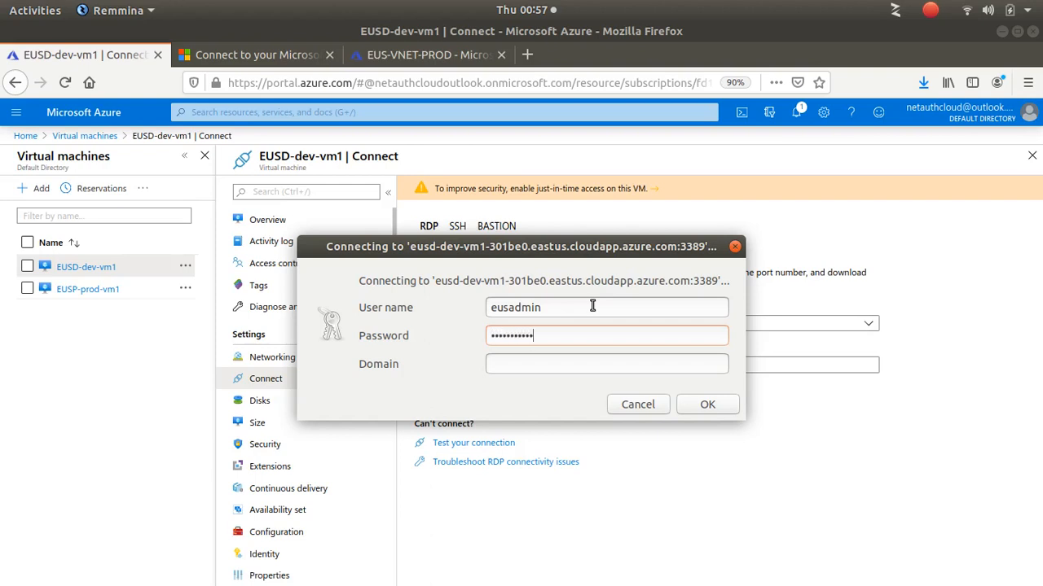
# Submit the Remmina login and dismiss the unsupported H264 error.
pyautogui.click(707, 404)
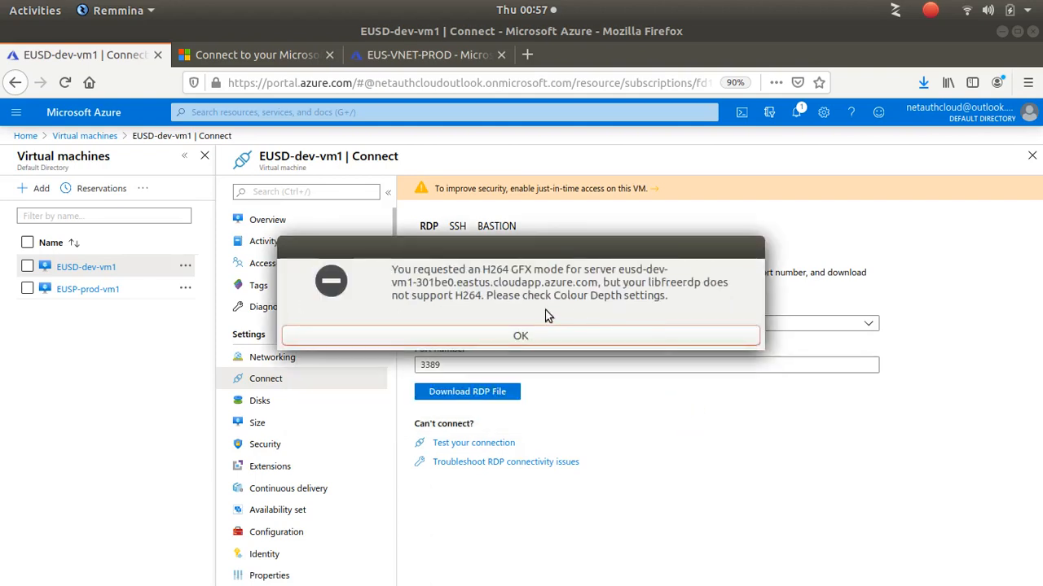
pyautogui.moveTo(505, 284)
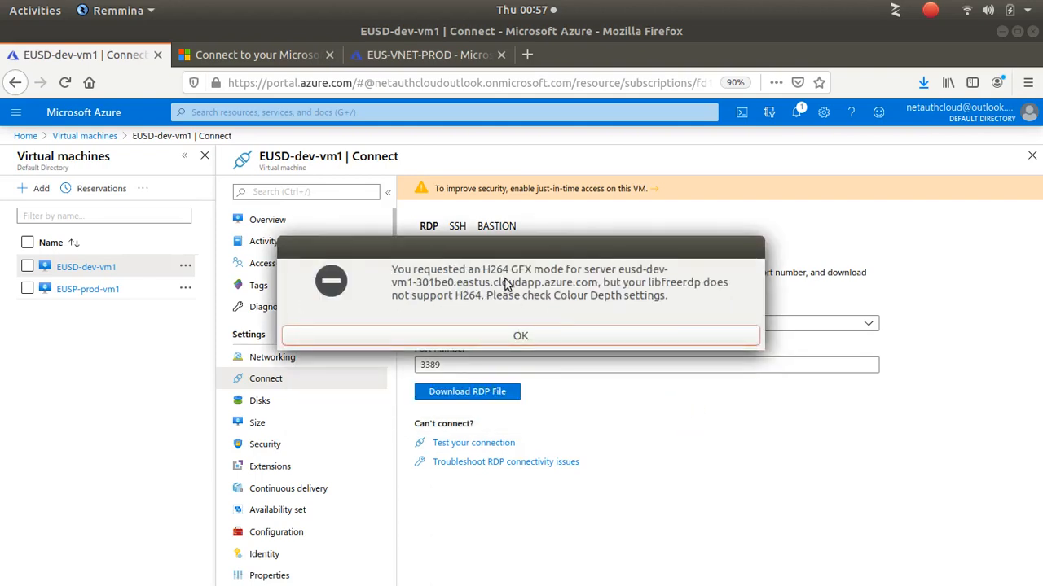
pyautogui.moveTo(520, 302)
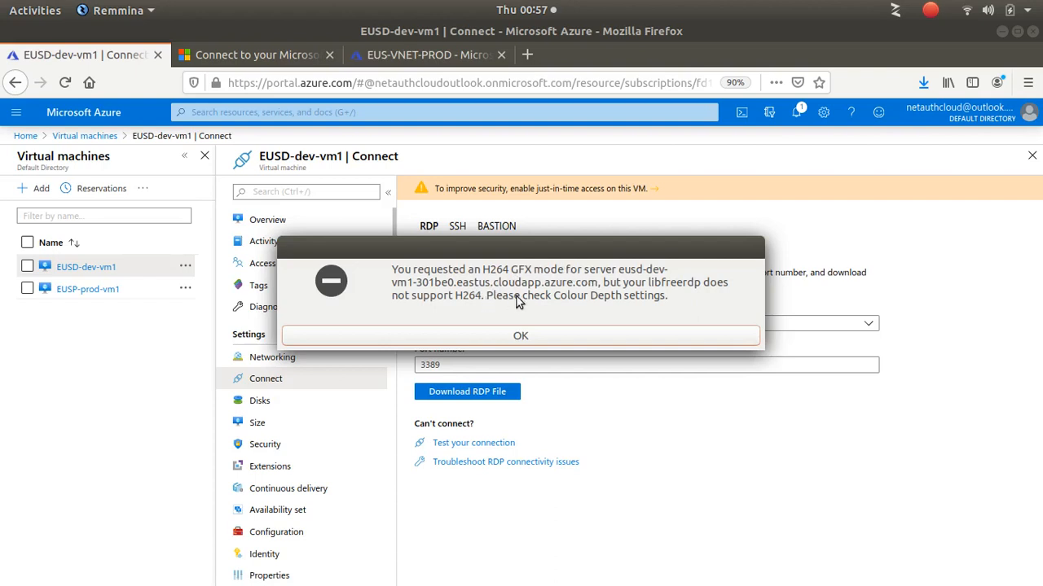
pyautogui.moveTo(535, 312)
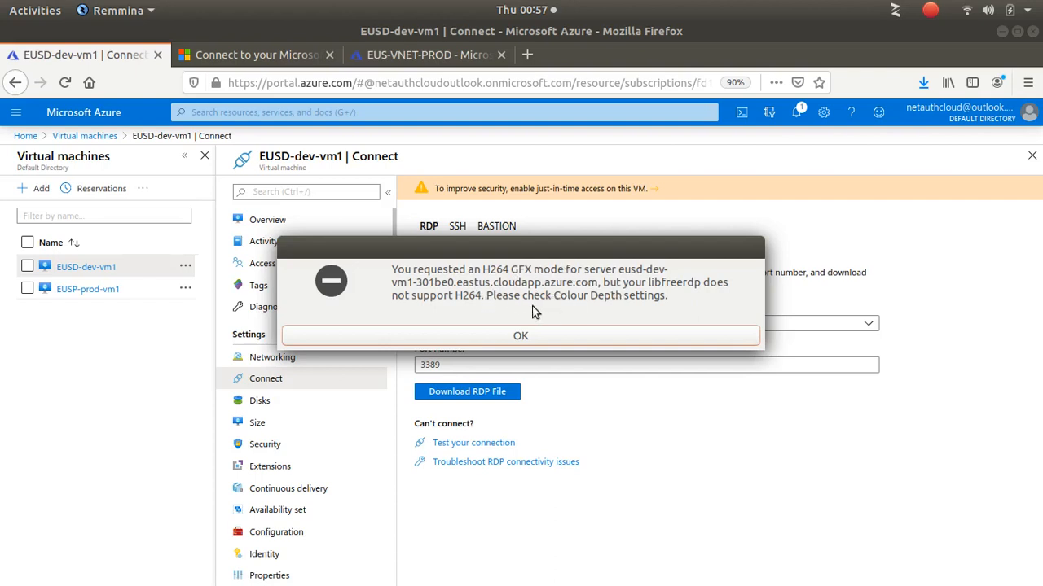
pyautogui.moveTo(520, 335)
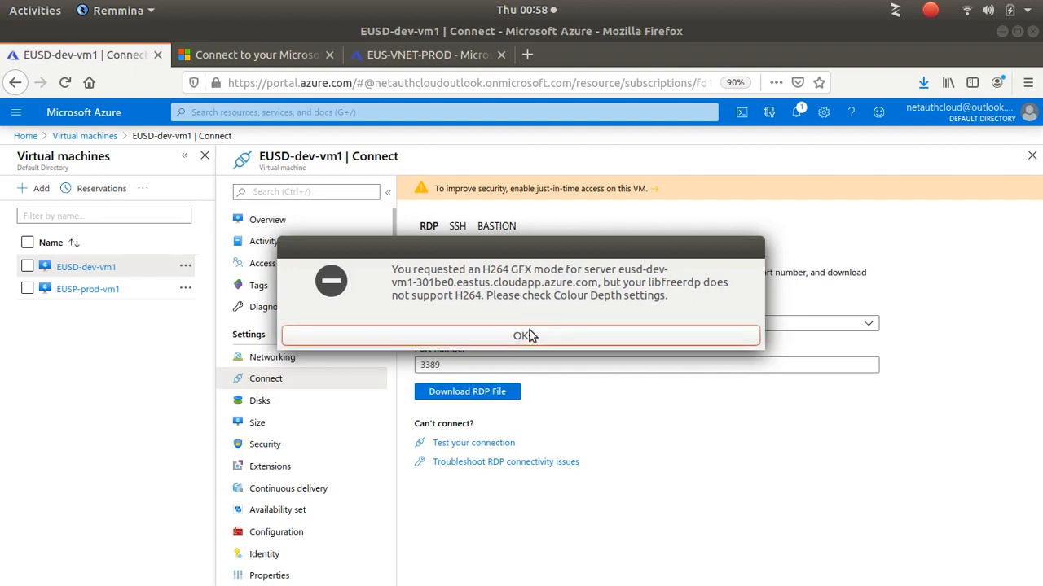
pyautogui.click(521, 335)
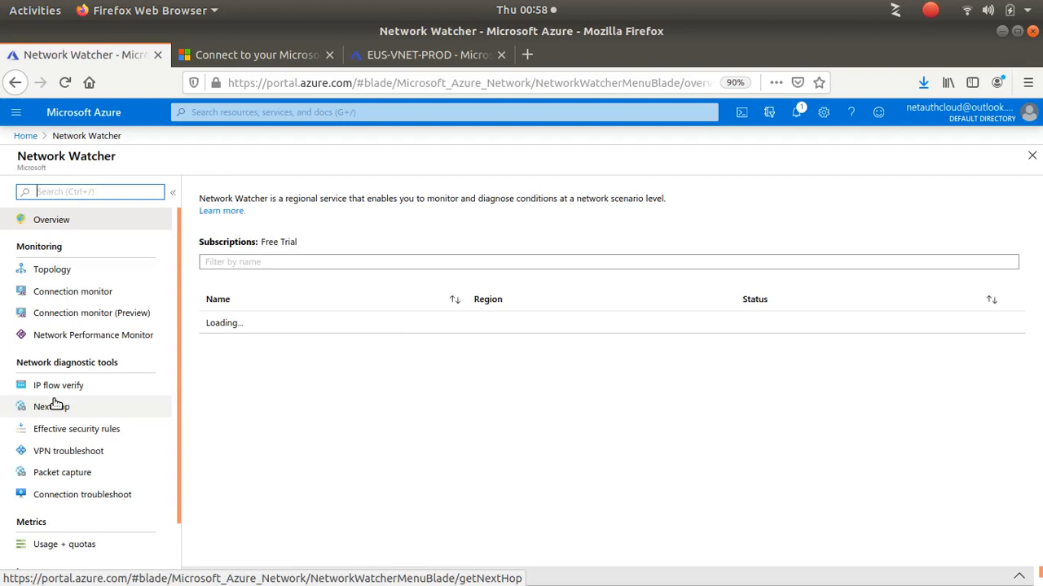
# Show EUS-ResourceGroup's topology with unlinked VNets, then open EUS-VNET-PROD.
pyautogui.click(52, 269)
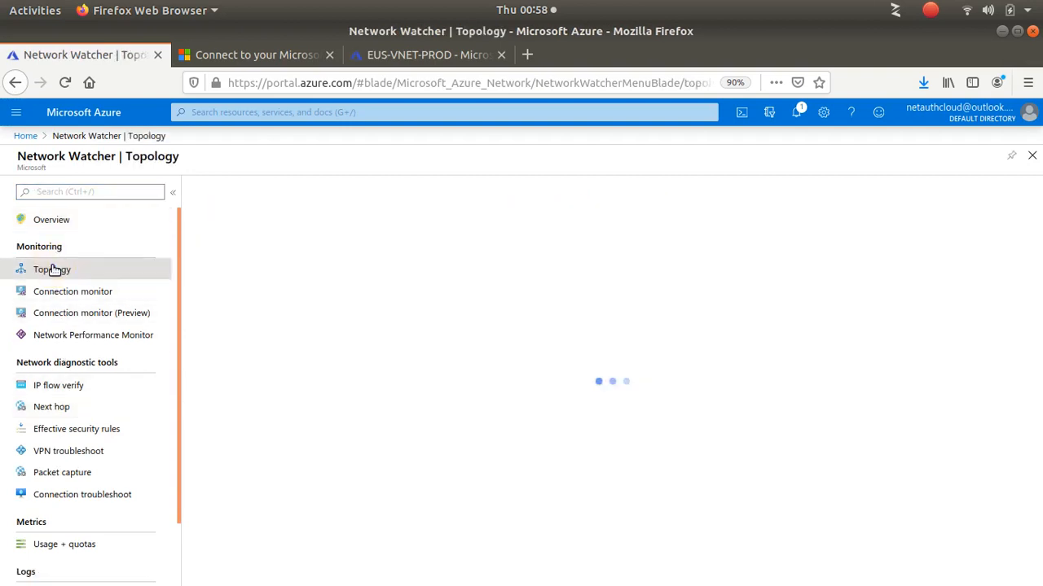
pyautogui.click(51, 269)
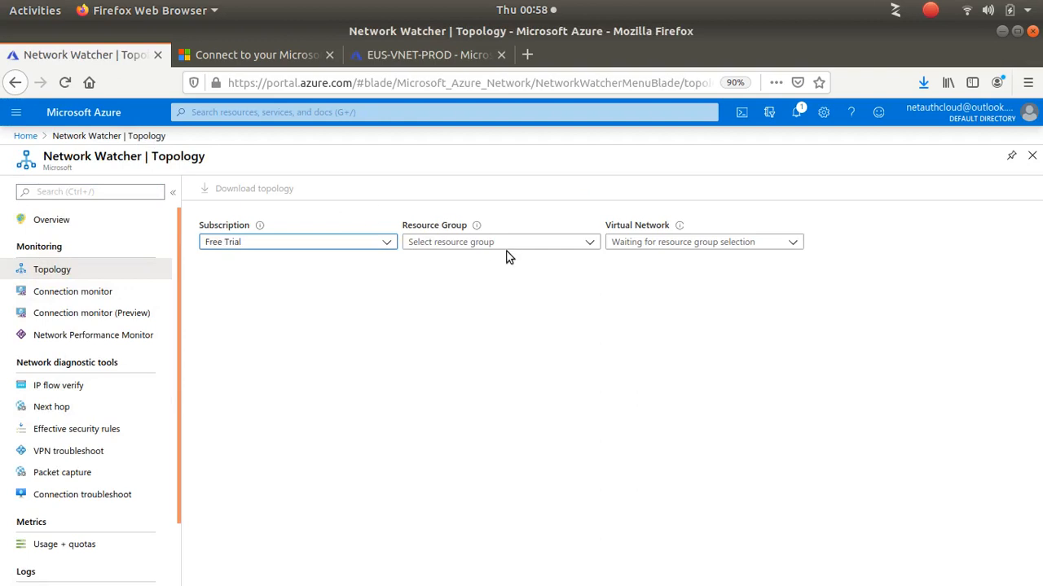
pyautogui.click(499, 241)
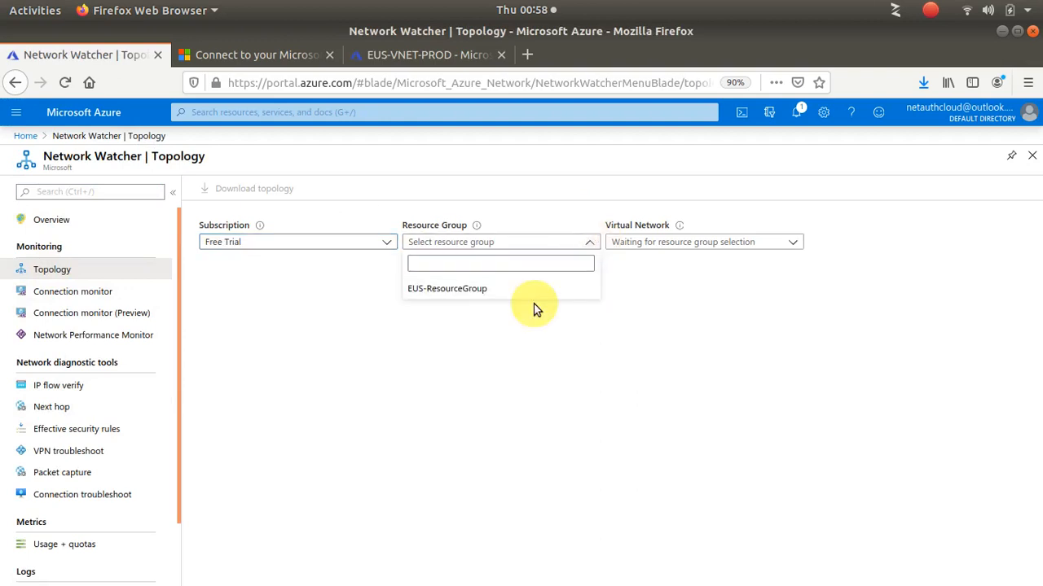
pyautogui.click(447, 289)
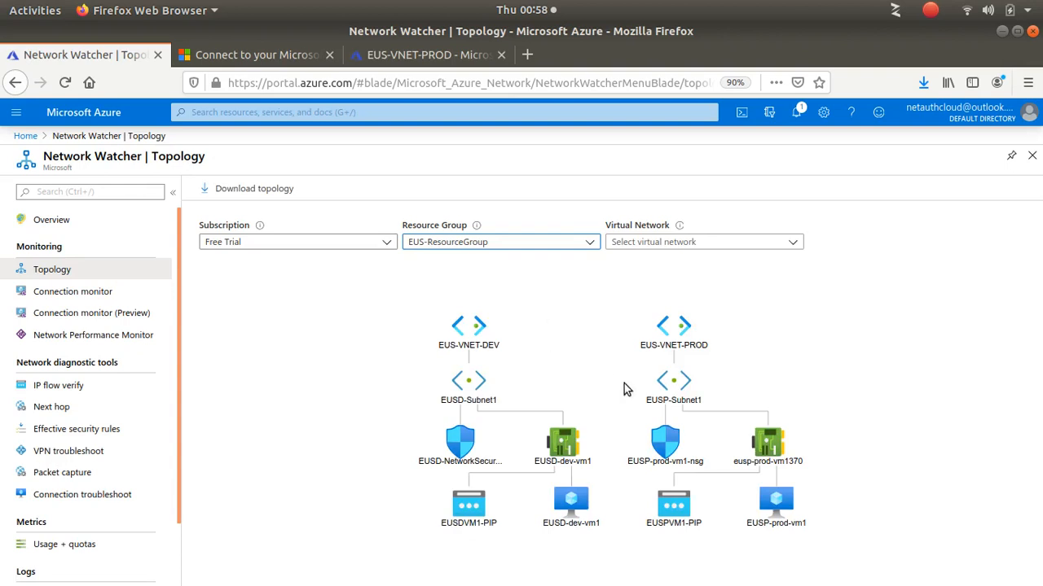
pyautogui.moveTo(723, 504)
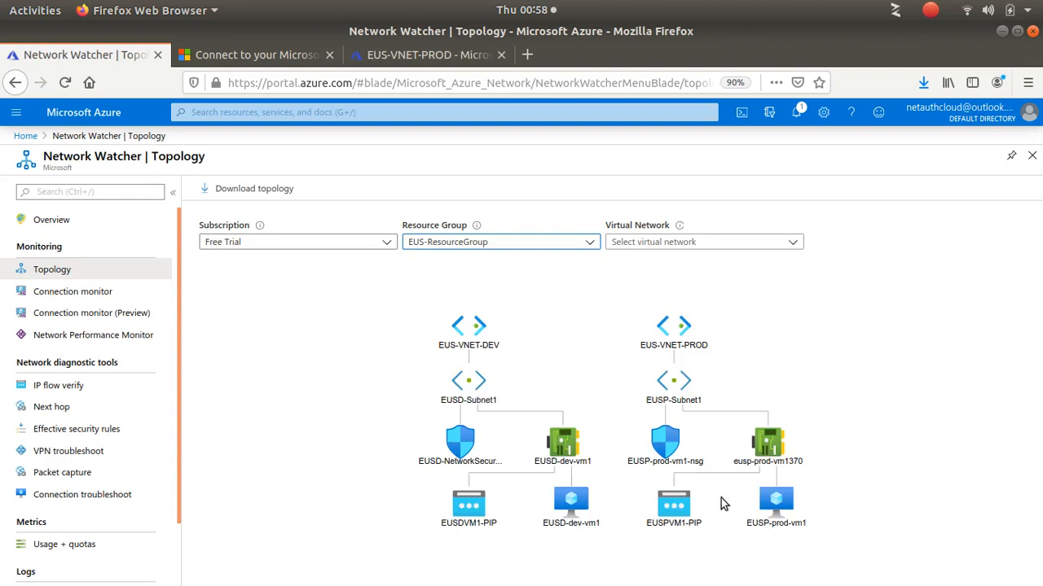
pyautogui.moveTo(820, 527)
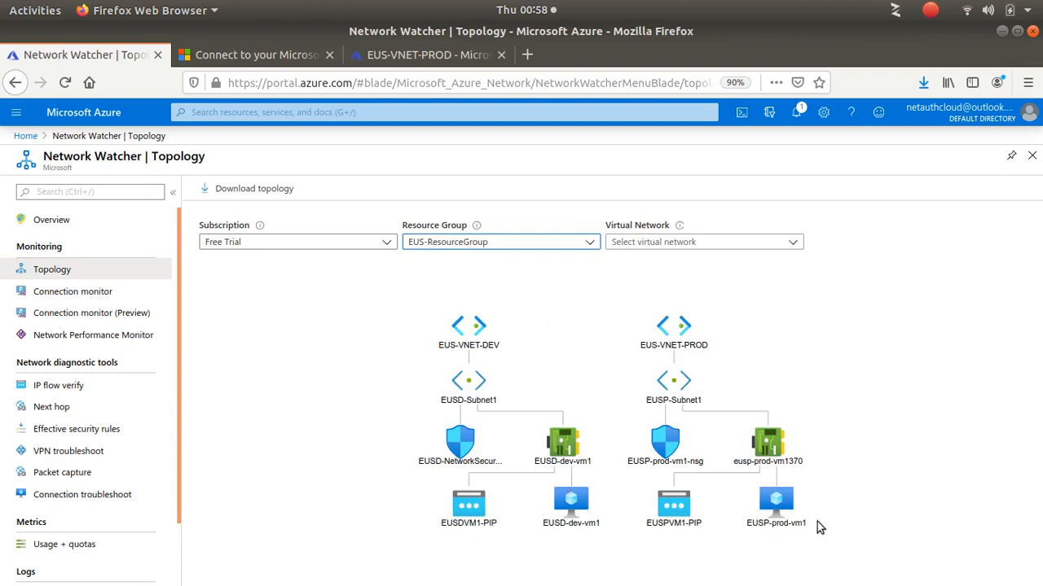
pyautogui.moveTo(898, 519)
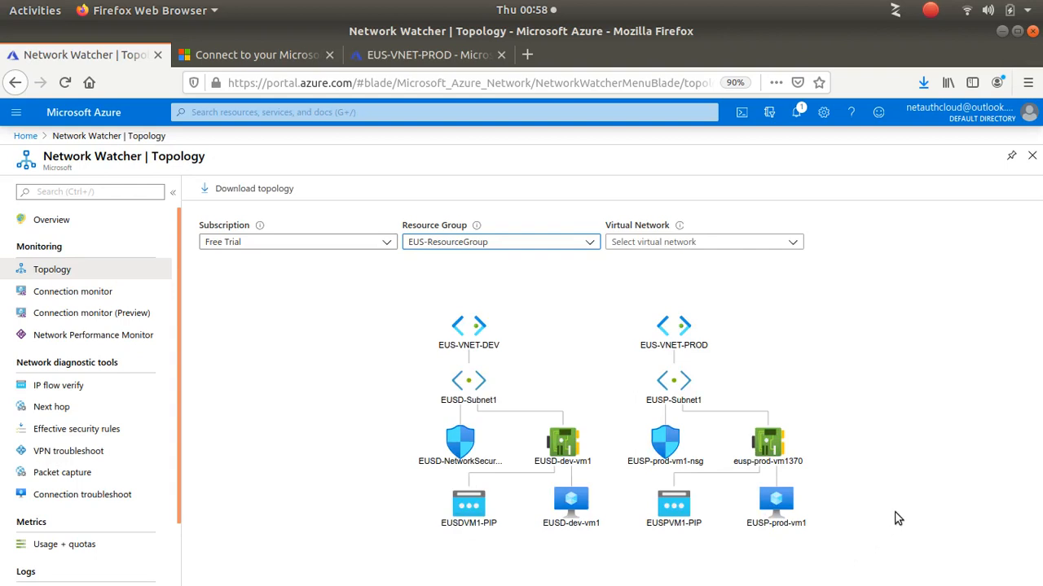
pyautogui.moveTo(526, 363)
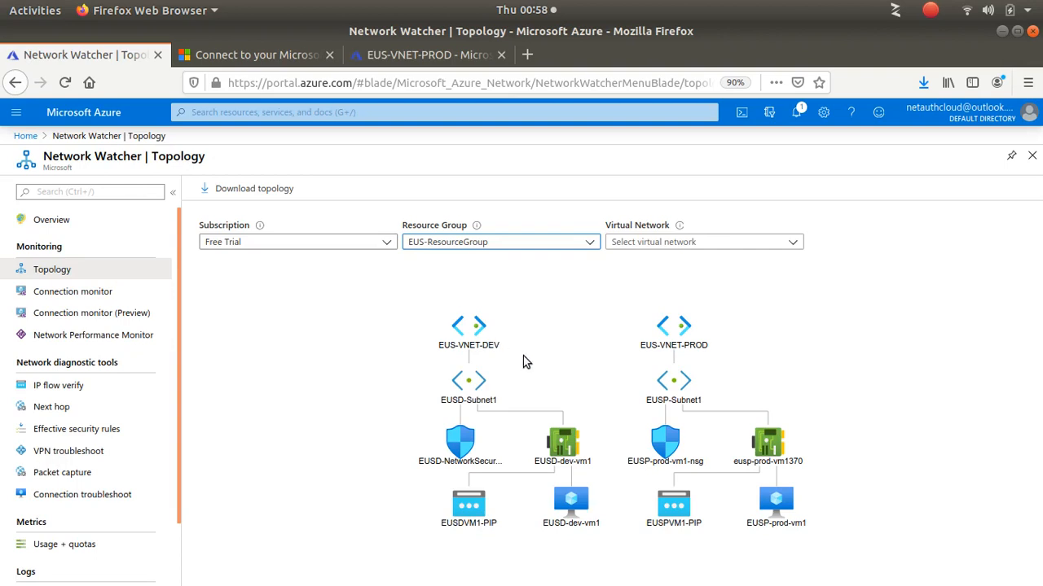
pyautogui.moveTo(607, 431)
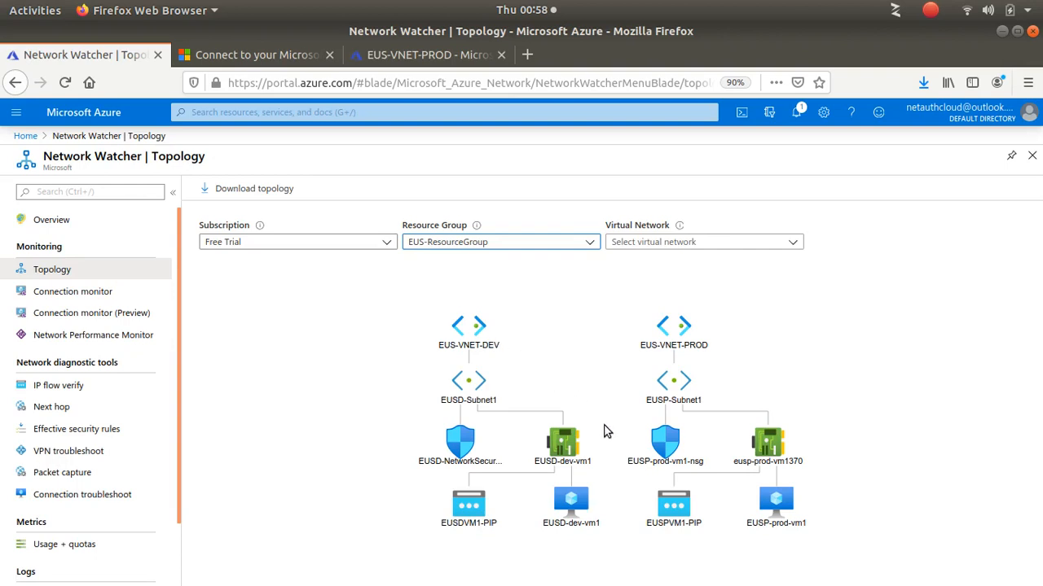
pyautogui.moveTo(681, 346)
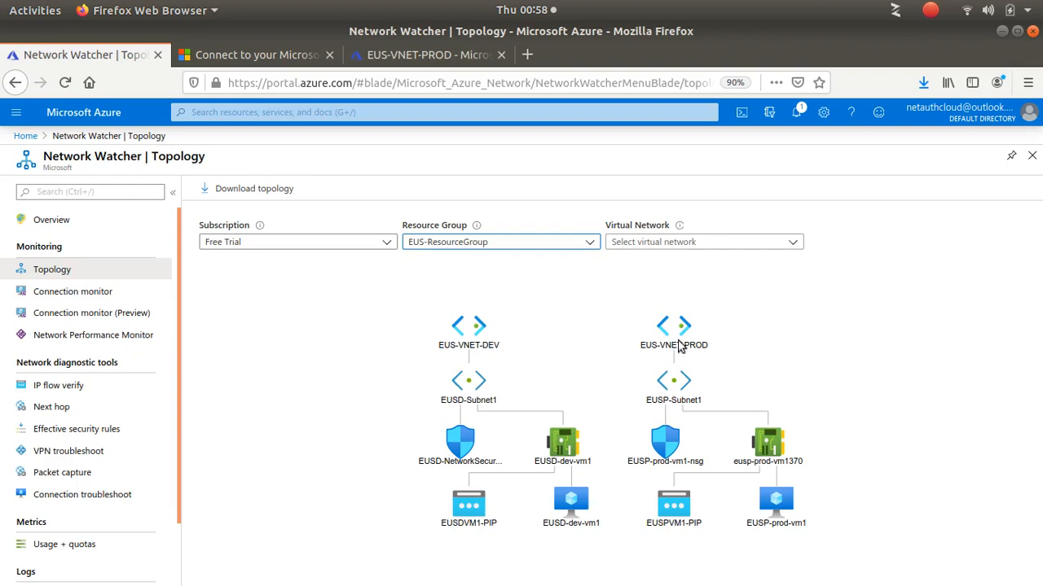
pyautogui.click(674, 326)
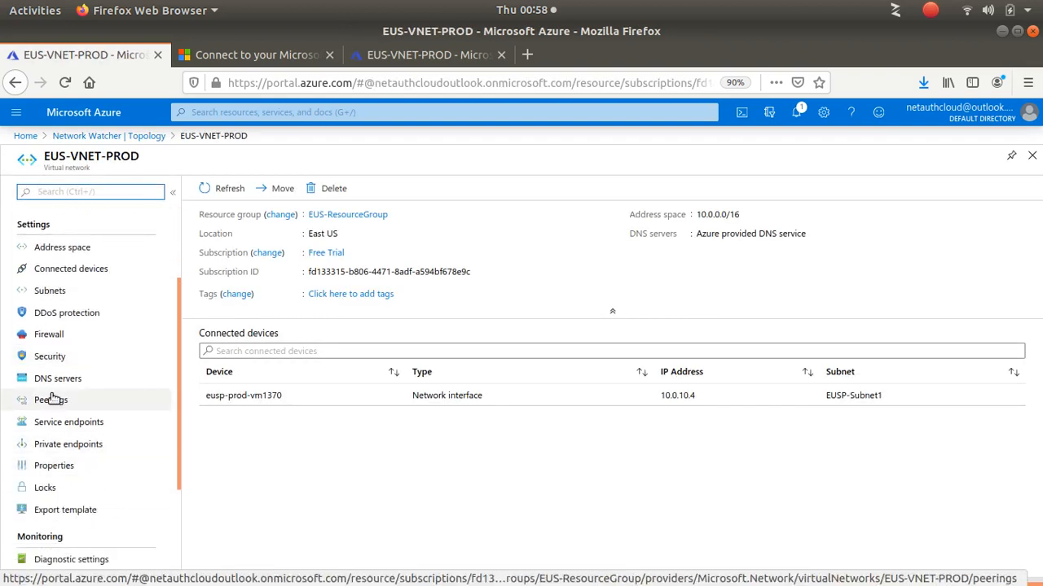
# Add a peering on EUS-VNET-PROD named eus-vnet-prod-peering-to-eus-vnet-dev.
pyautogui.click(51, 399)
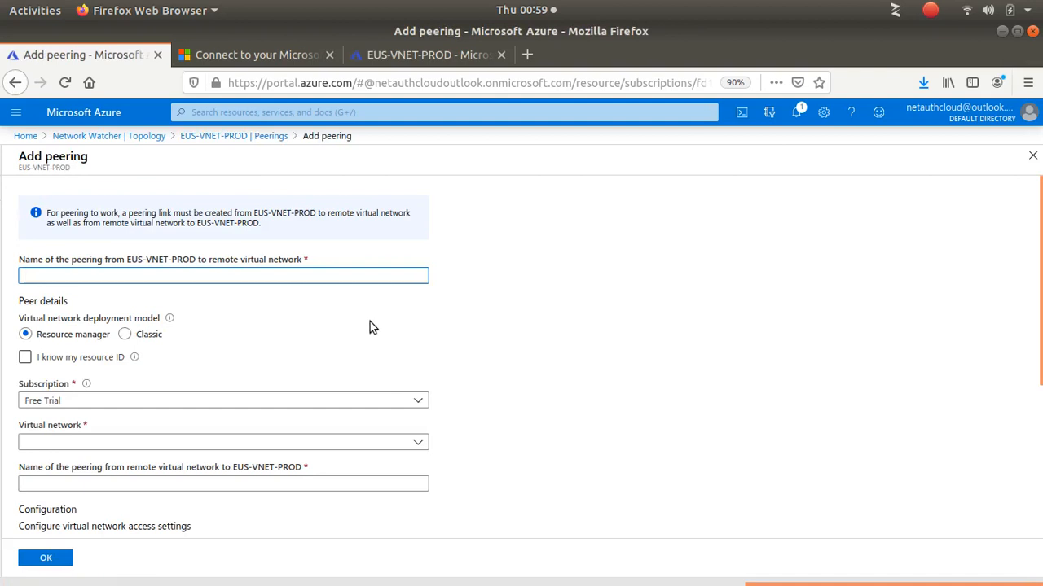
pyautogui.click(222, 275)
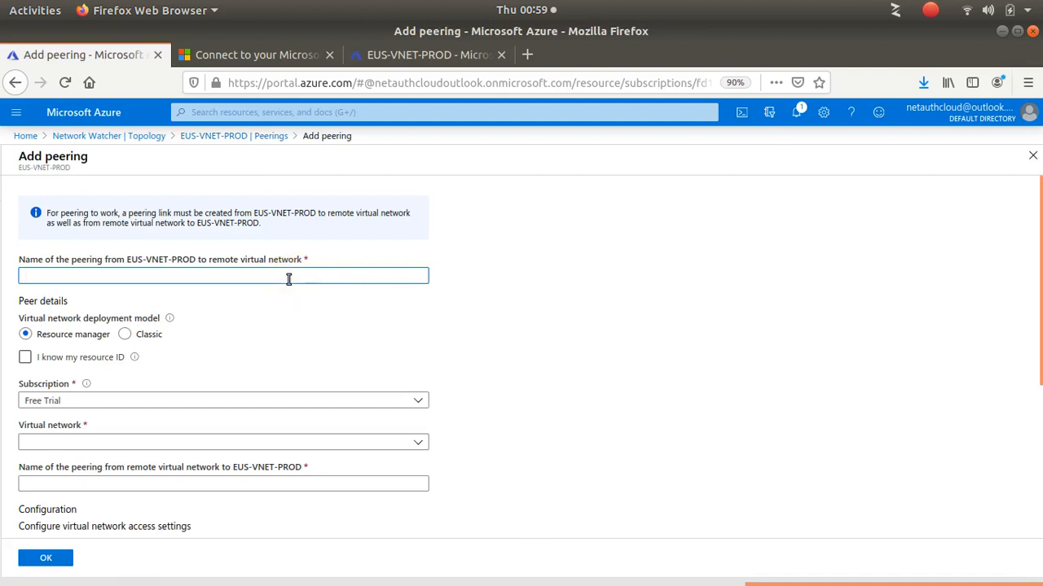
pyautogui.write('eus-vnet-prod-')
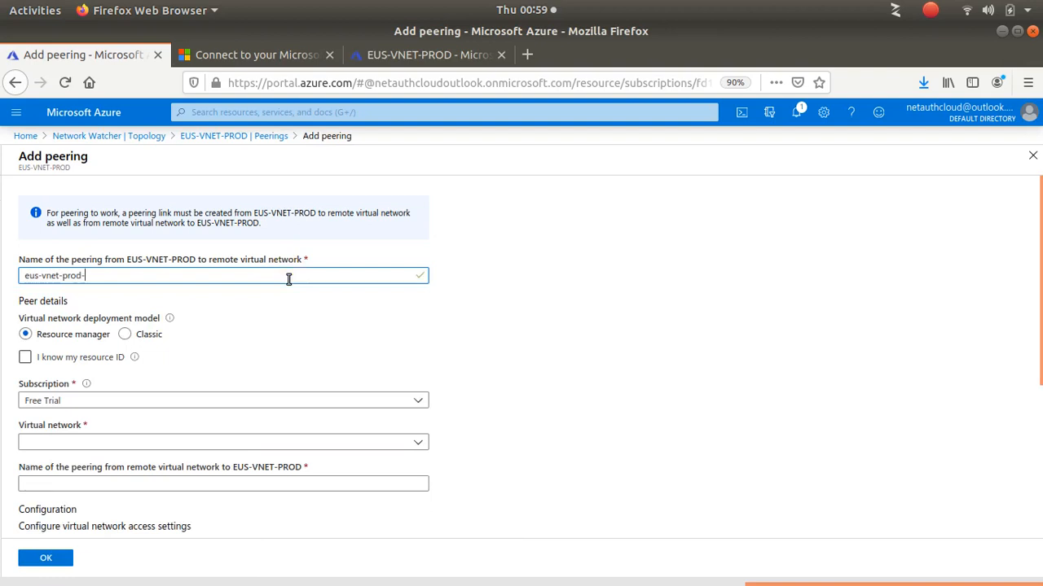
pyautogui.write('peer')
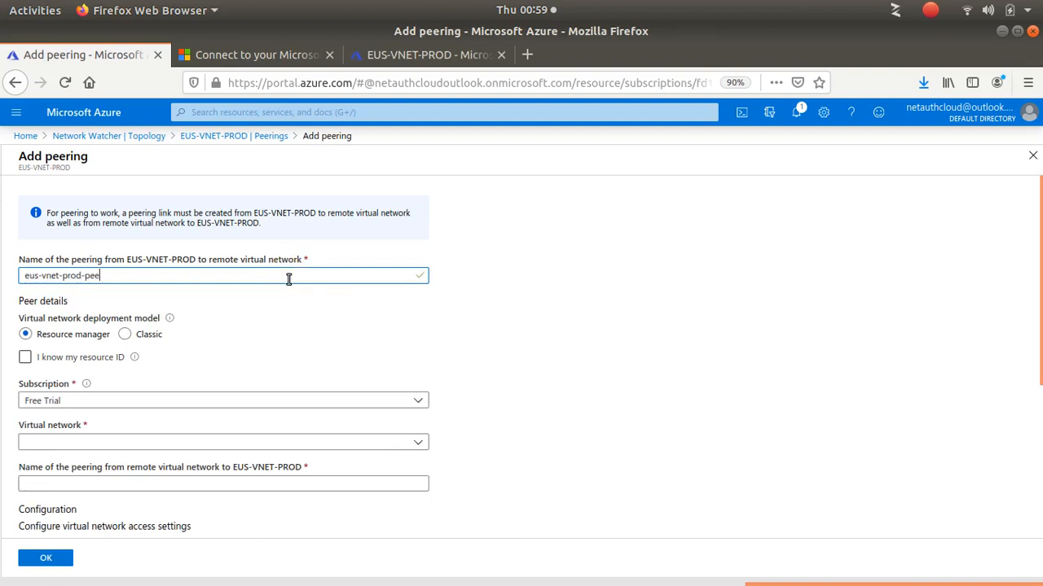
pyautogui.write('ring-to')
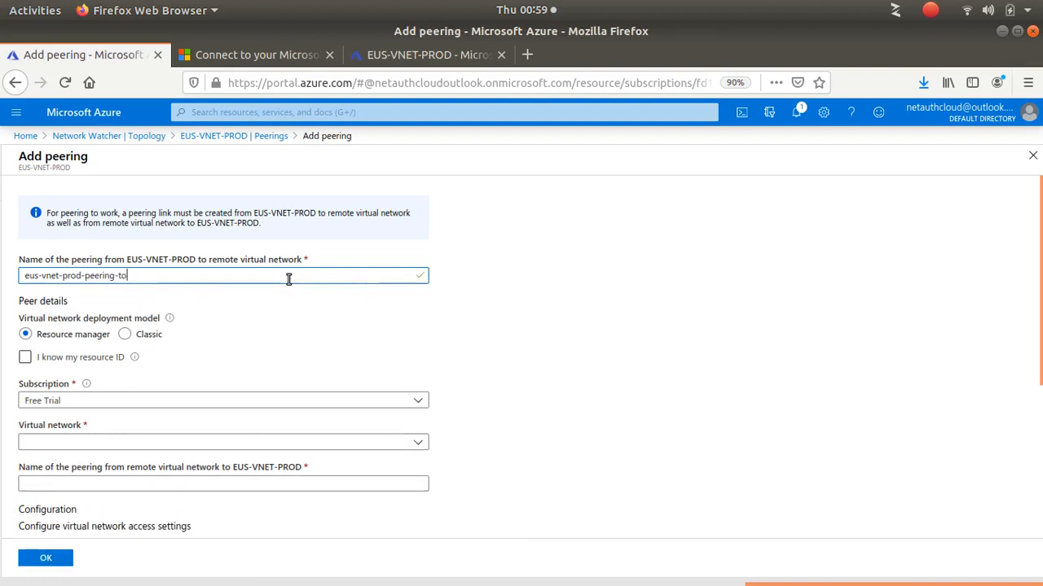
pyautogui.write('-eus')
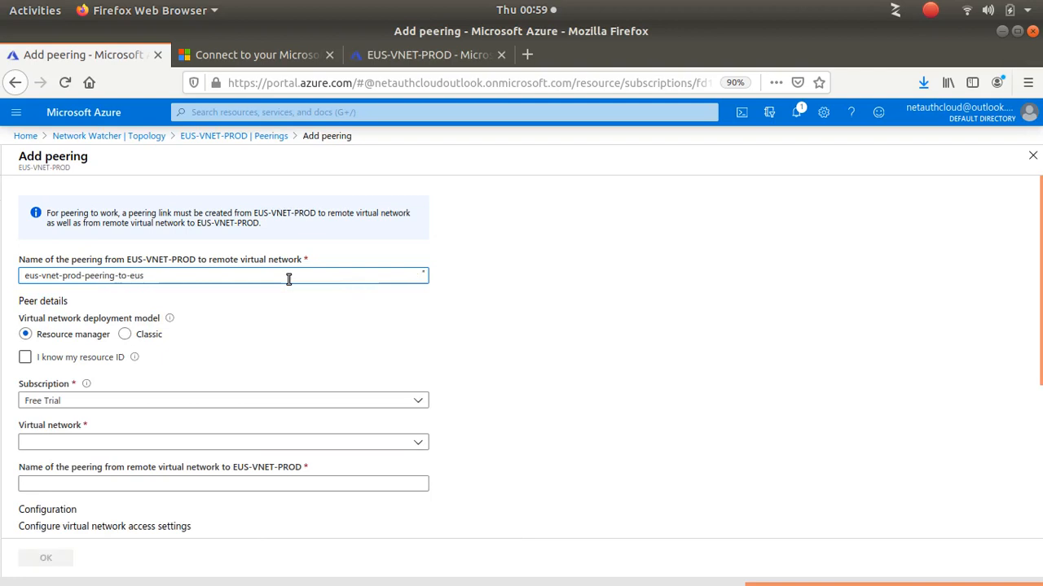
pyautogui.write('-vnet-dev')
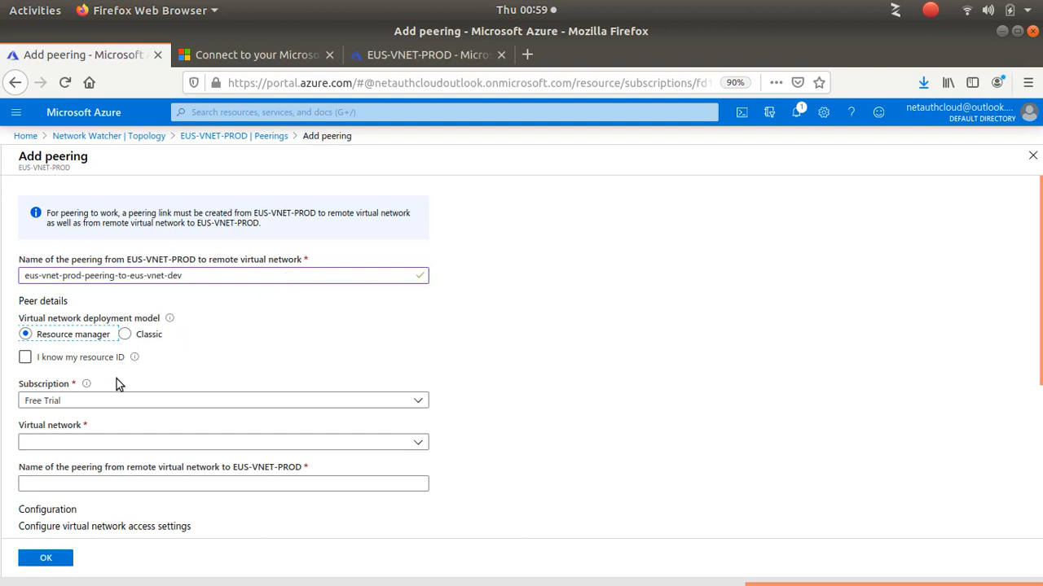
pyautogui.click(223, 441)
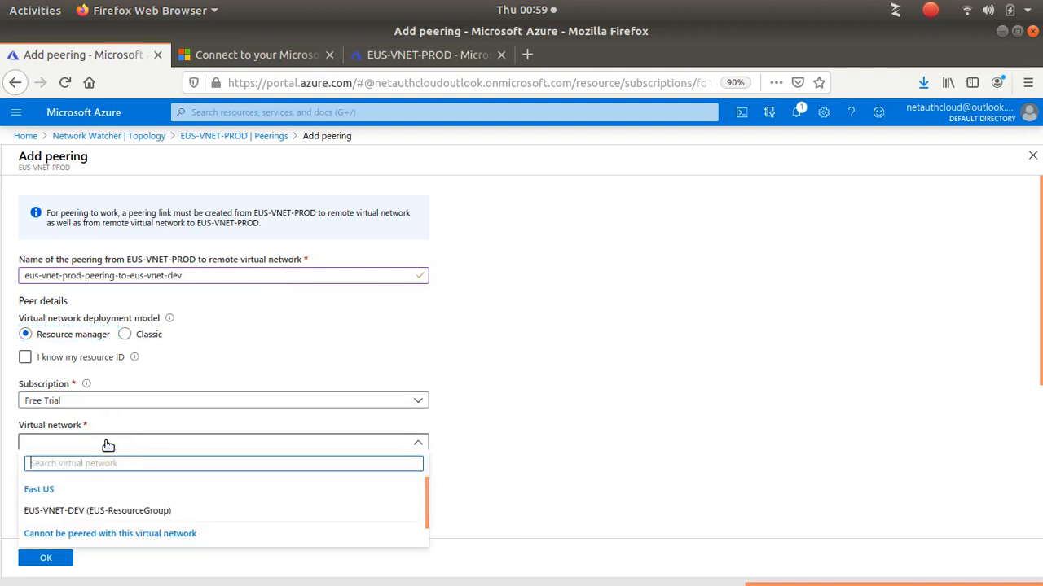
# Pick EUS-VNET-DEV as remote network and name the reverse peering EUS-VNET-DEV-to-EUS-VNET-PROD.
pyautogui.click(97, 510)
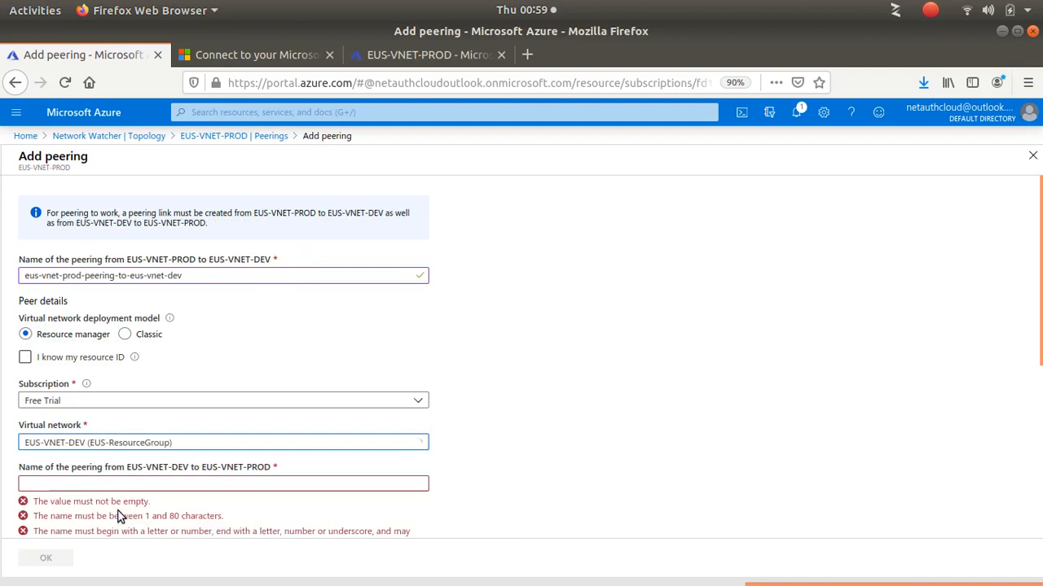
pyautogui.click(206, 483)
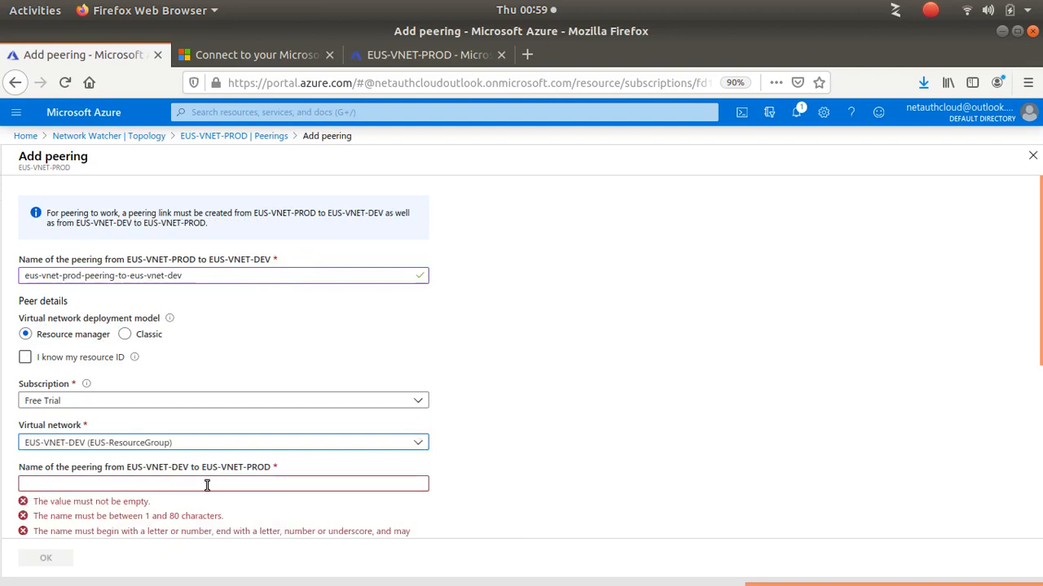
pyautogui.click(223, 483)
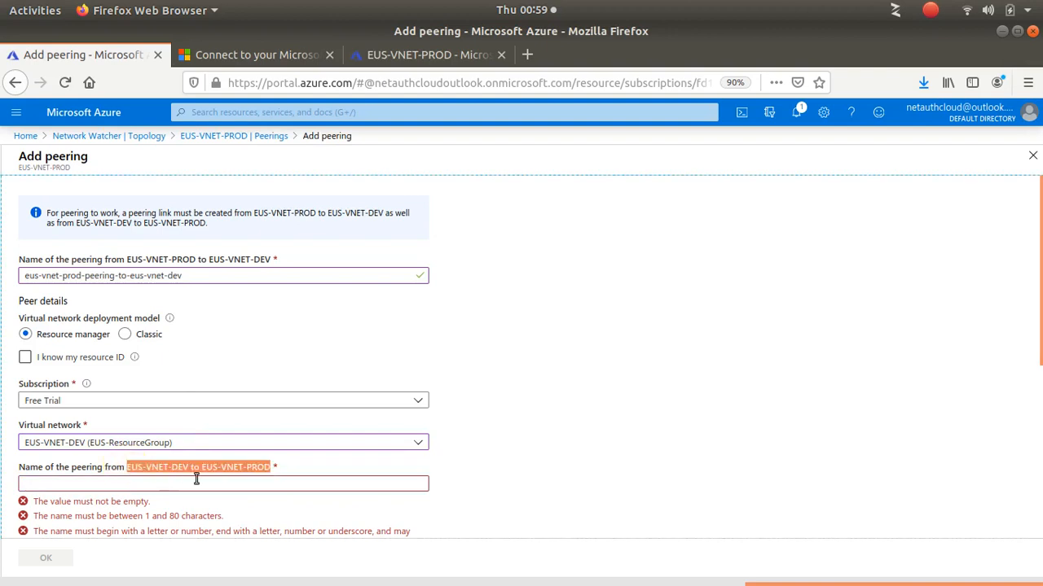
pyautogui.moveTo(213, 483)
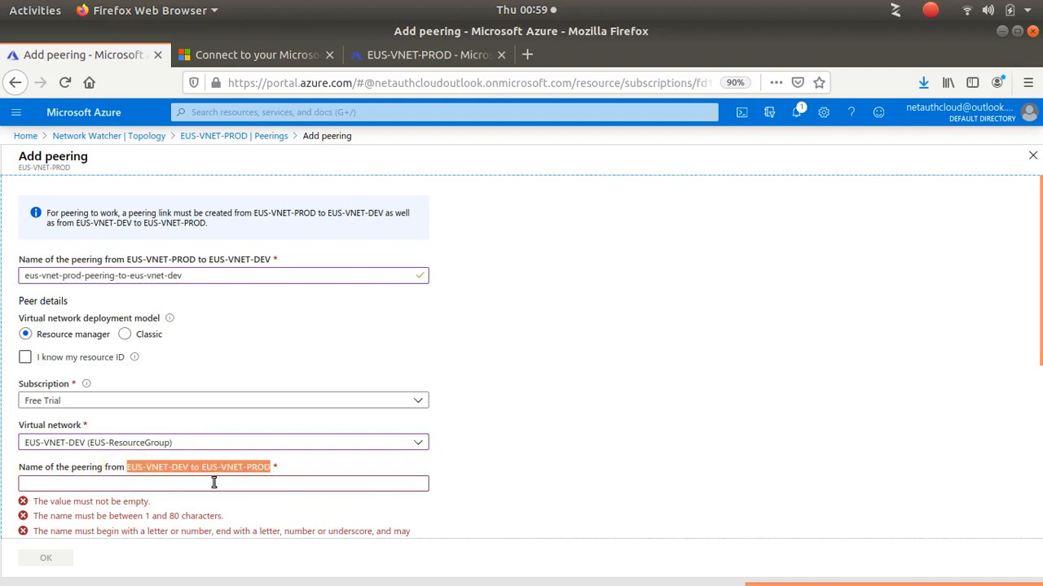
pyautogui.write('EUS-VNET-DEV to EUS-VNET-PROD')
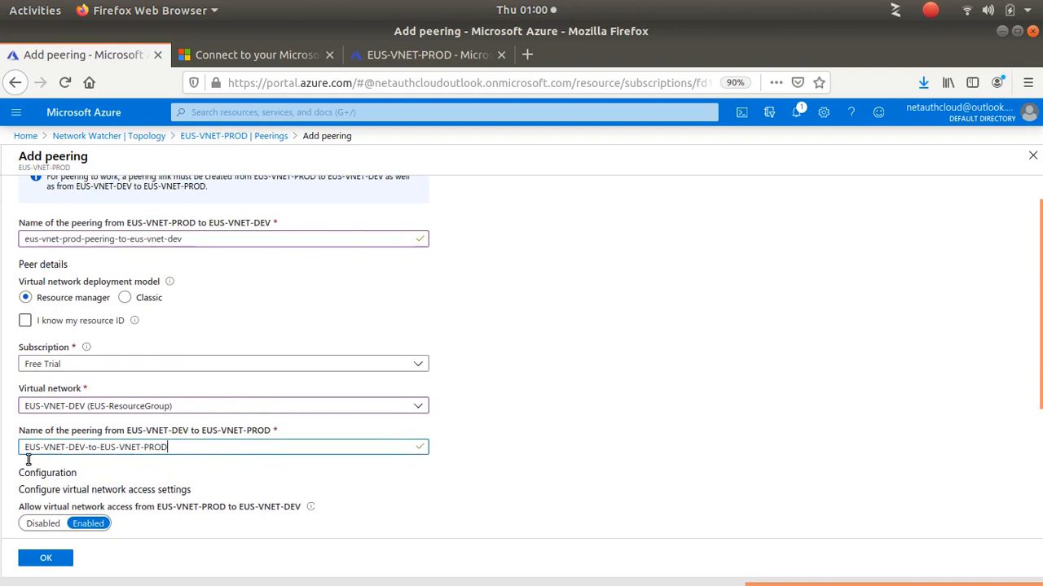
pyautogui.tripleClick(95, 447)
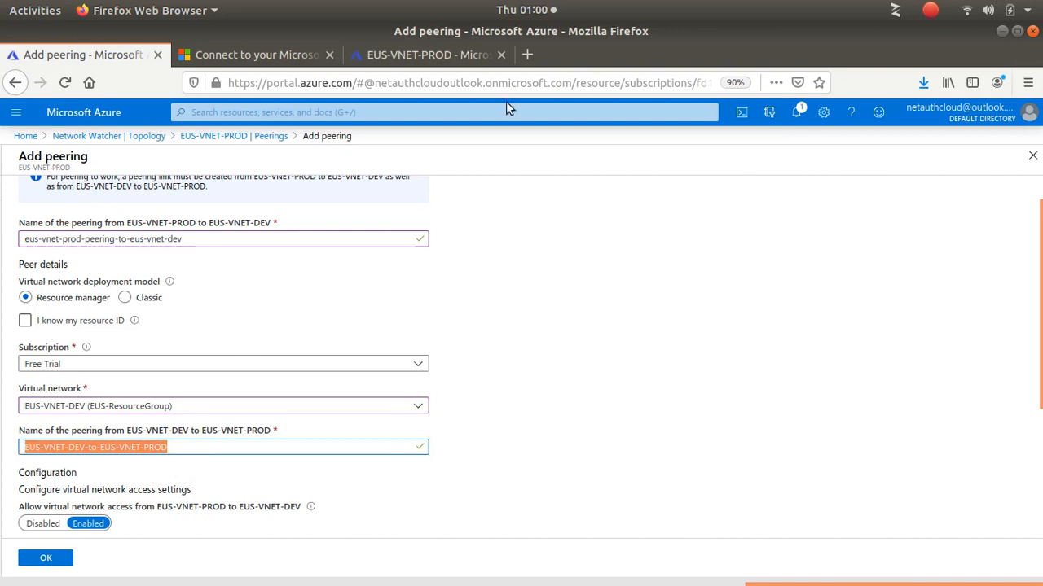
pyautogui.click(698, 55)
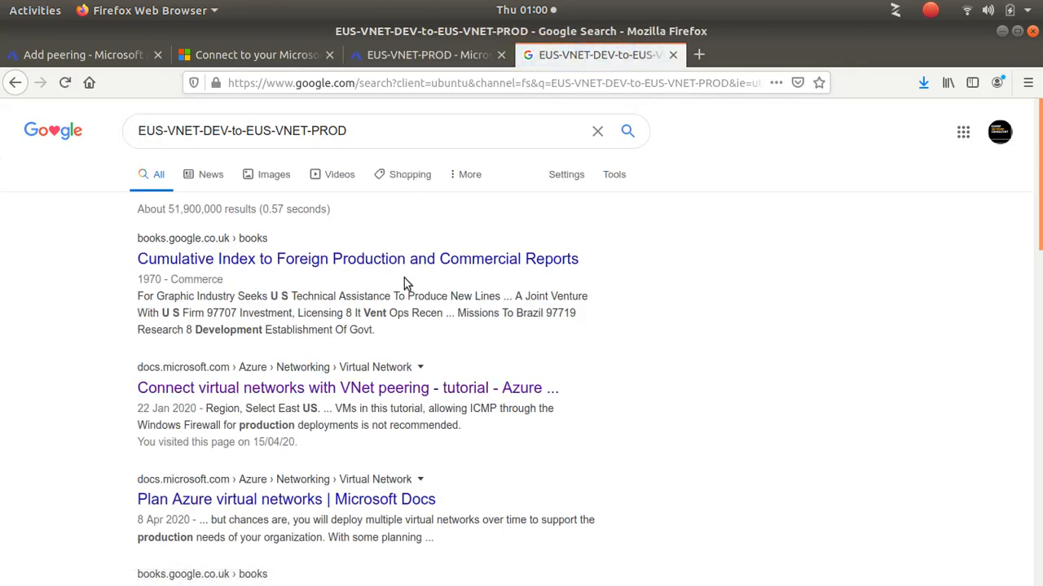
# Search Google for EUS-VNET-DEV-to-EUS-VNET-PRODuct, then return to the Azure portal.
pyautogui.scroll(-3)
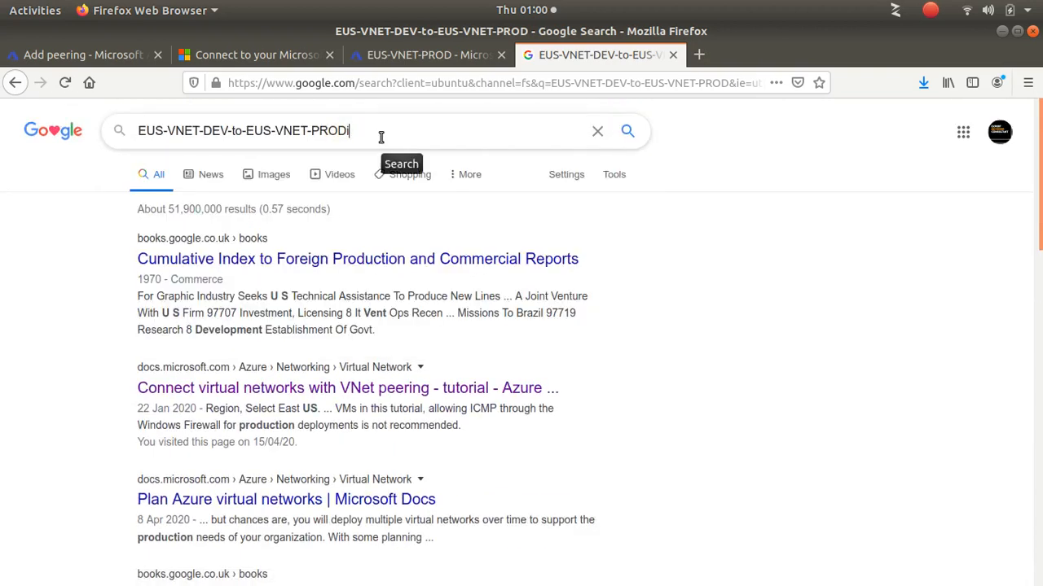
pyautogui.write('uct')
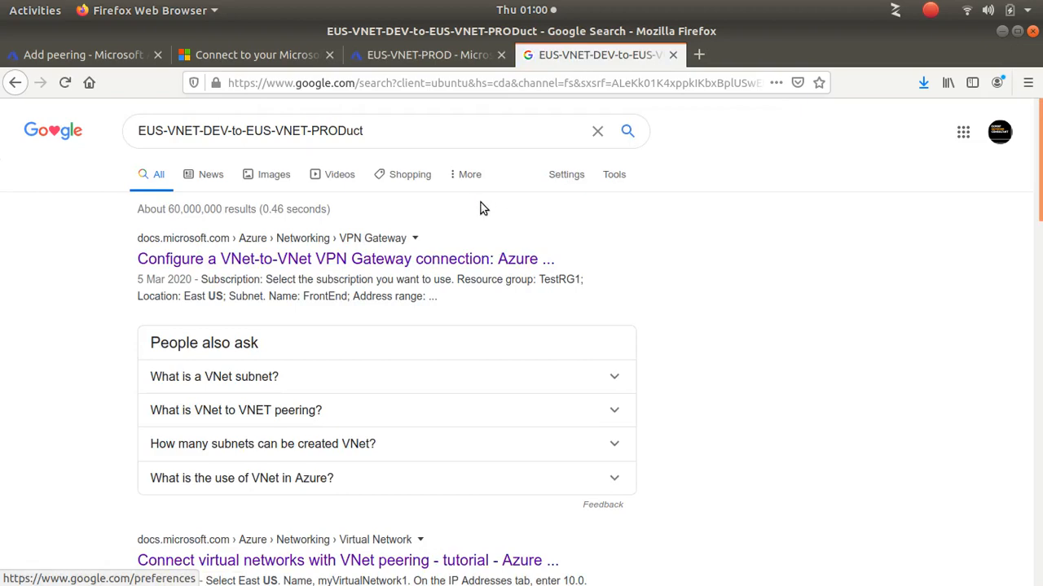
pyautogui.scroll(-3)
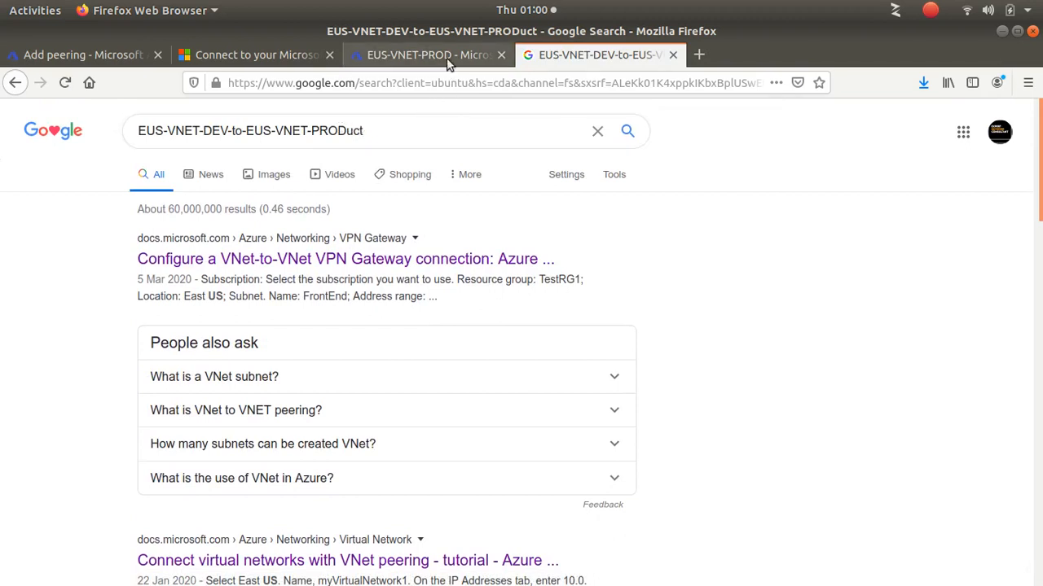
pyautogui.click(424, 54)
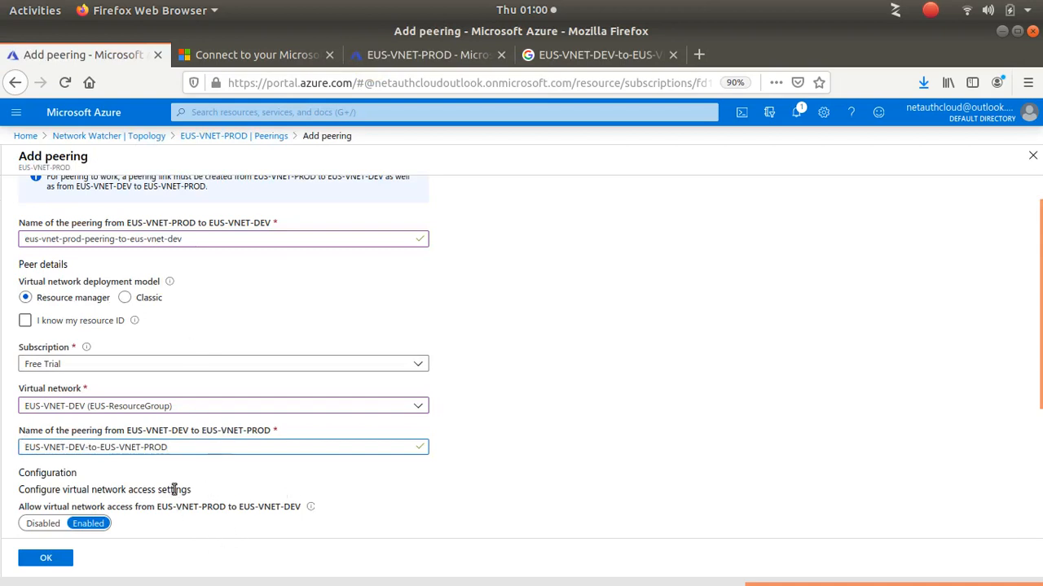
# Submit the peering with network access enabled and forwarded traffic disabled.
pyautogui.scroll(-3)
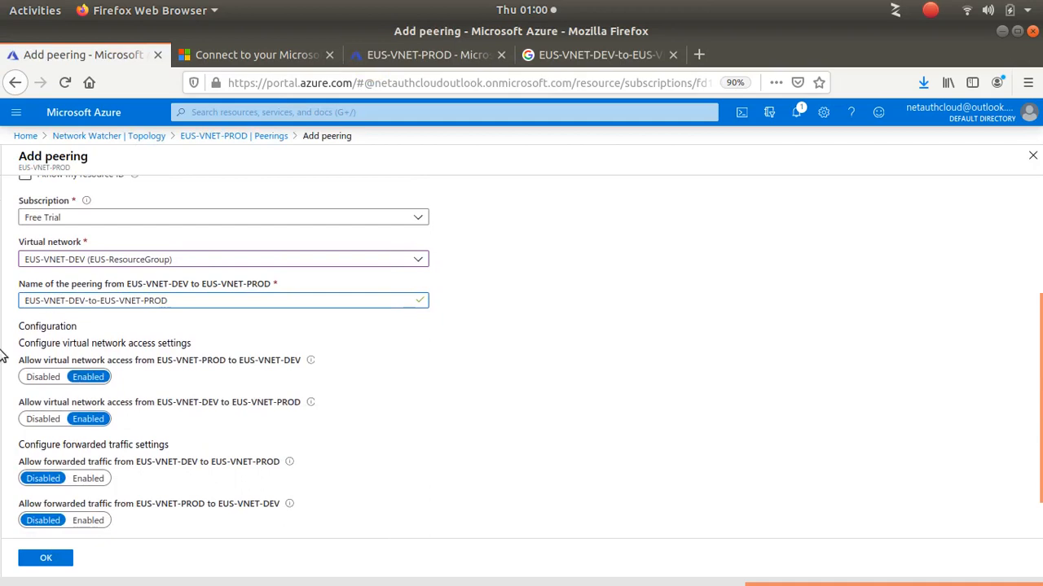
pyautogui.moveTo(163, 369)
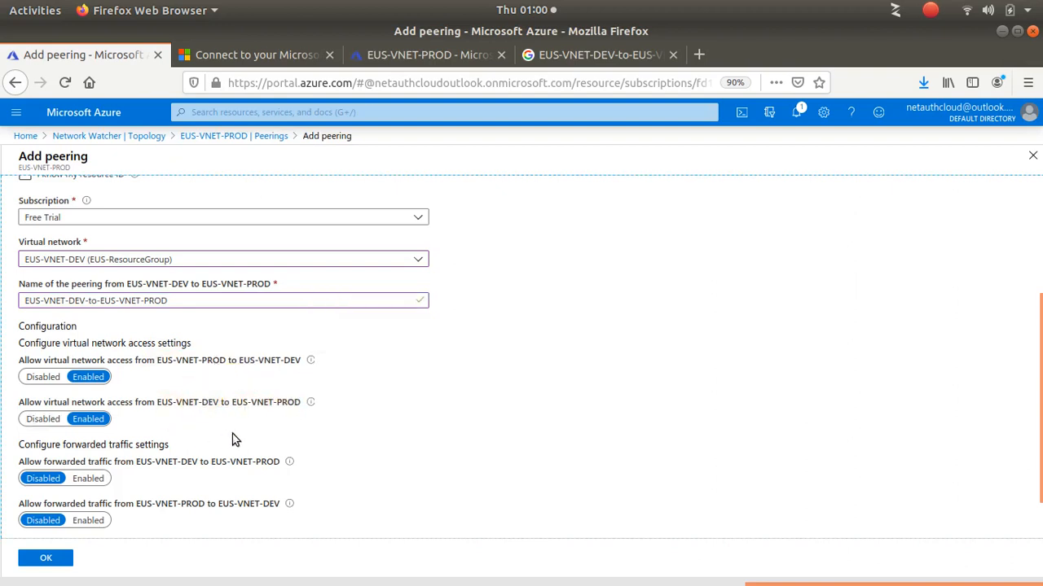
pyautogui.moveTo(202, 491)
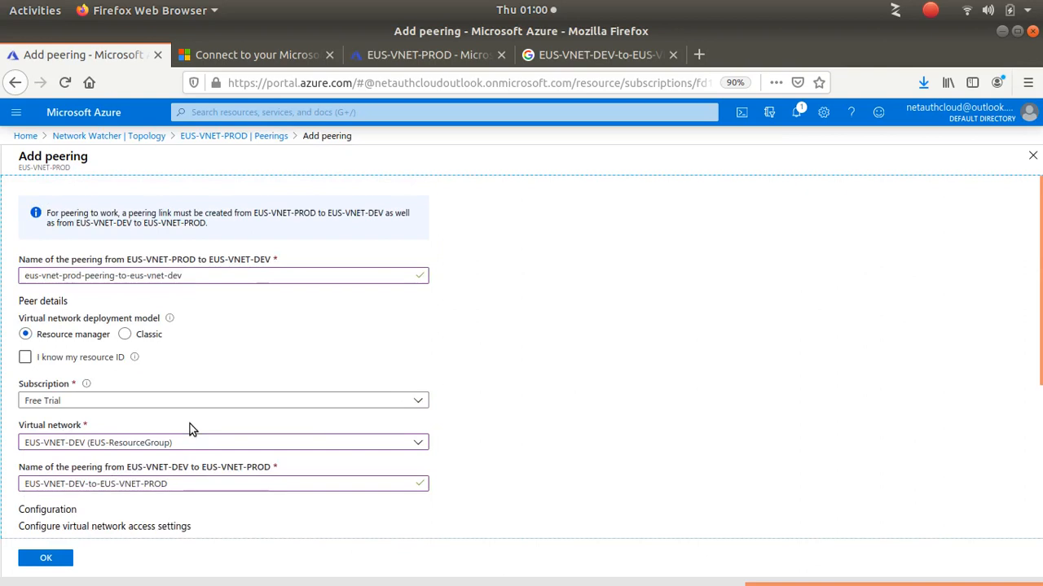
pyautogui.scroll(-3)
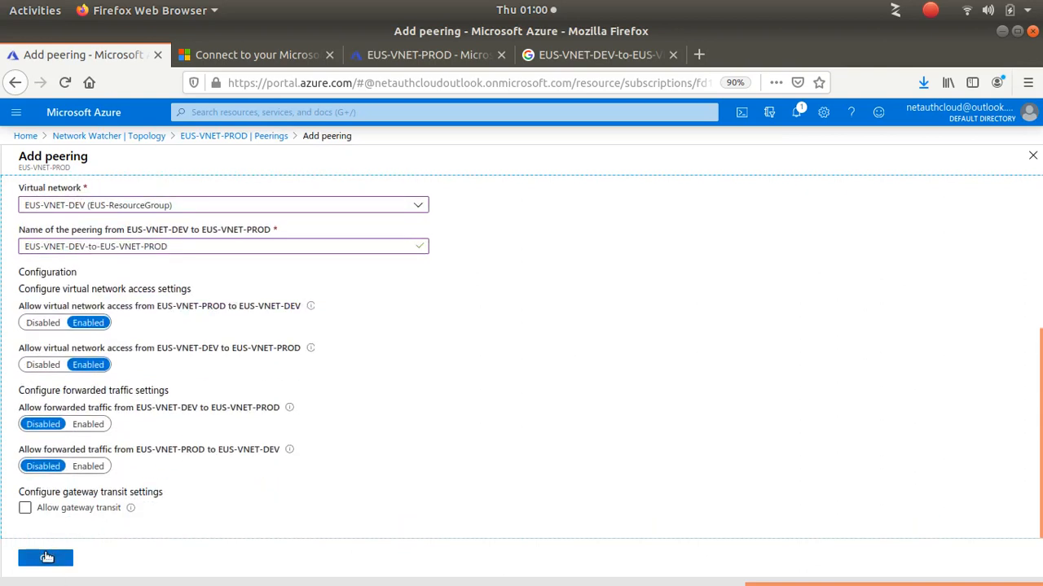
pyautogui.click(46, 558)
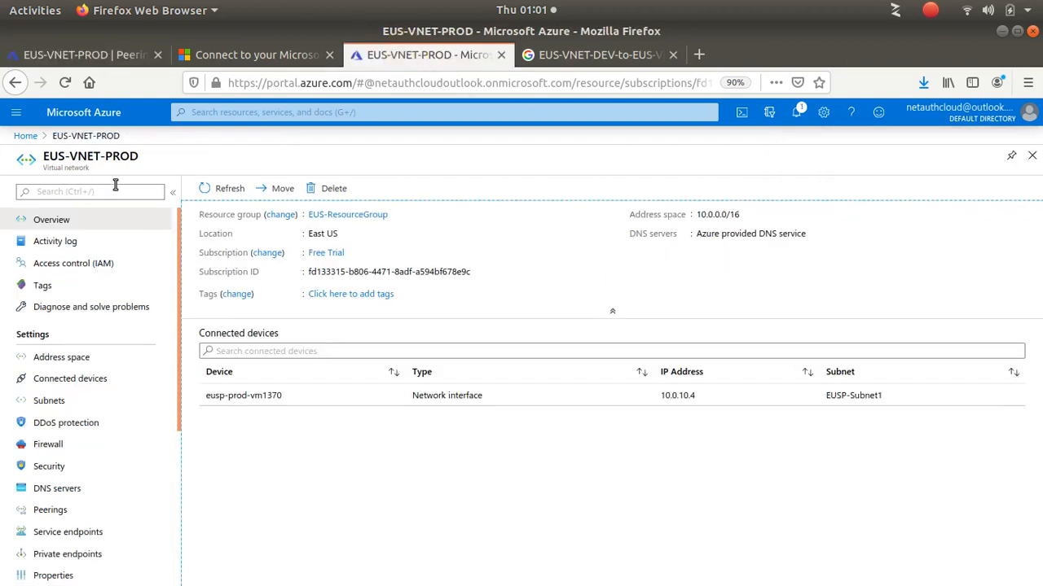
# Show the Network Watcher Topology for EUS-ResourceGroup, with EUS-VNET-DEV and EUS-VNET-PROD linked by peering.
pyautogui.click(16, 113)
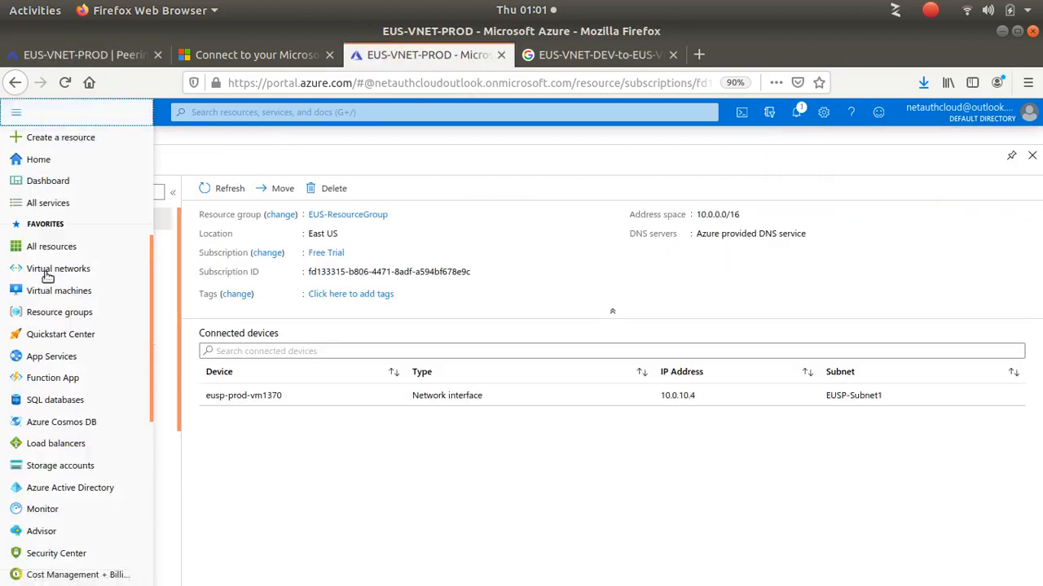
pyautogui.moveTo(70, 488)
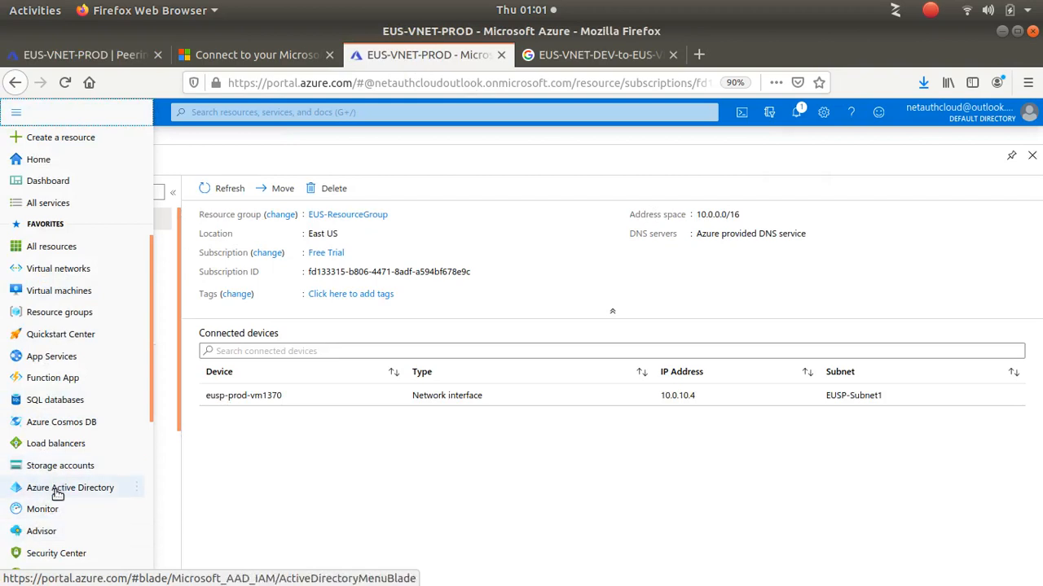
pyautogui.moveTo(56, 443)
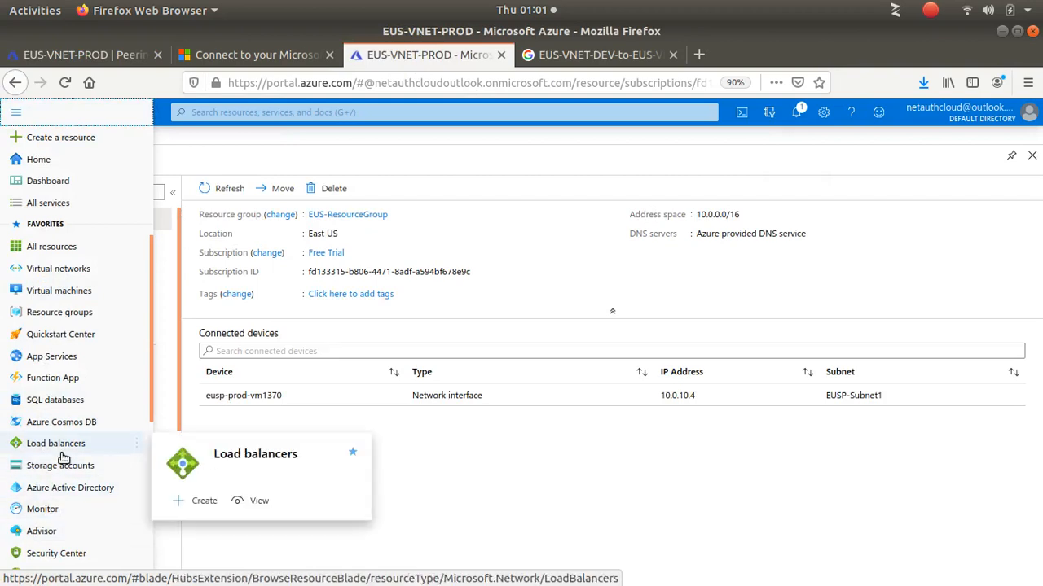
pyautogui.scroll(-3)
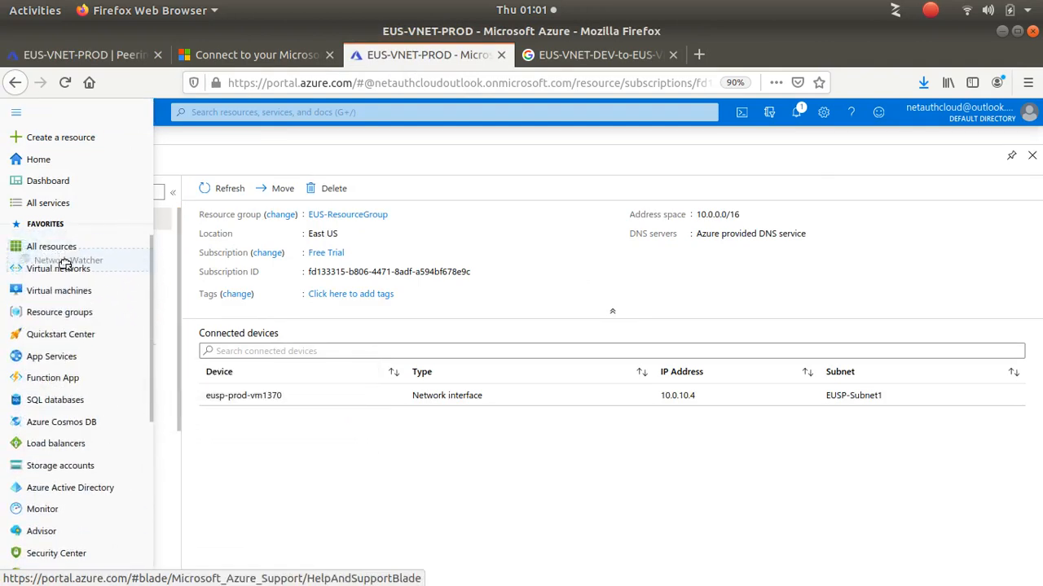
pyautogui.moveTo(65, 246)
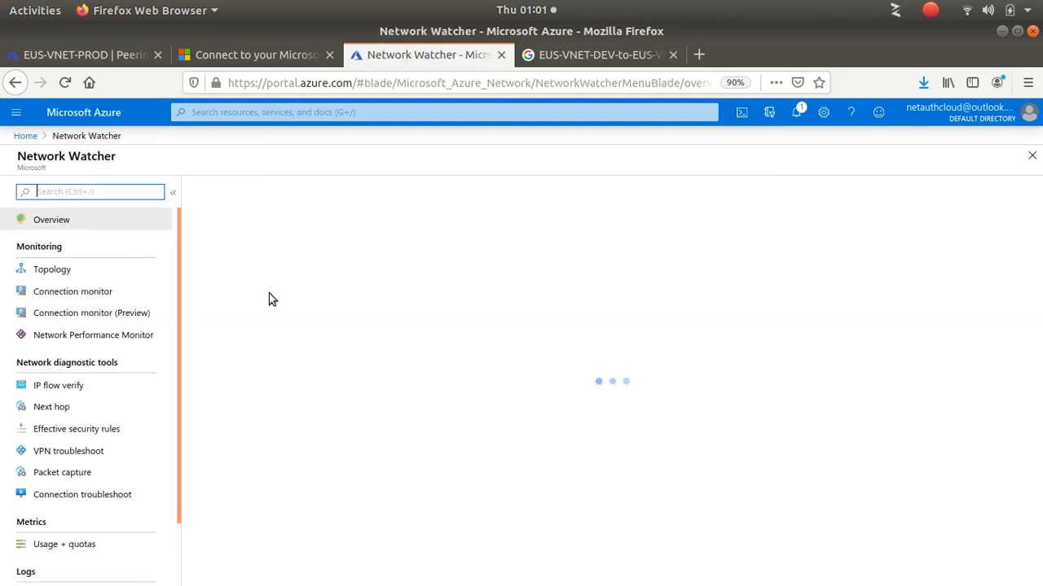
pyautogui.click(52, 269)
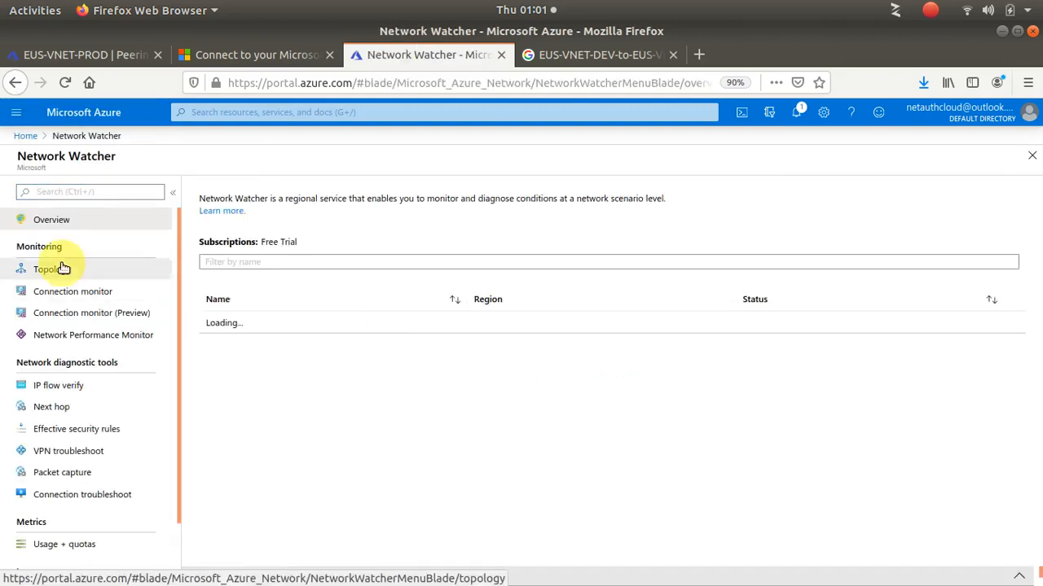
pyautogui.click(46, 269)
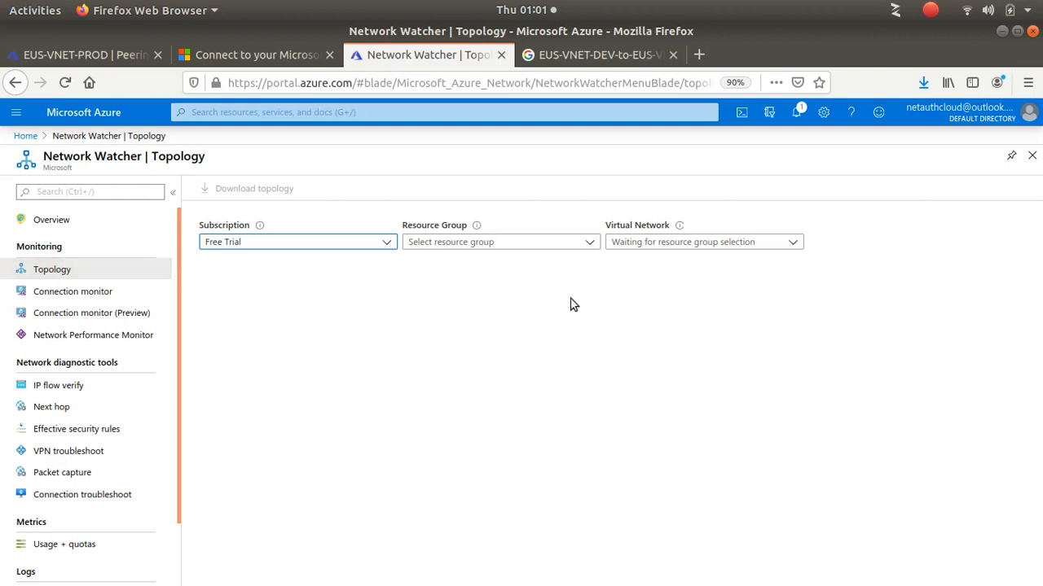
pyautogui.click(500, 242)
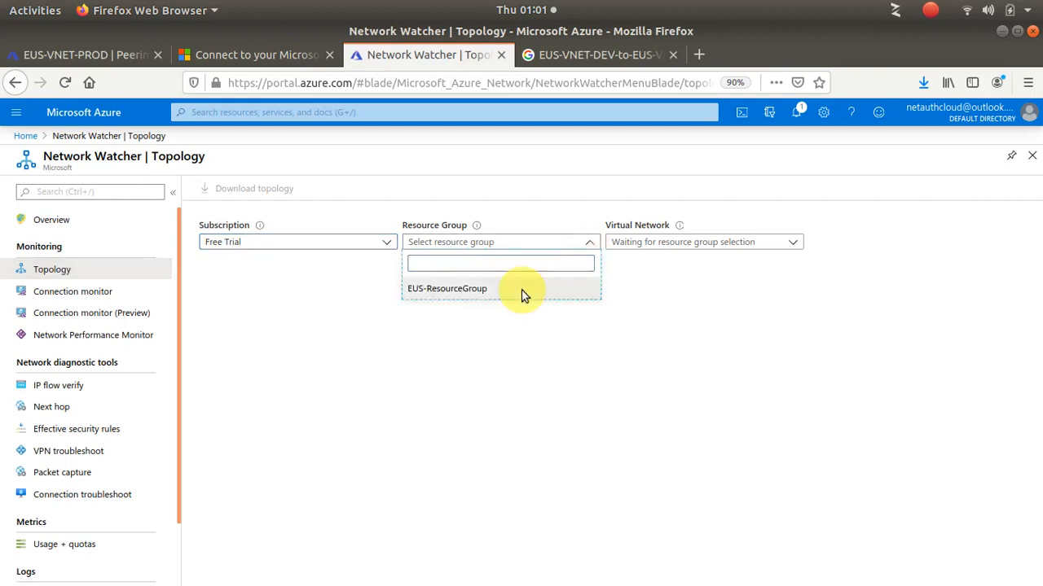
pyautogui.click(447, 288)
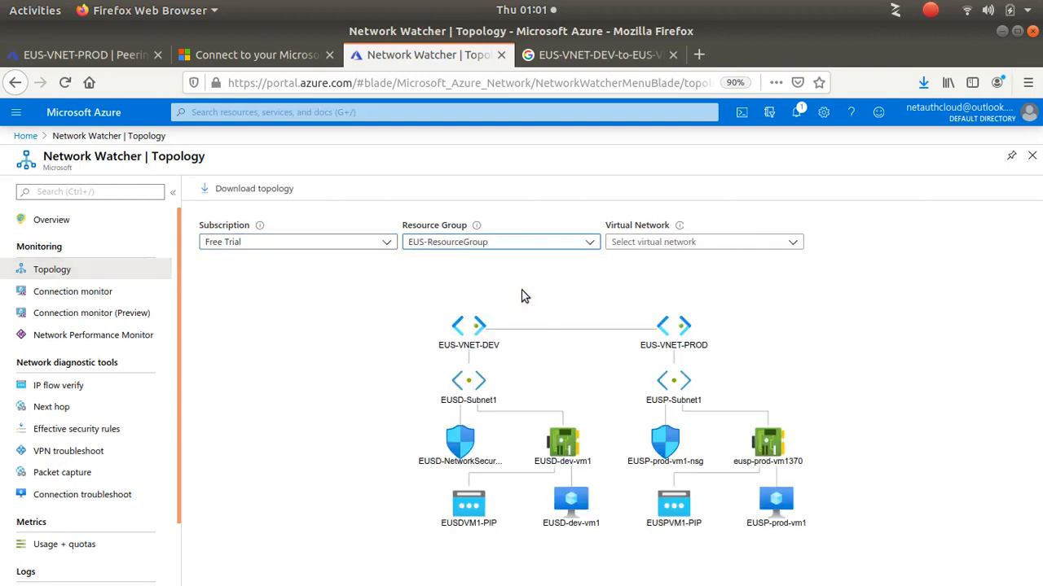
pyautogui.moveTo(657, 322)
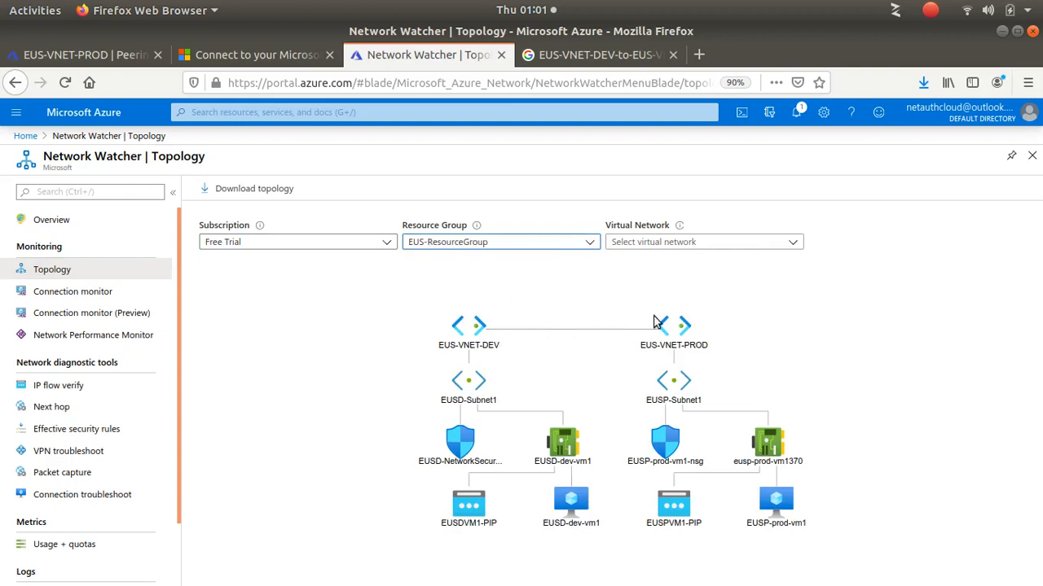
pyautogui.moveTo(691, 370)
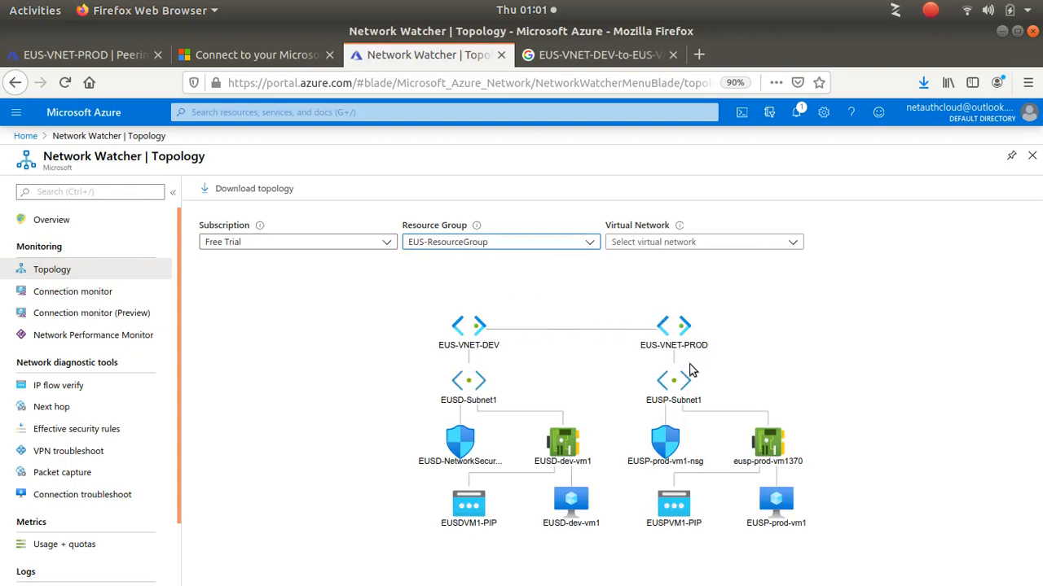
pyautogui.moveTo(458, 345)
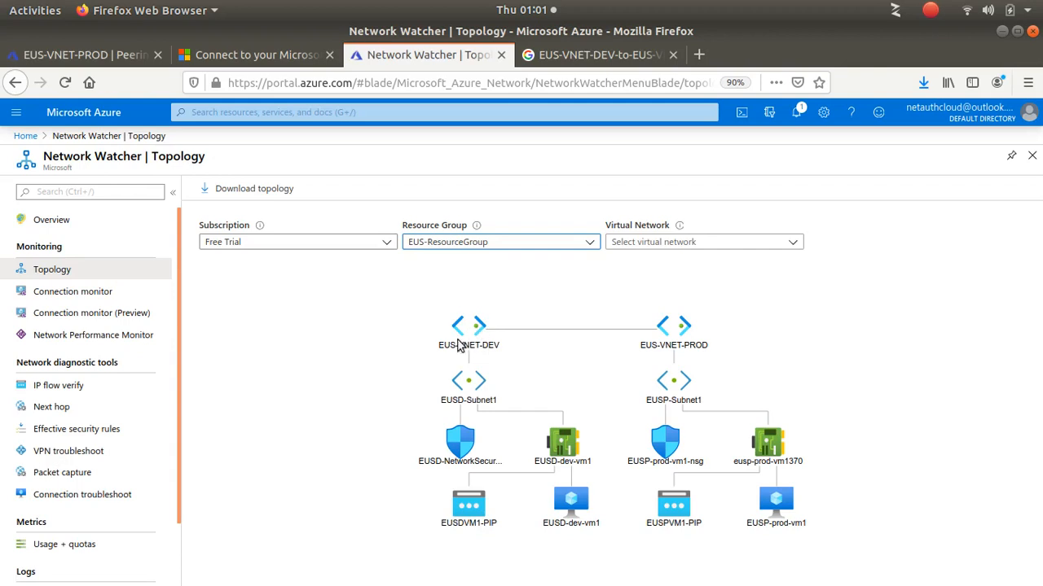
pyautogui.moveTo(641, 338)
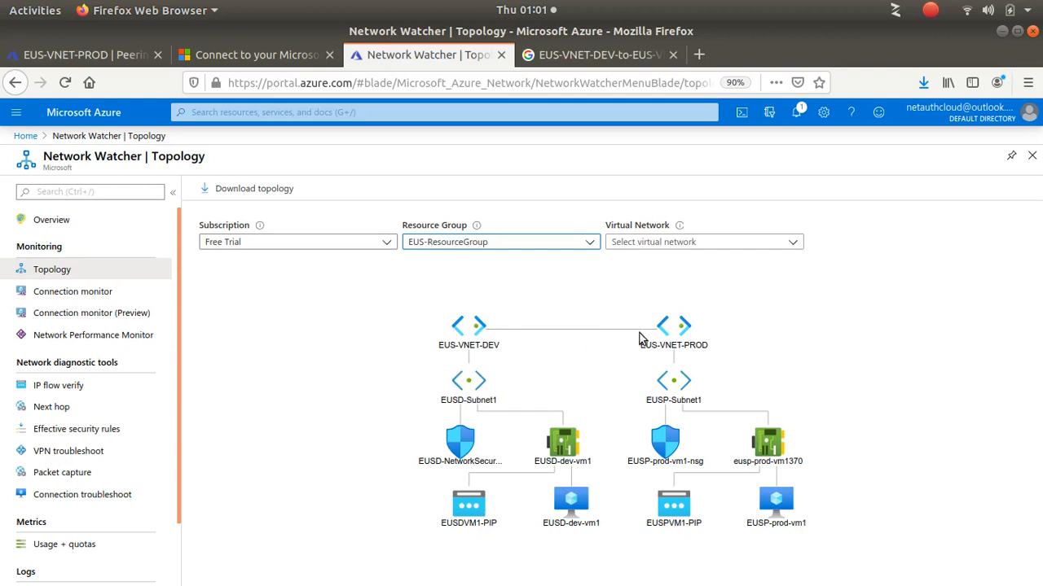
pyautogui.moveTo(464, 336)
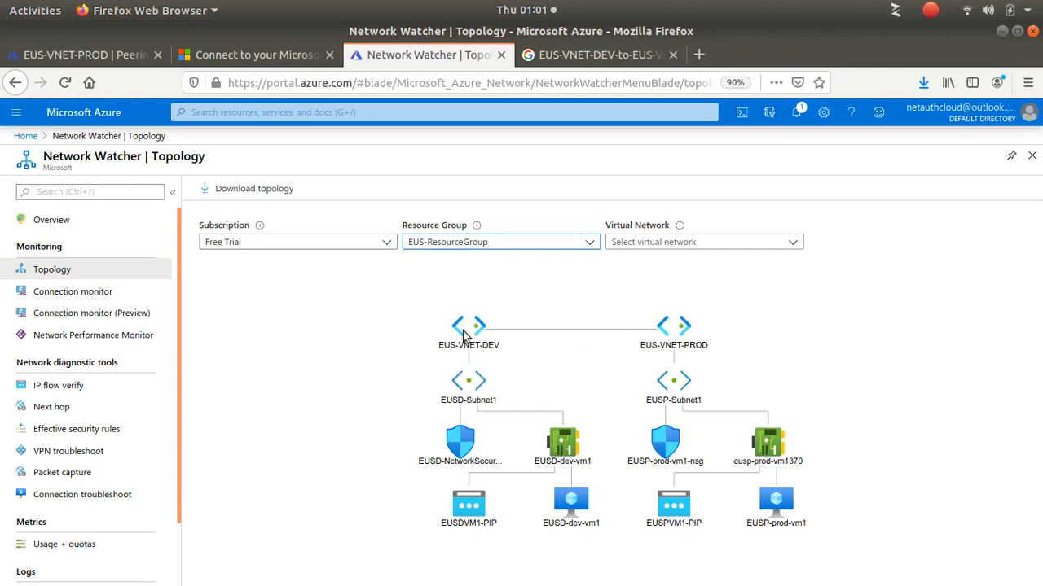
pyautogui.moveTo(505, 368)
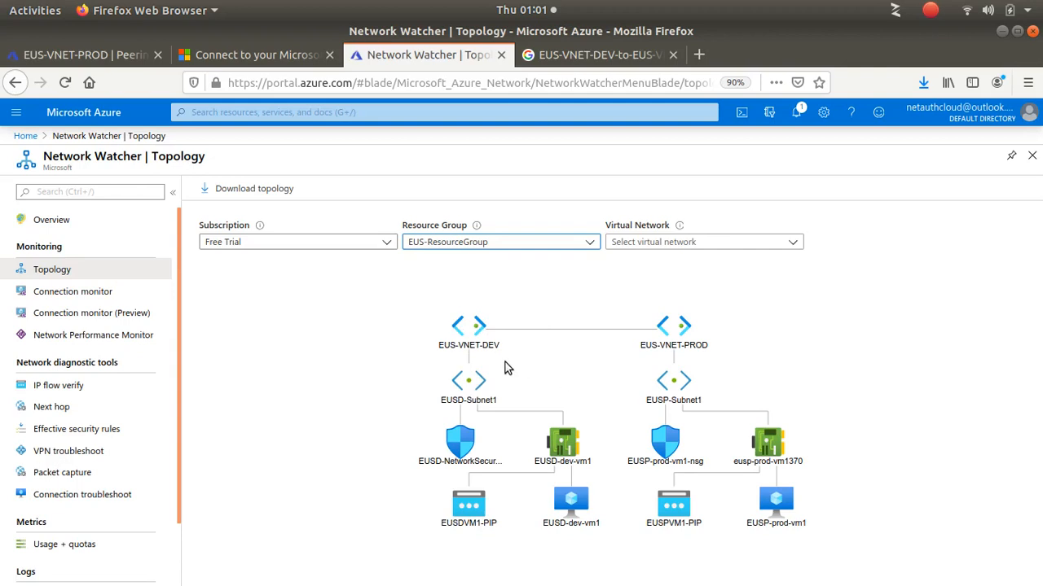
pyautogui.moveTo(695, 371)
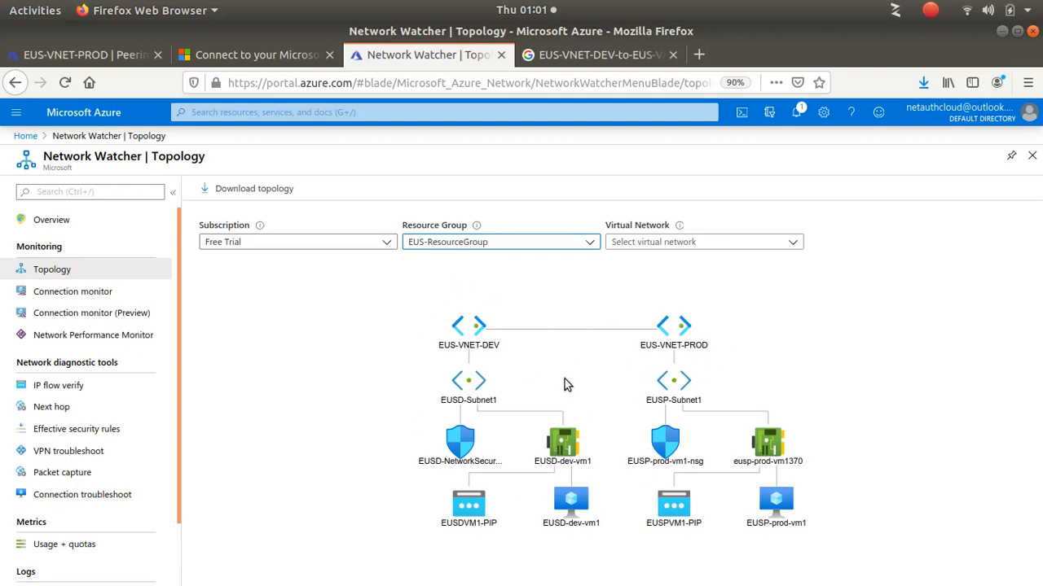
pyautogui.moveTo(799, 355)
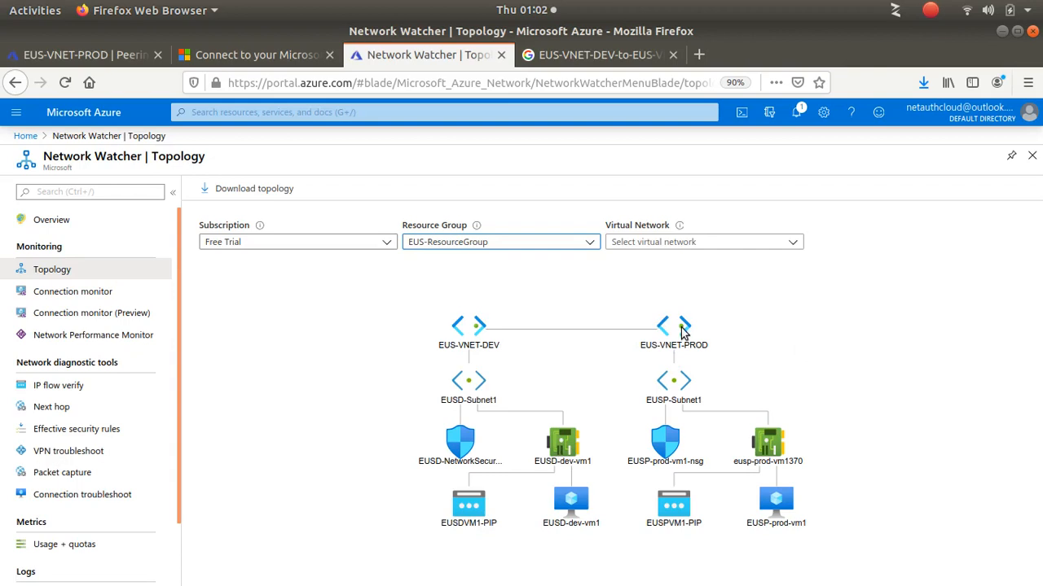
pyautogui.moveTo(702, 391)
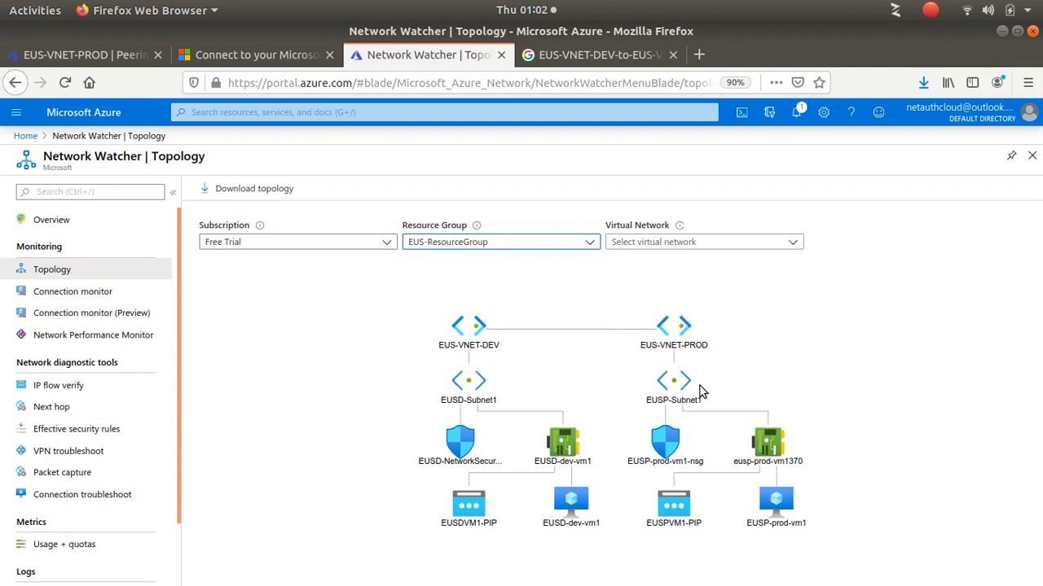
pyautogui.moveTo(696, 371)
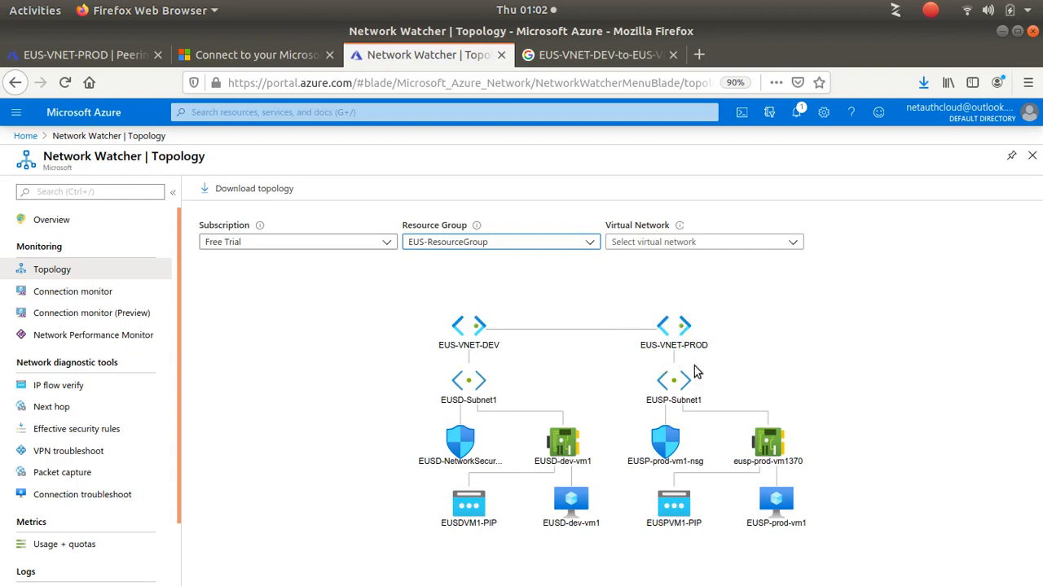
pyautogui.moveTo(704, 374)
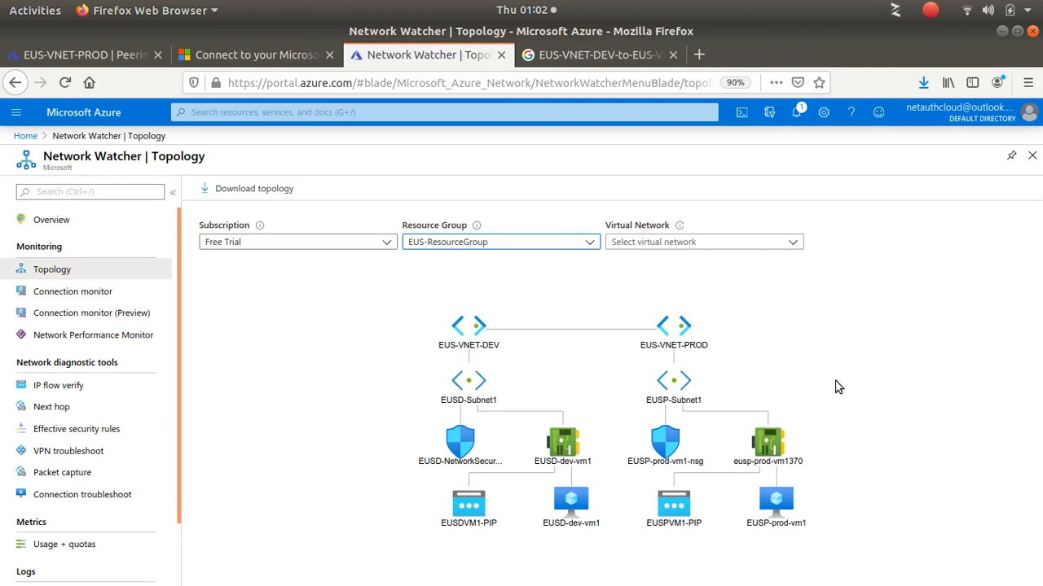
pyautogui.moveTo(458, 322)
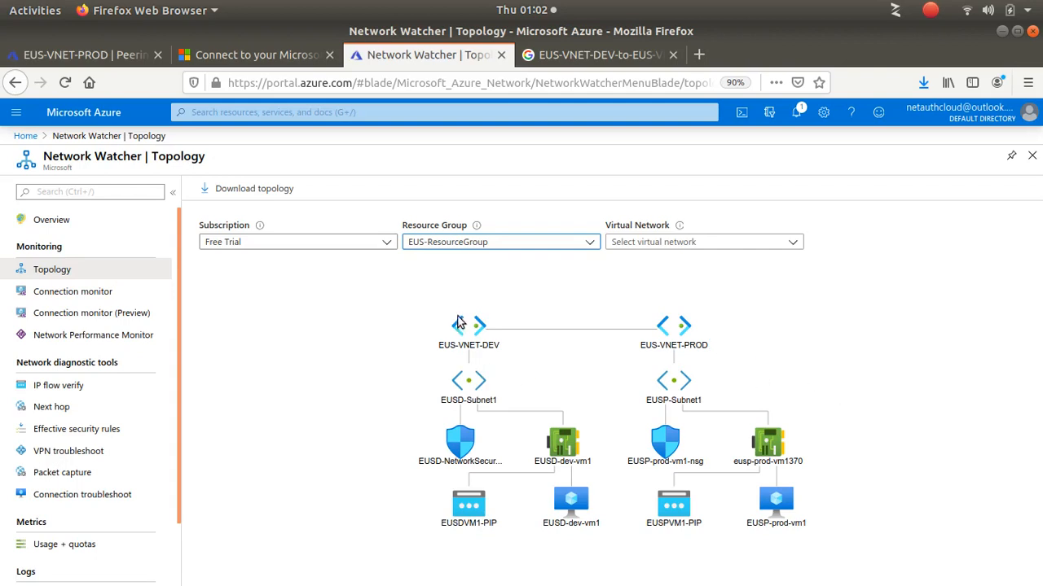
pyautogui.moveTo(481, 357)
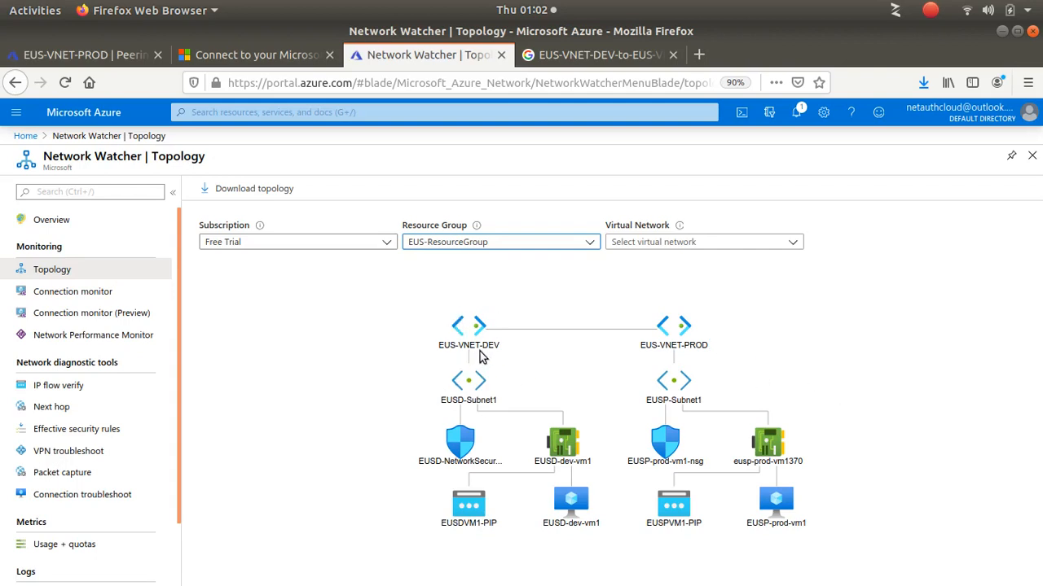
pyautogui.moveTo(446, 360)
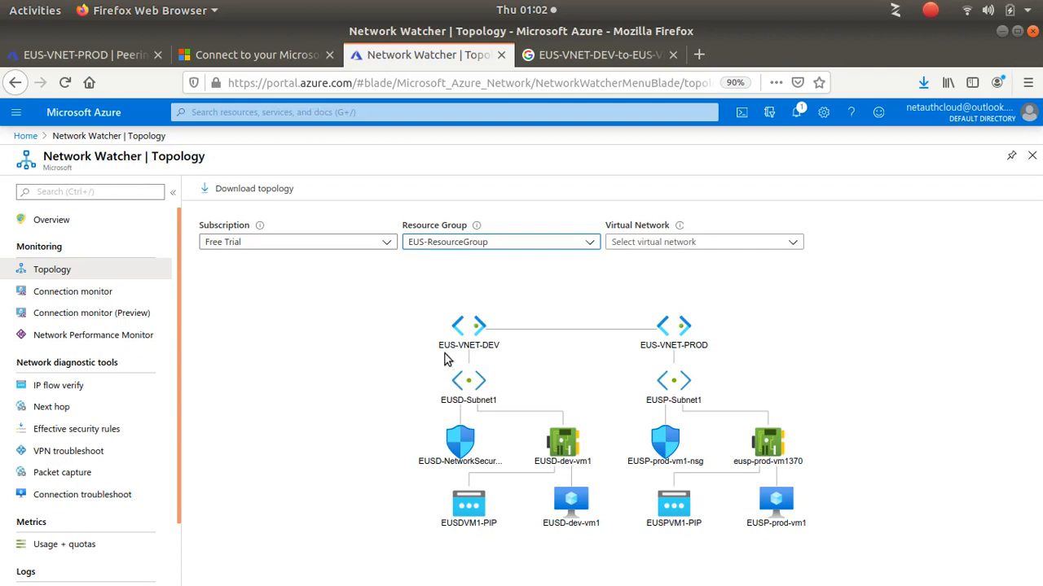
pyautogui.moveTo(736, 398)
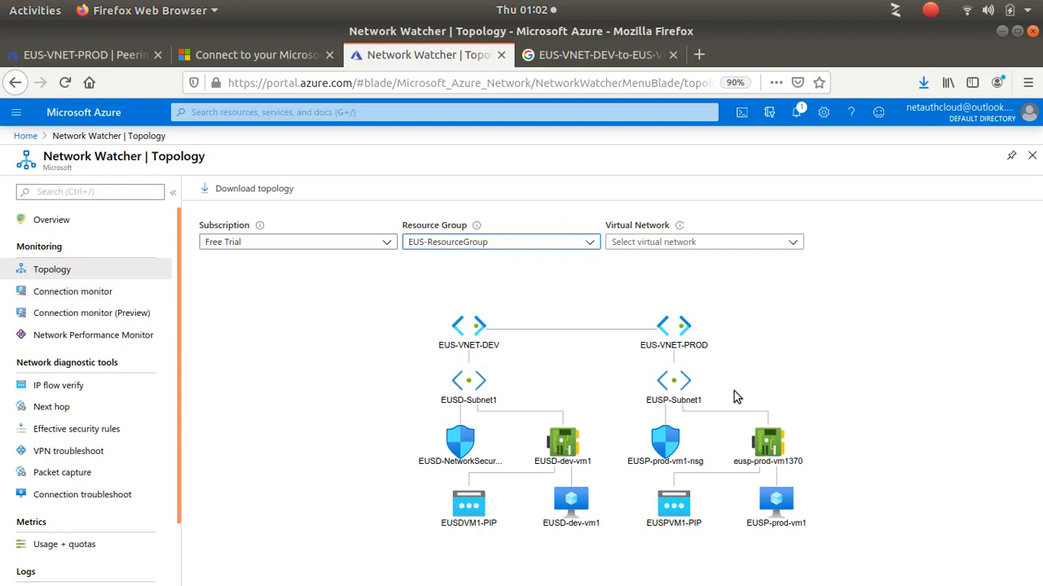
pyautogui.moveTo(514, 441)
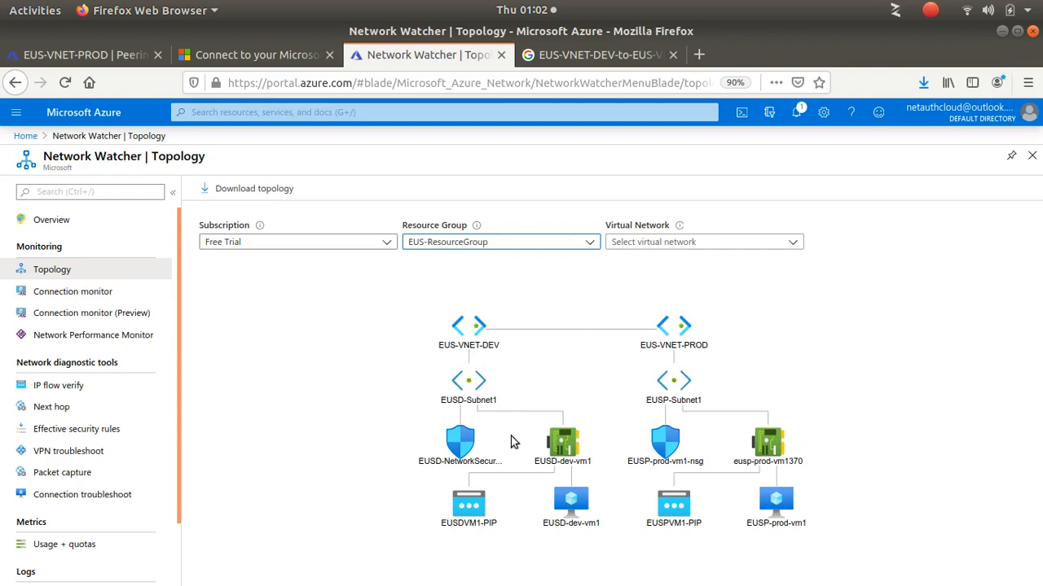
pyautogui.moveTo(480, 355)
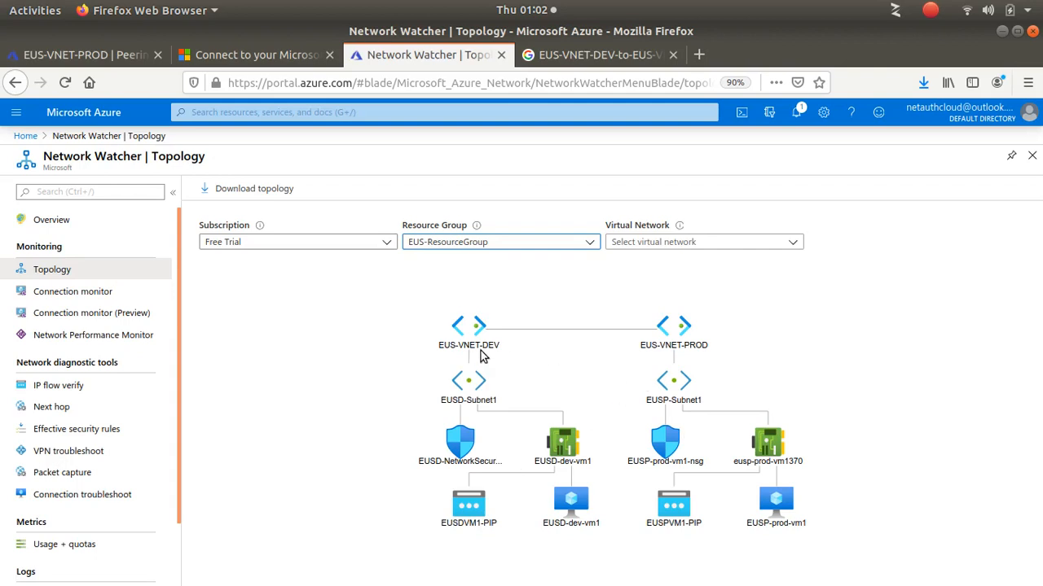
pyautogui.moveTo(444, 358)
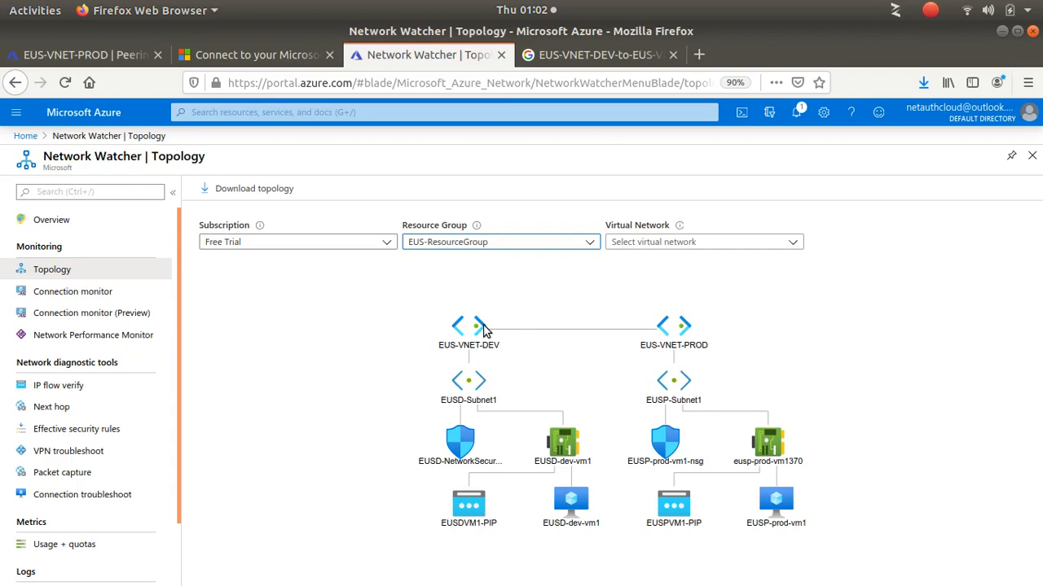
pyautogui.moveTo(507, 331)
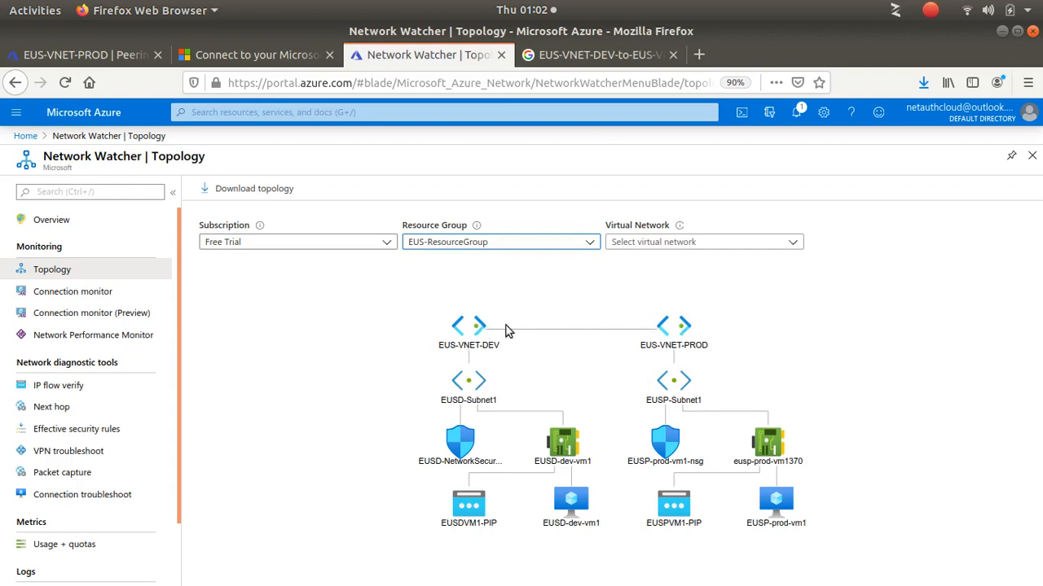
pyautogui.moveTo(451, 334)
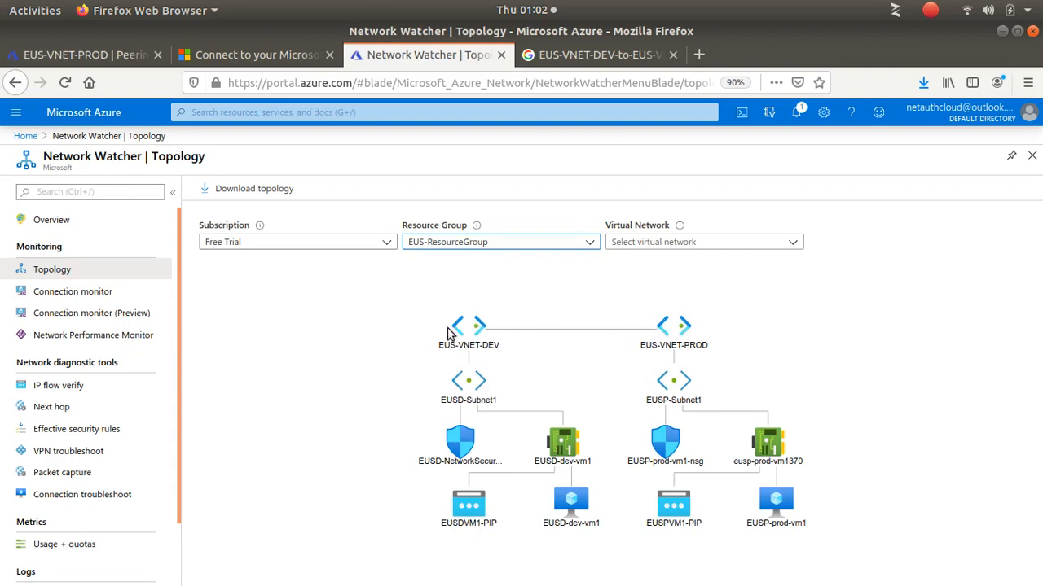
pyautogui.moveTo(485, 416)
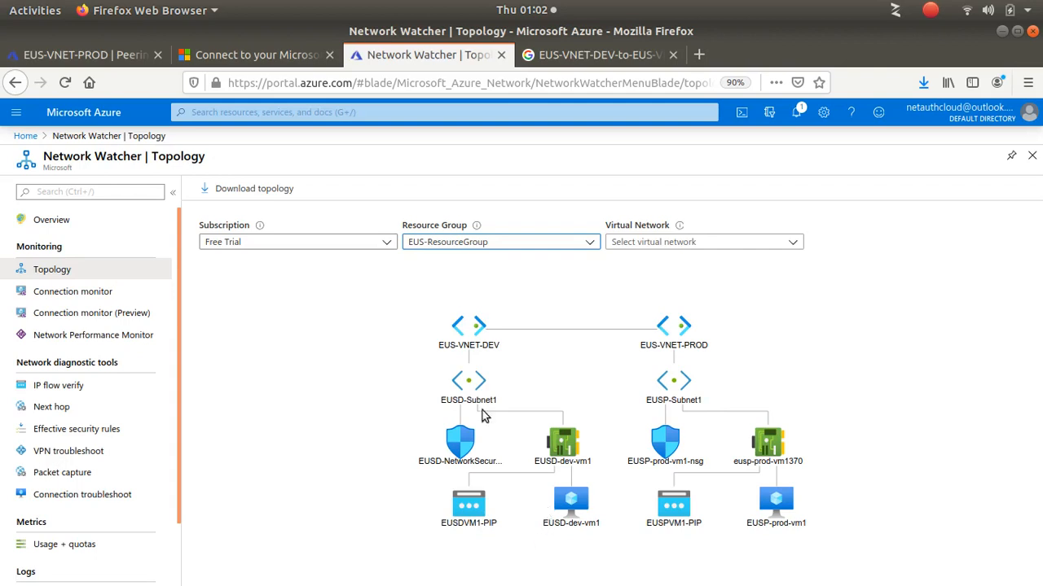
pyautogui.moveTo(667, 444)
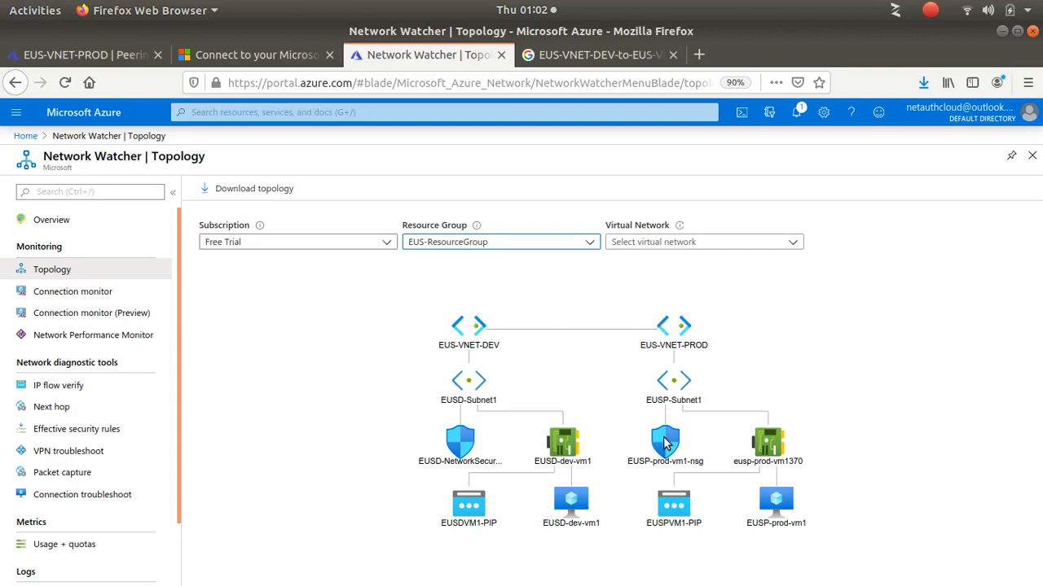
pyautogui.moveTo(511, 405)
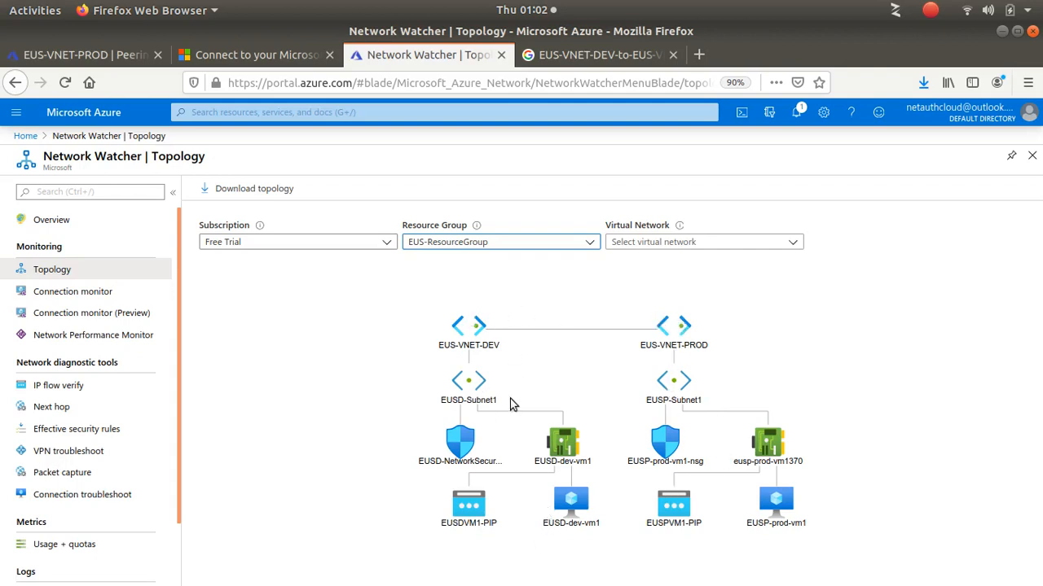
pyautogui.moveTo(429, 536)
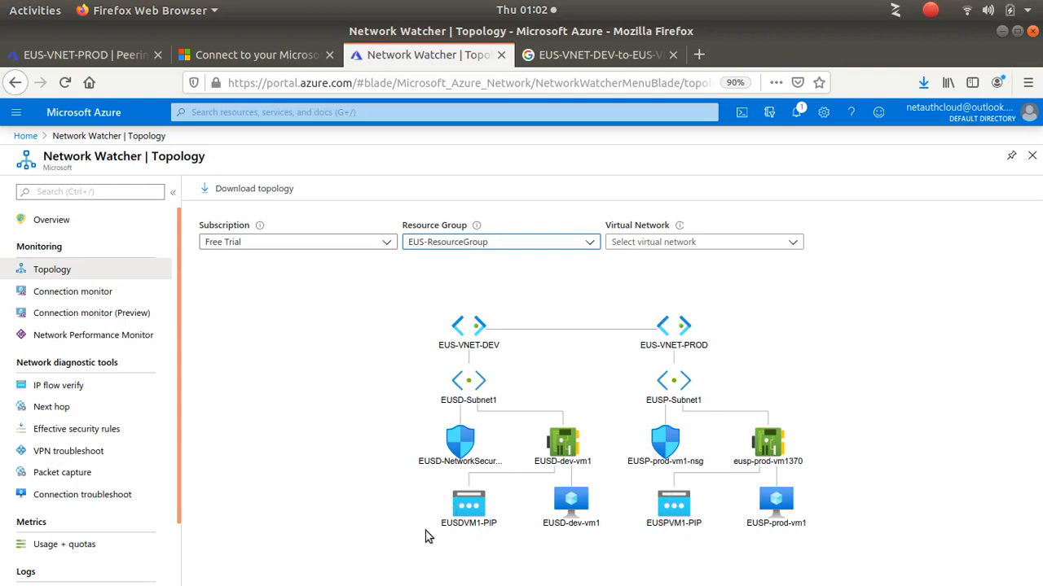
pyautogui.moveTo(574, 432)
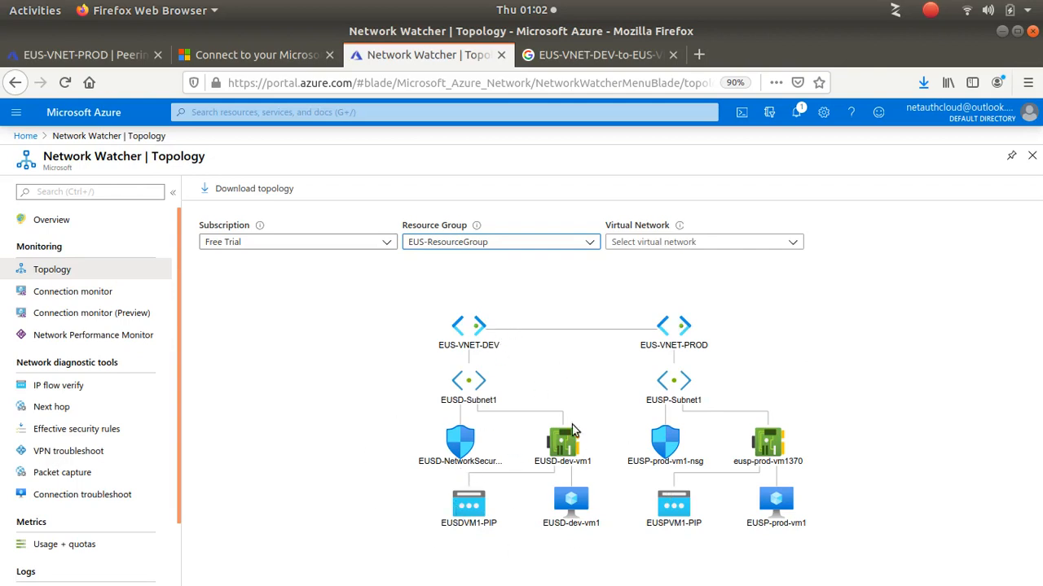
pyautogui.moveTo(712, 543)
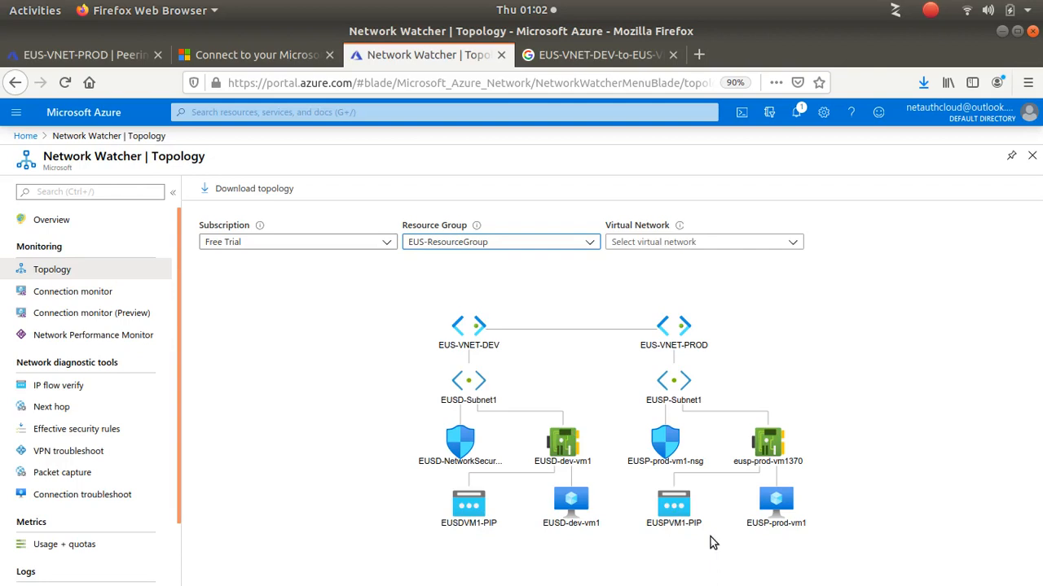
pyautogui.moveTo(417, 423)
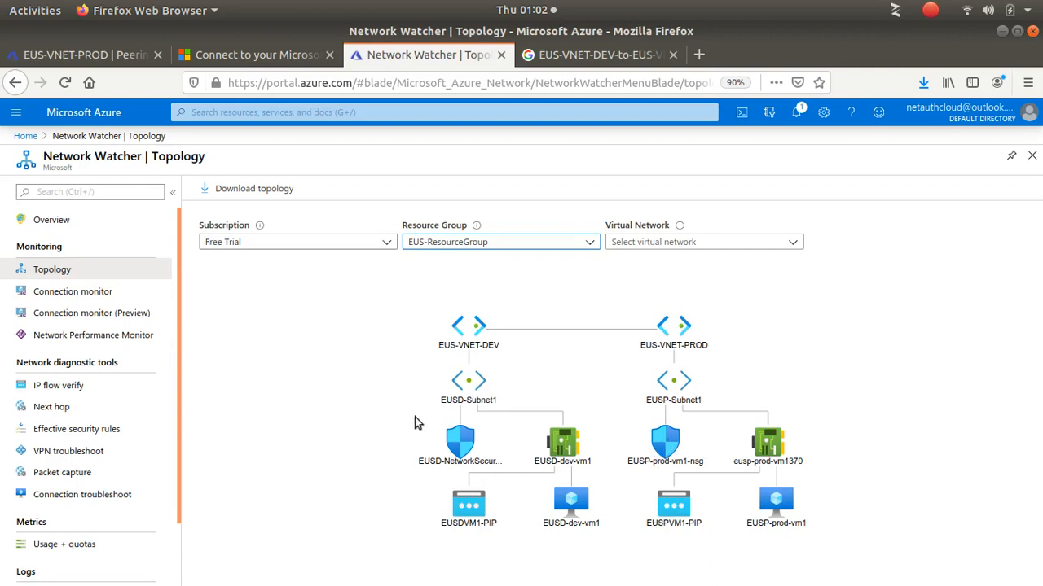
pyautogui.moveTo(444, 463)
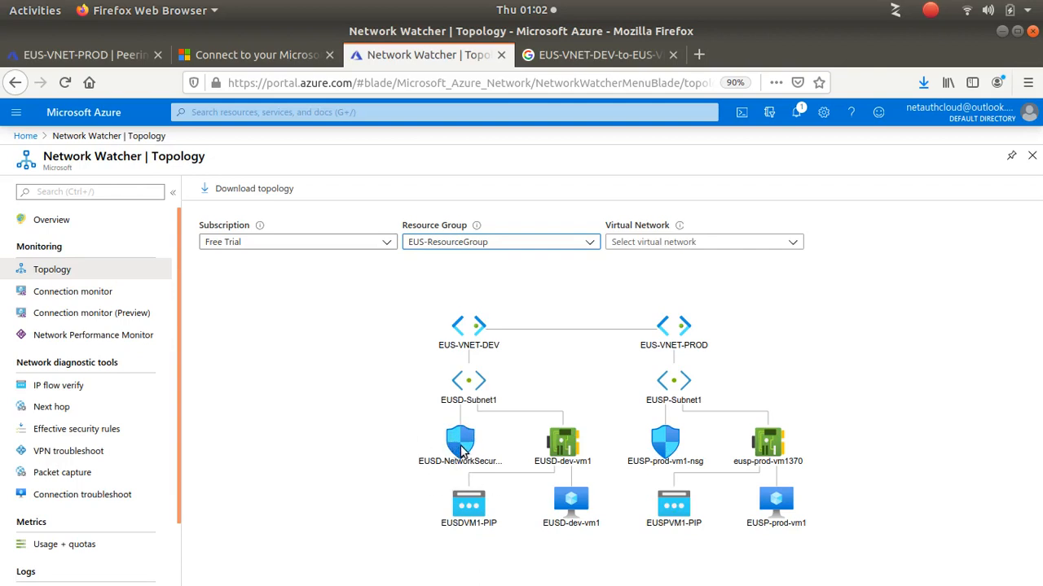
pyautogui.moveTo(545, 514)
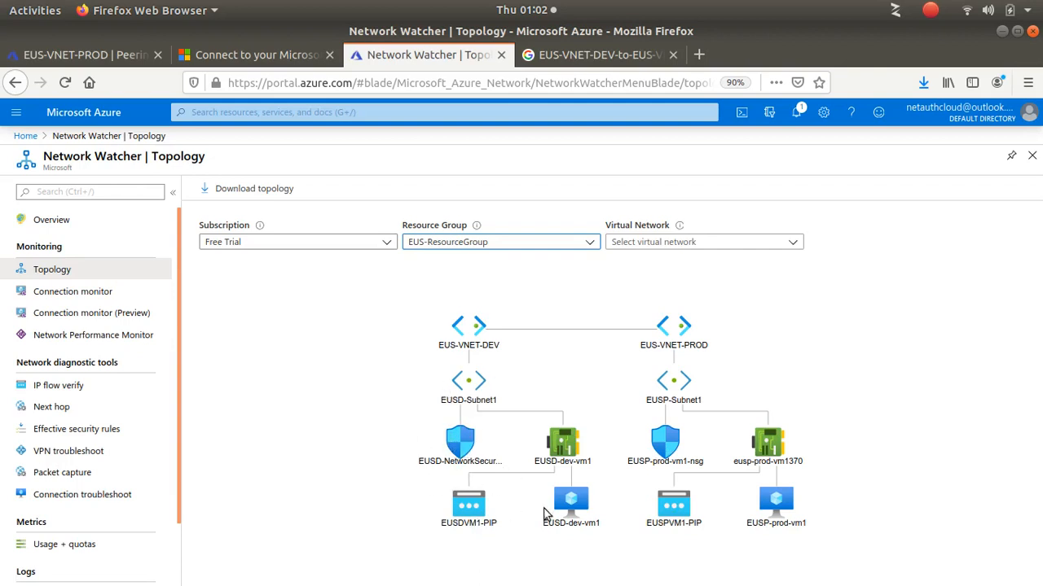
pyautogui.moveTo(681, 379)
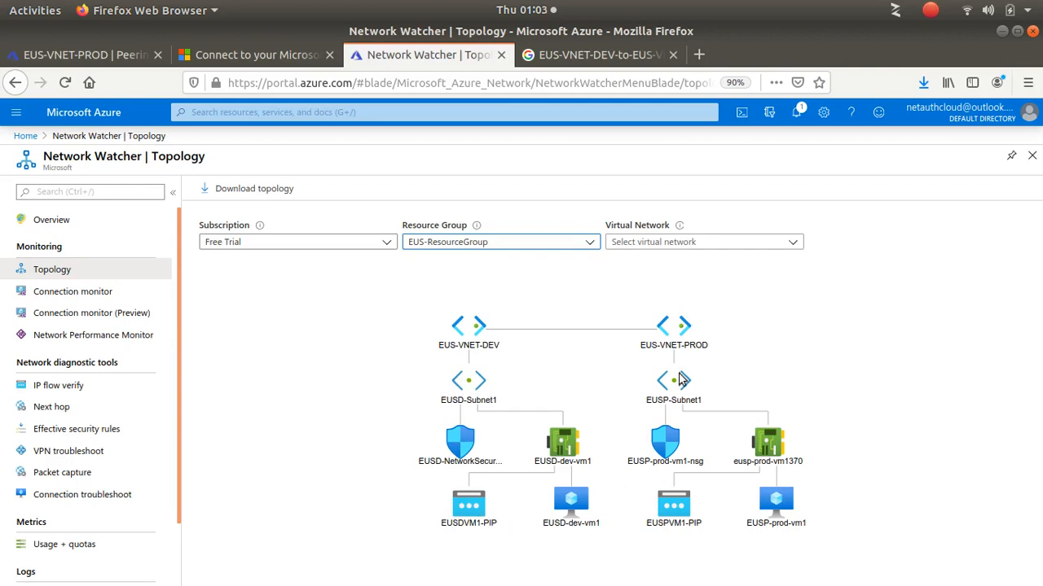
pyautogui.moveTo(530, 351)
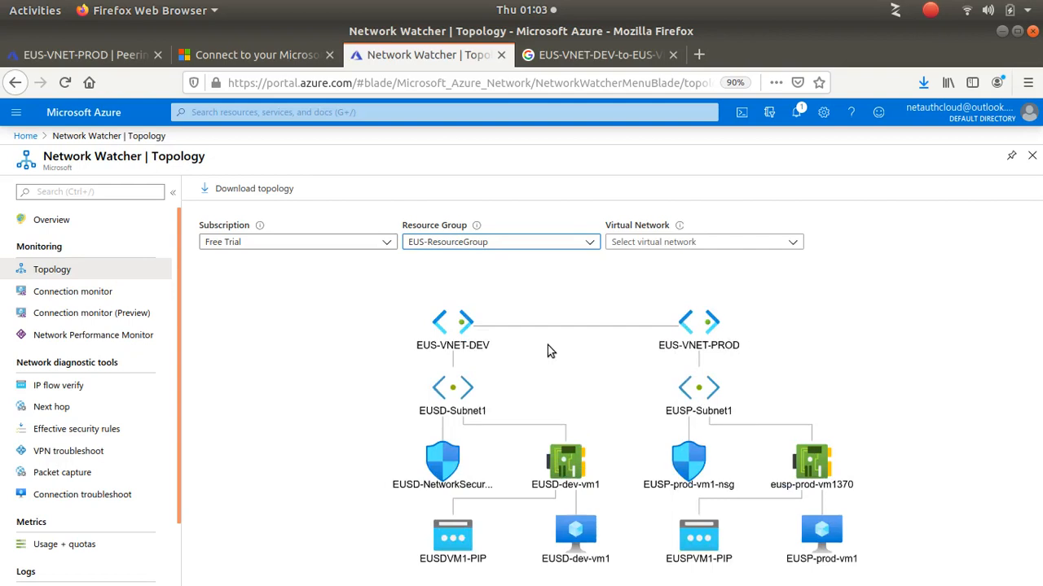
pyautogui.scroll(-3)
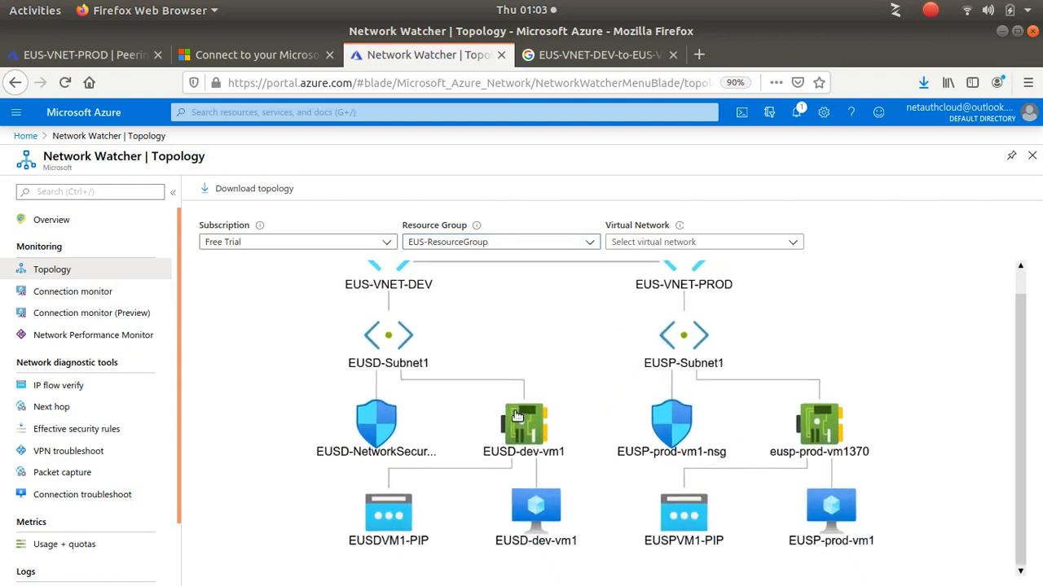
pyautogui.scroll(-3)
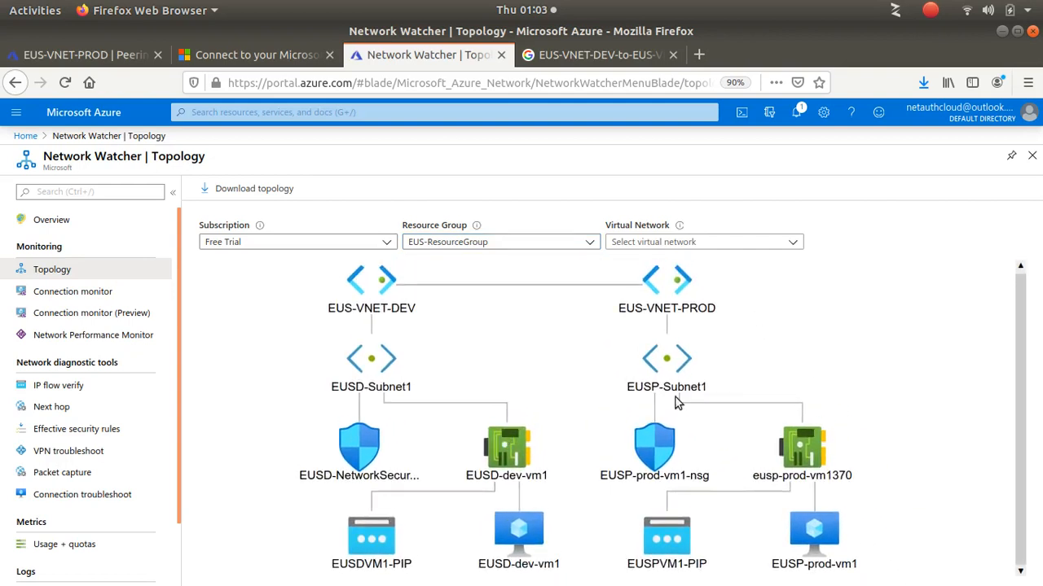